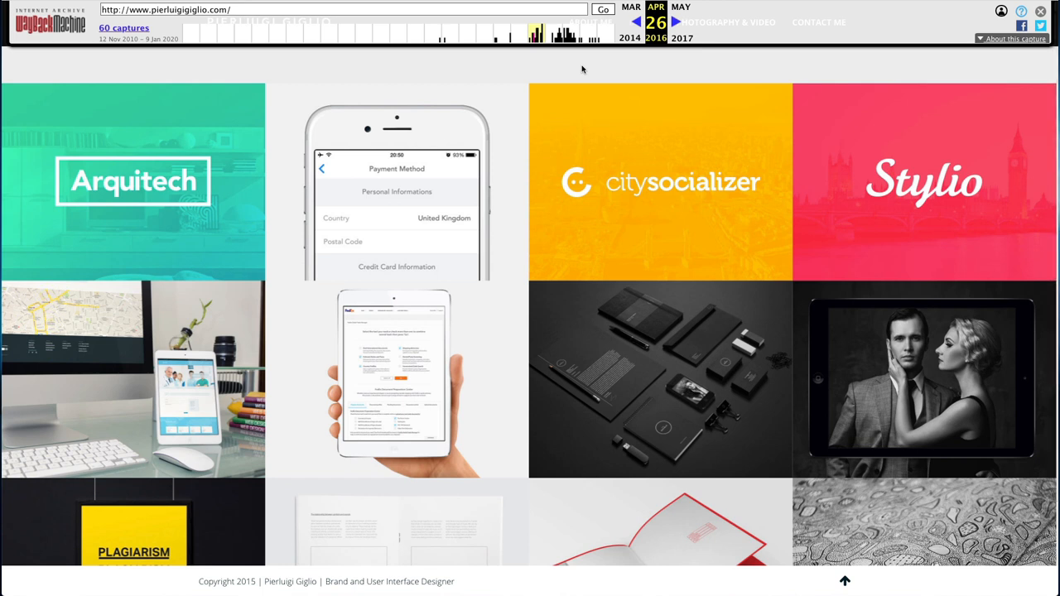
Step: Close the Wayback toolbar and scroll the April 2016 homepage grid with Arquitech, citysocializer and Stylio tiles
{"action": "scroll", "scroll_direction": "down", "scroll_amount": 3}
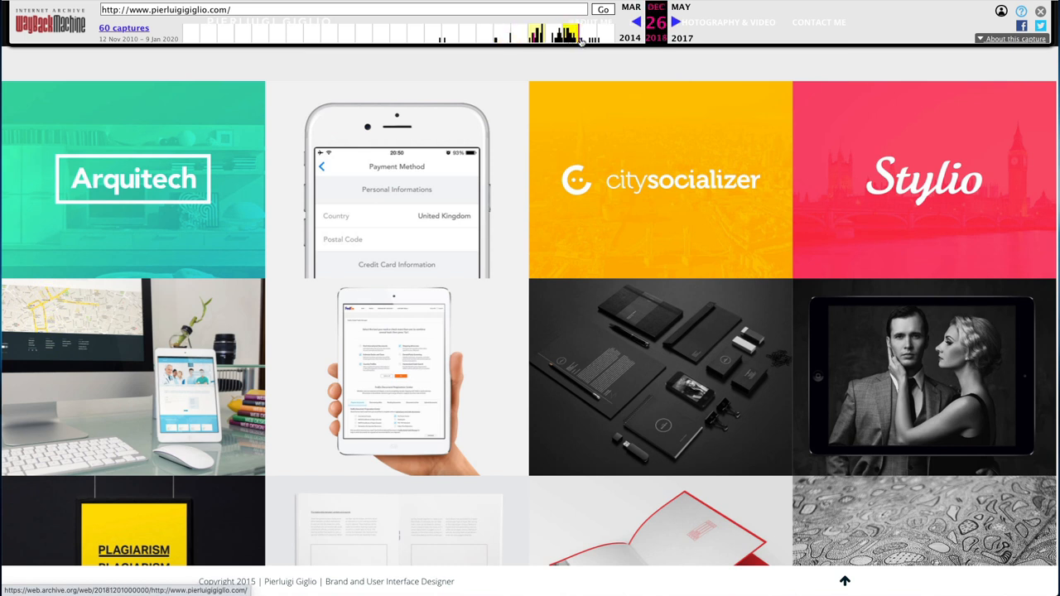
{"action": "left_click", "coordinate": [588, 34]}
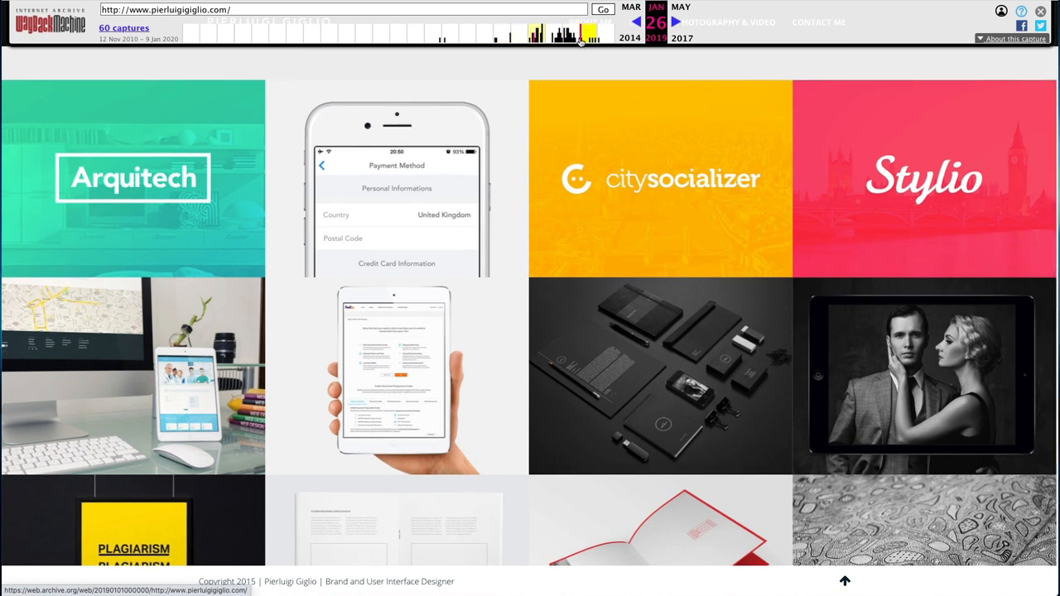
{"action": "left_click", "coordinate": [588, 35]}
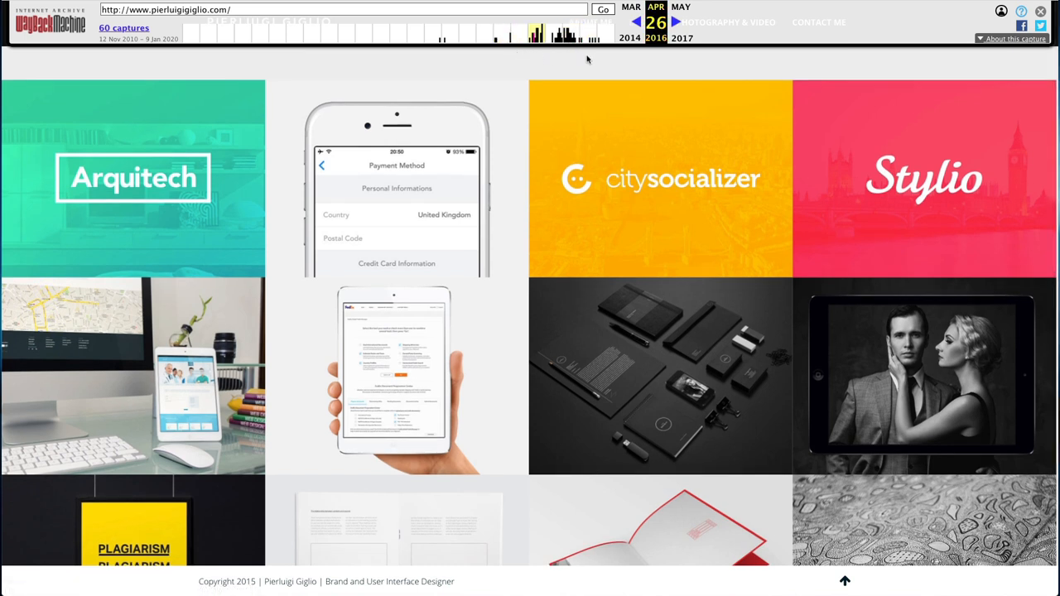
{"action": "scroll", "scroll_direction": "down", "scroll_amount": 3}
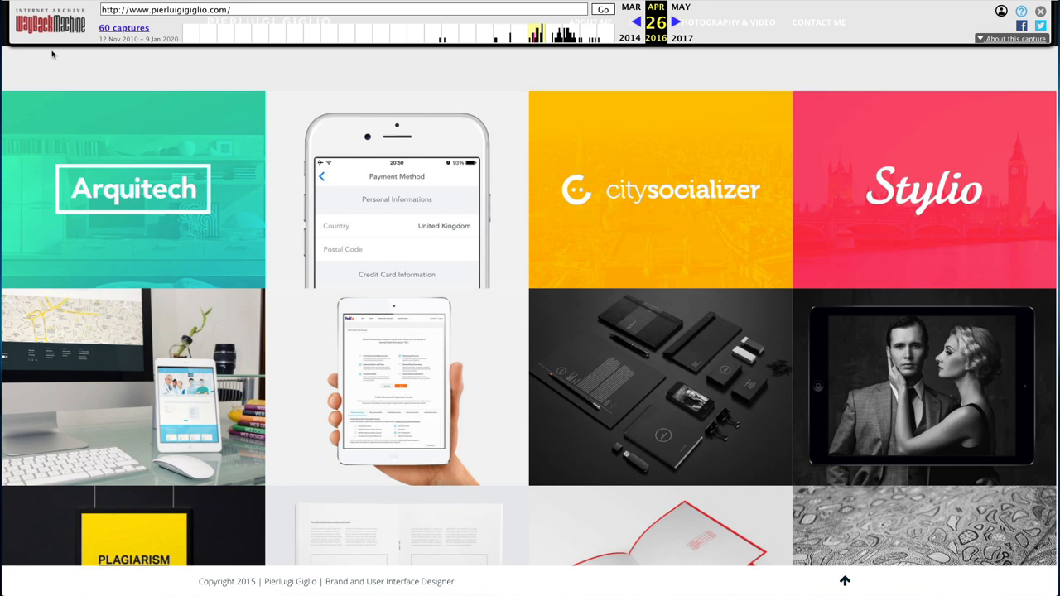
{"action": "mouse_move", "coordinate": [90, 67]}
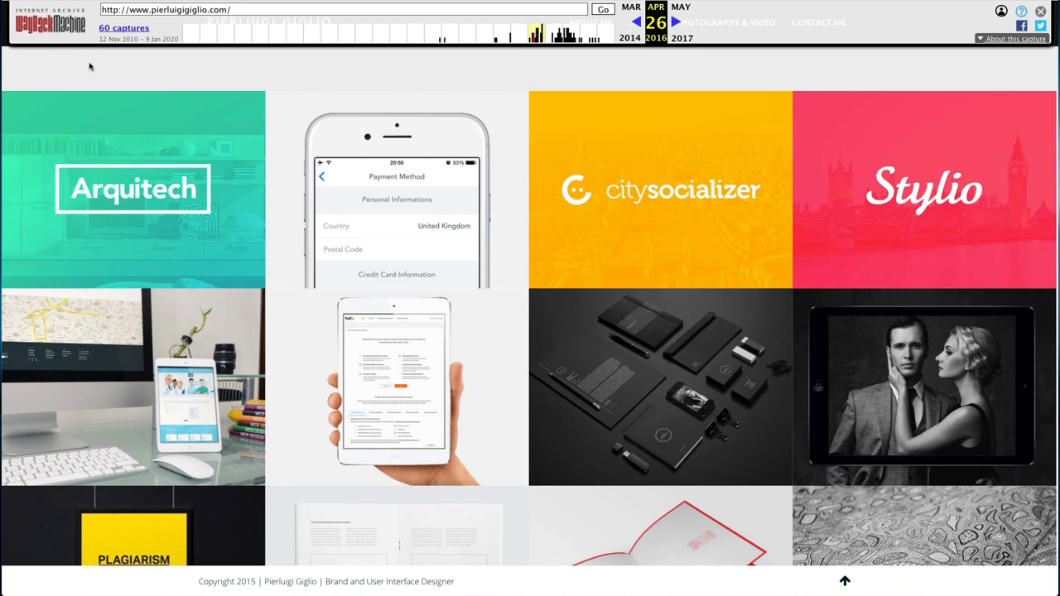
{"action": "mouse_move", "coordinate": [124, 69]}
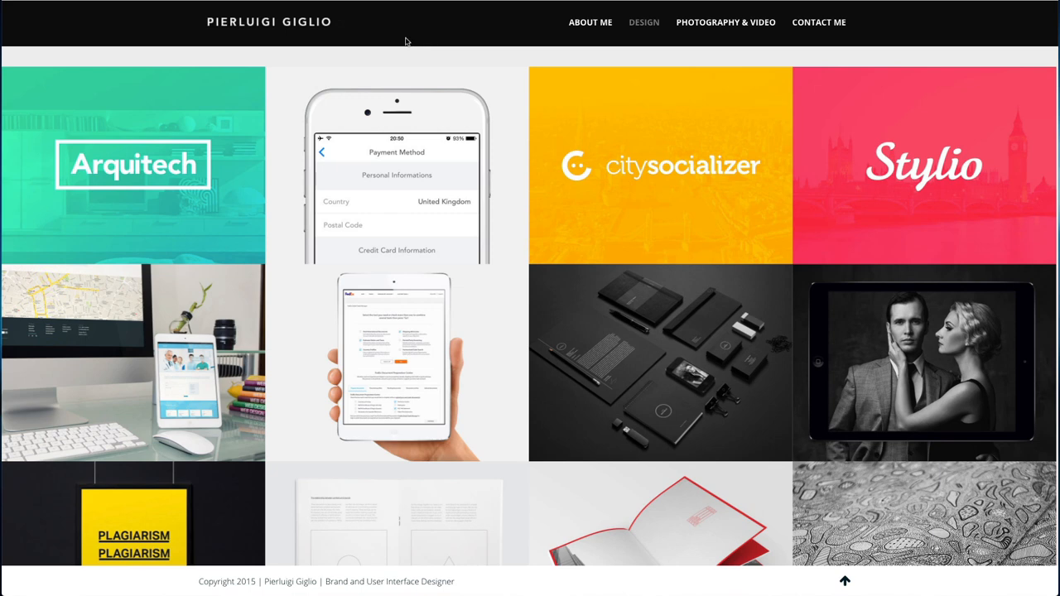
{"action": "scroll", "scroll_direction": "down", "scroll_amount": 3}
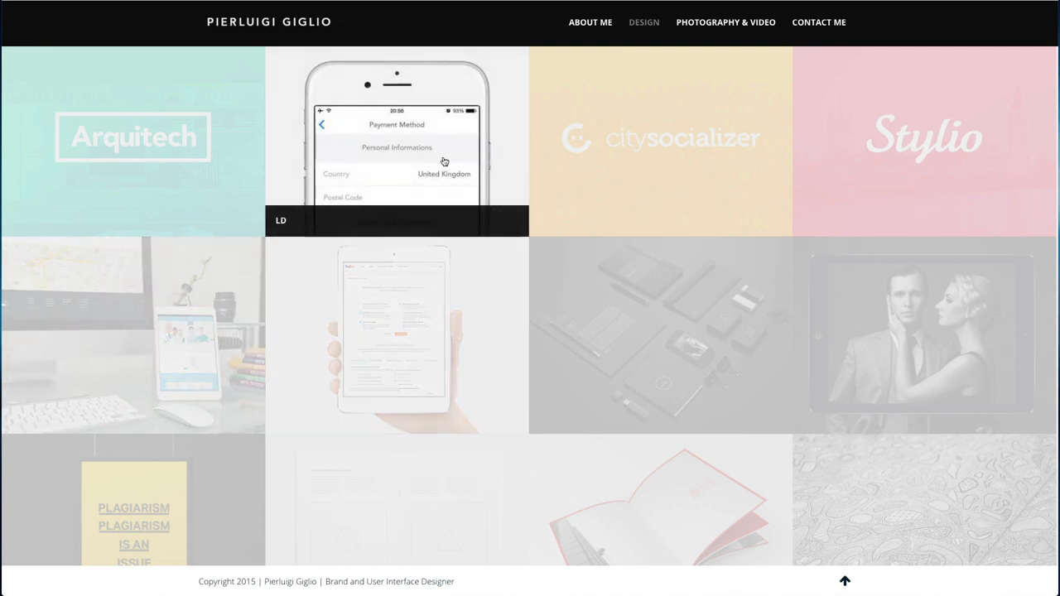
{"action": "mouse_move", "coordinate": [434, 139]}
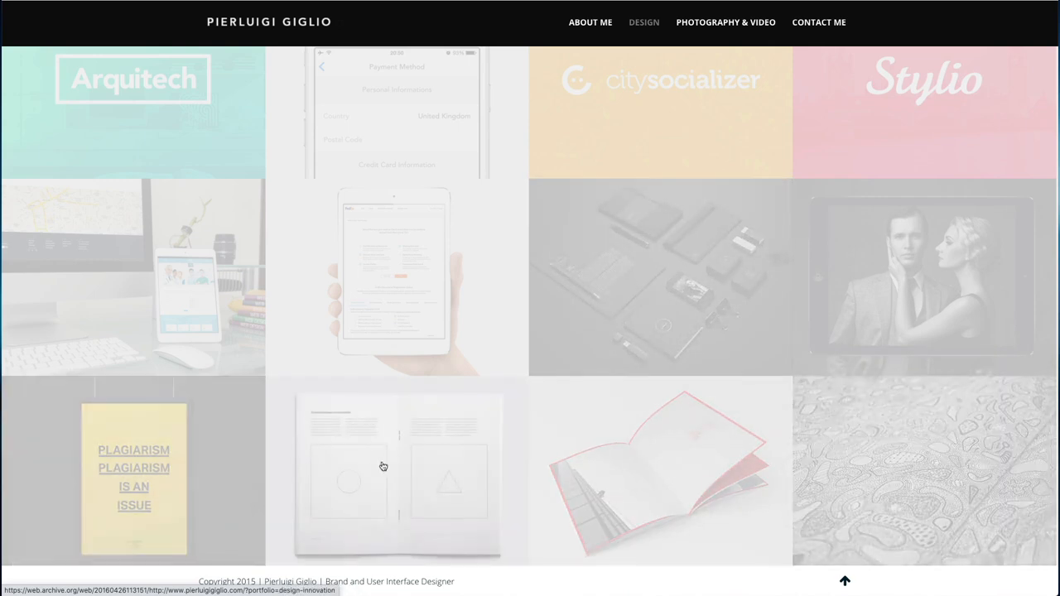
{"action": "mouse_move", "coordinate": [132, 478]}
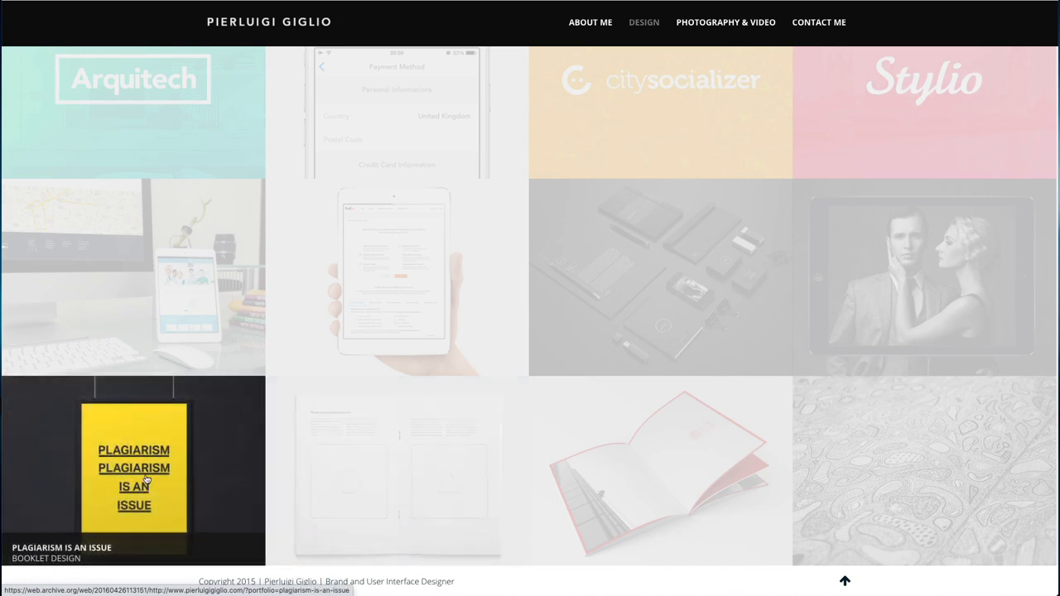
{"action": "mouse_move", "coordinate": [385, 149]}
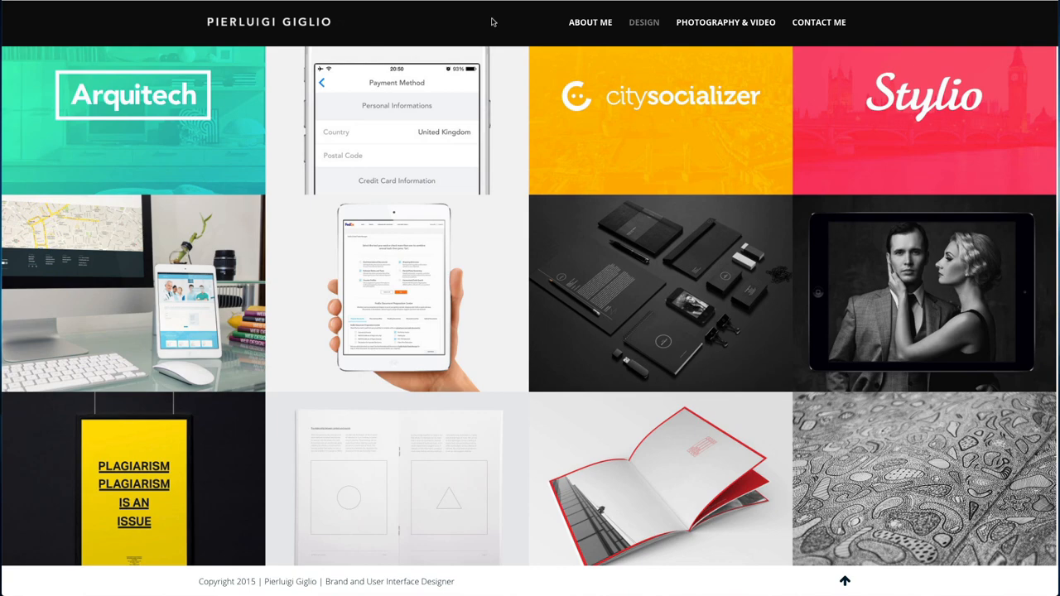
{"action": "mouse_move", "coordinate": [516, 46]}
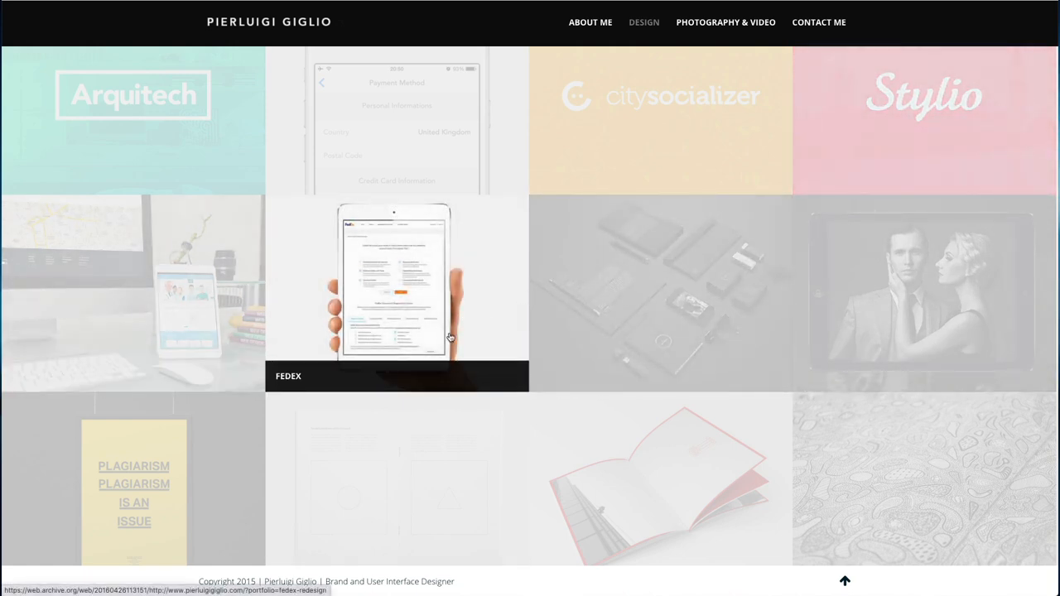
{"action": "mouse_move", "coordinate": [276, 265]}
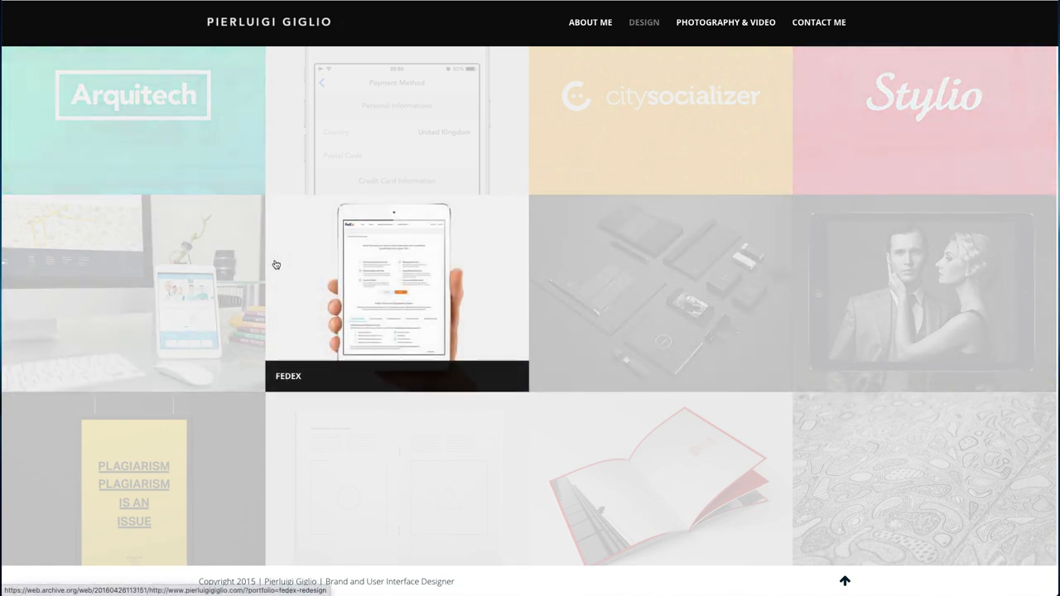
{"action": "mouse_move", "coordinate": [196, 214]}
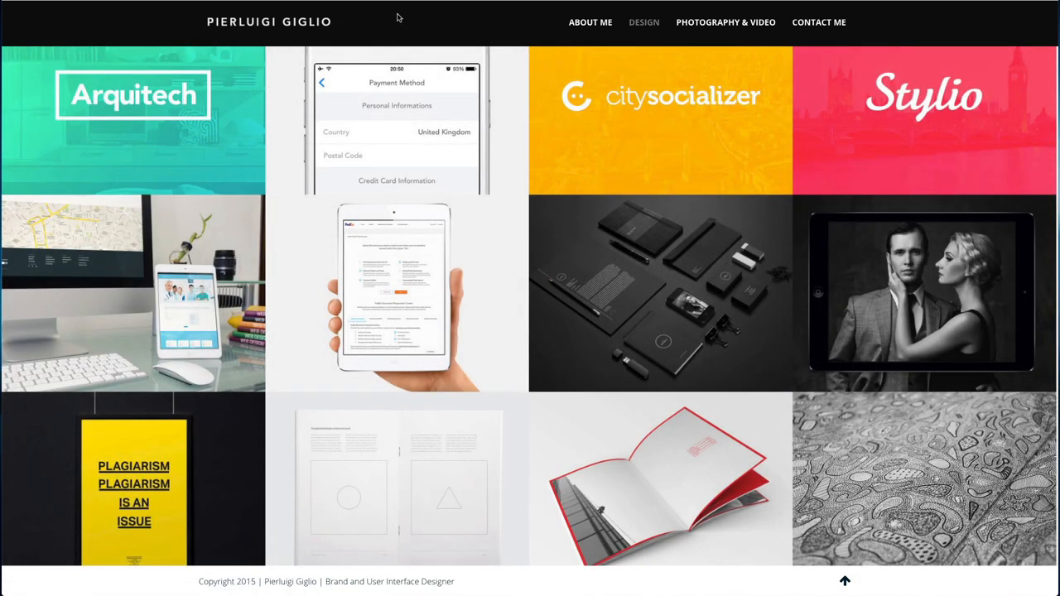
{"action": "scroll", "scroll_direction": "down", "scroll_amount": 3}
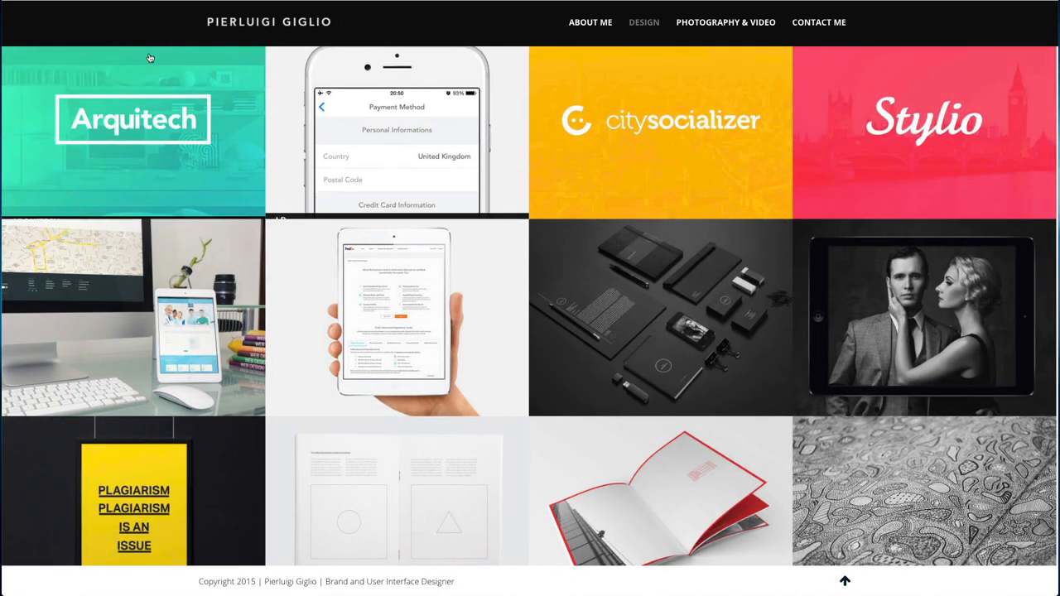
{"action": "mouse_move", "coordinate": [132, 133]}
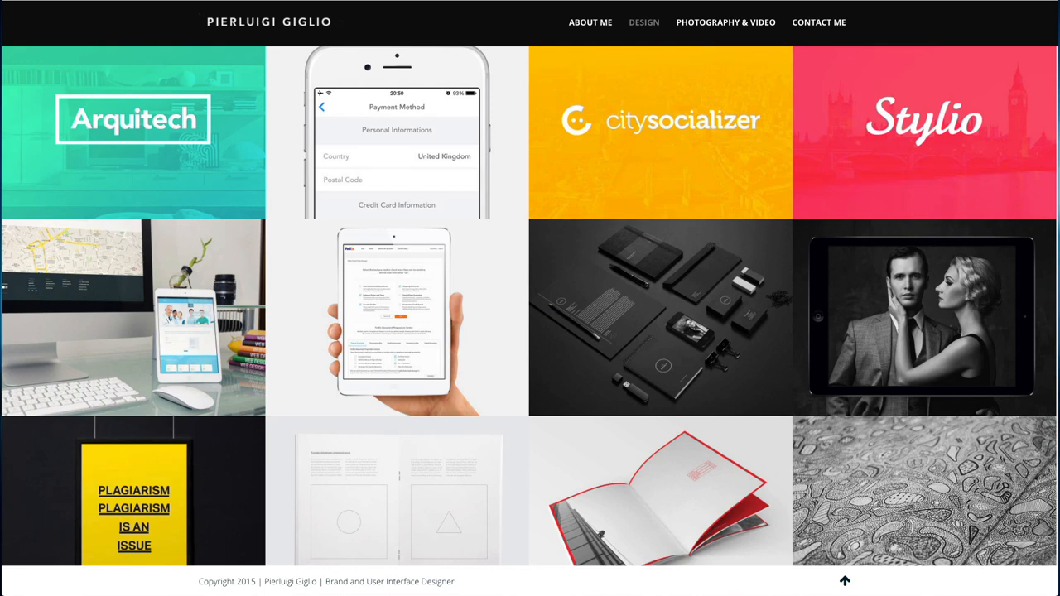
{"action": "mouse_move", "coordinate": [414, 23]}
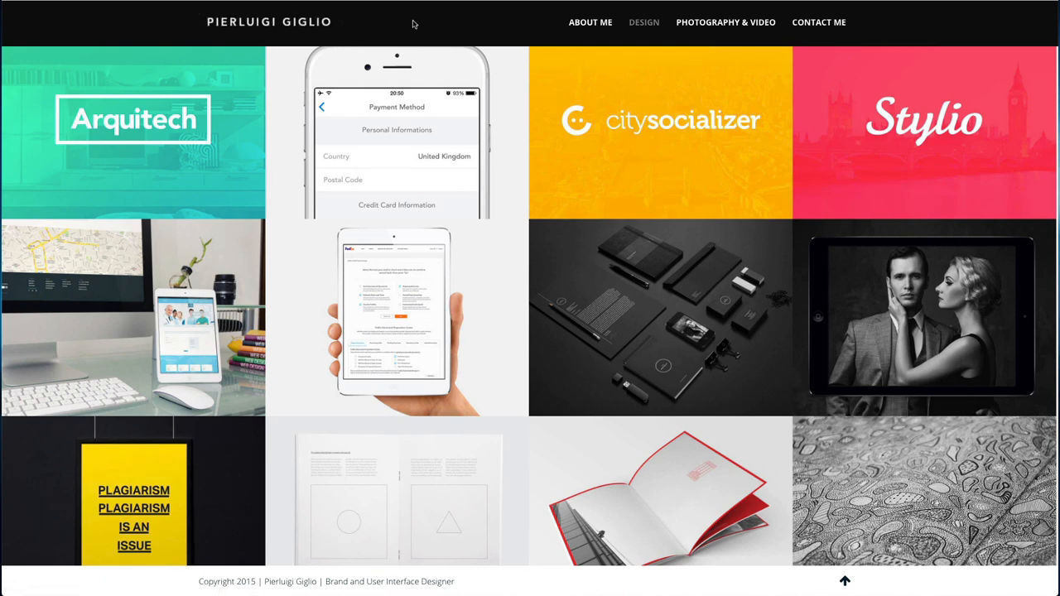
{"action": "scroll", "scroll_direction": "down", "scroll_amount": 3}
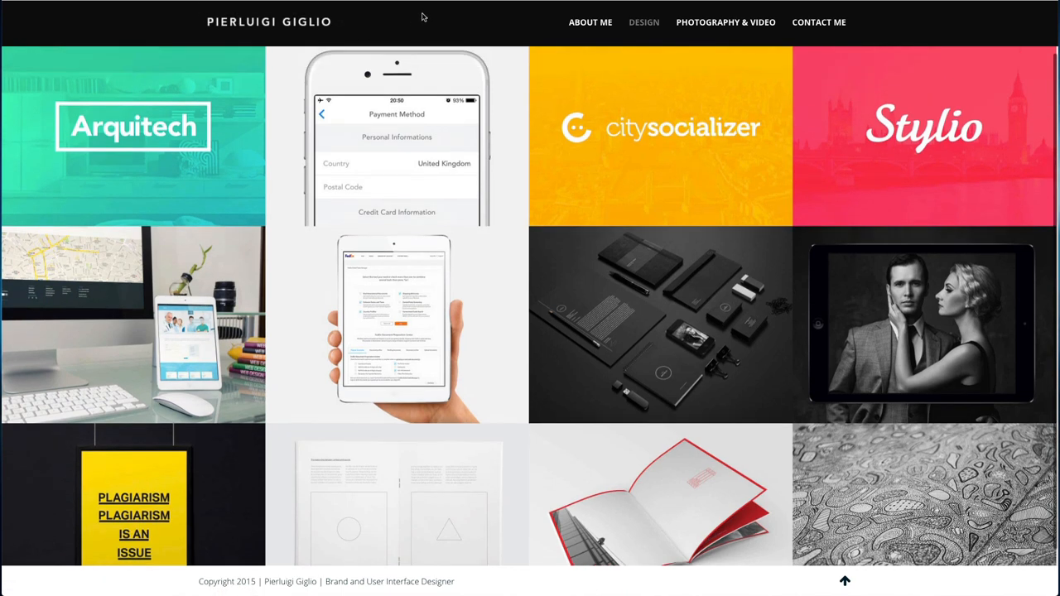
{"action": "mouse_move", "coordinate": [590, 23]}
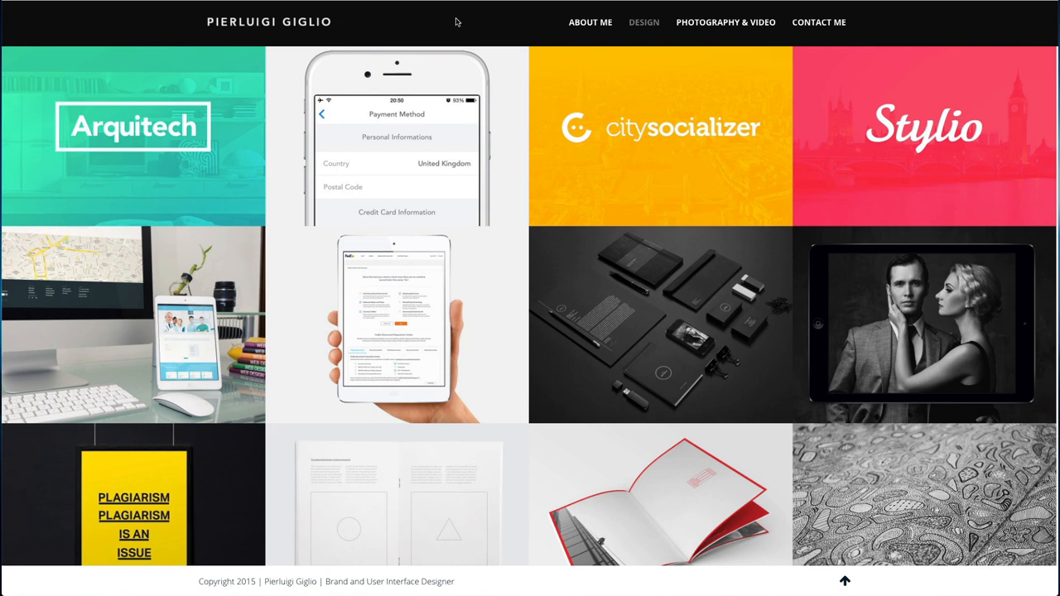
{"action": "scroll", "scroll_direction": "down", "scroll_amount": 3}
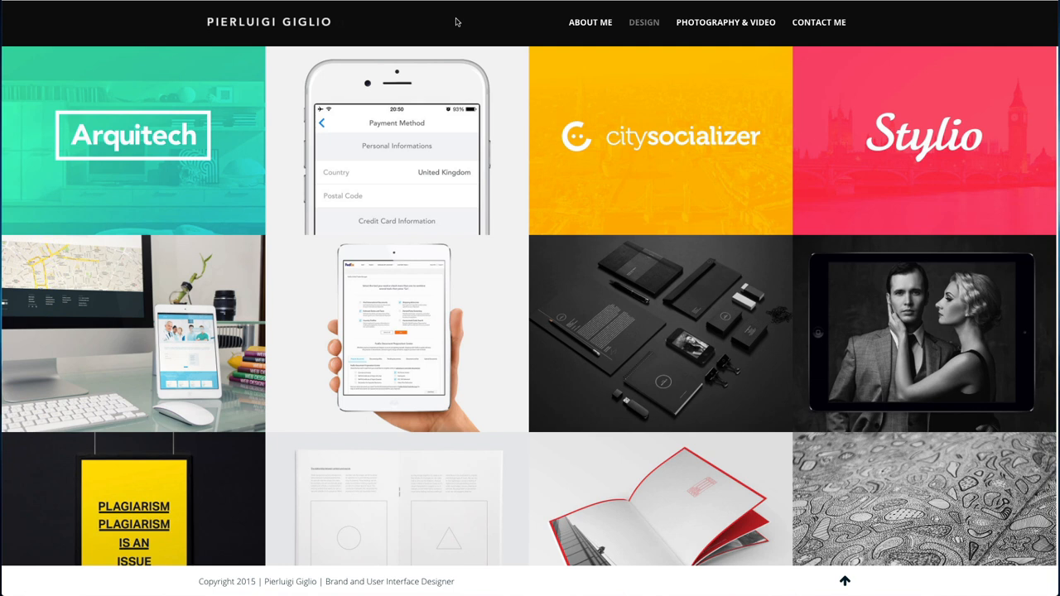
{"action": "mouse_move", "coordinate": [428, 20]}
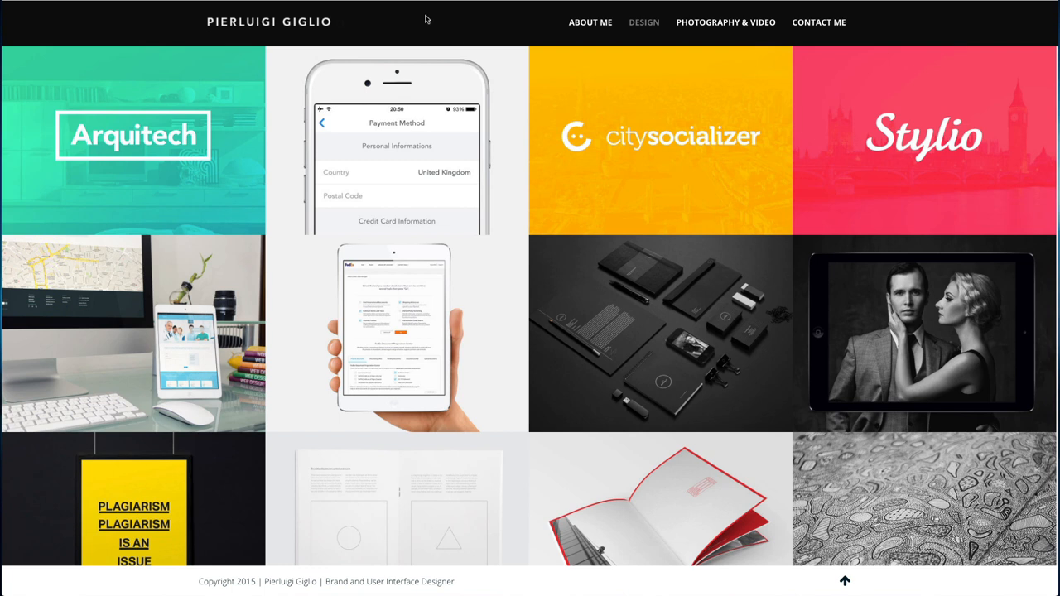
{"action": "mouse_move", "coordinate": [424, 20]}
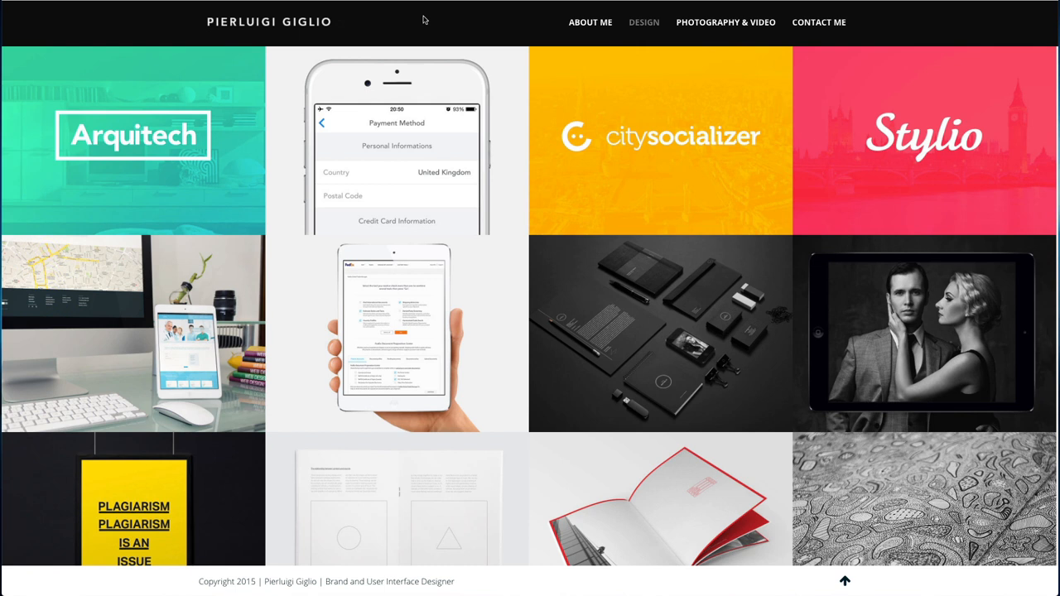
{"action": "mouse_move", "coordinate": [467, 13]}
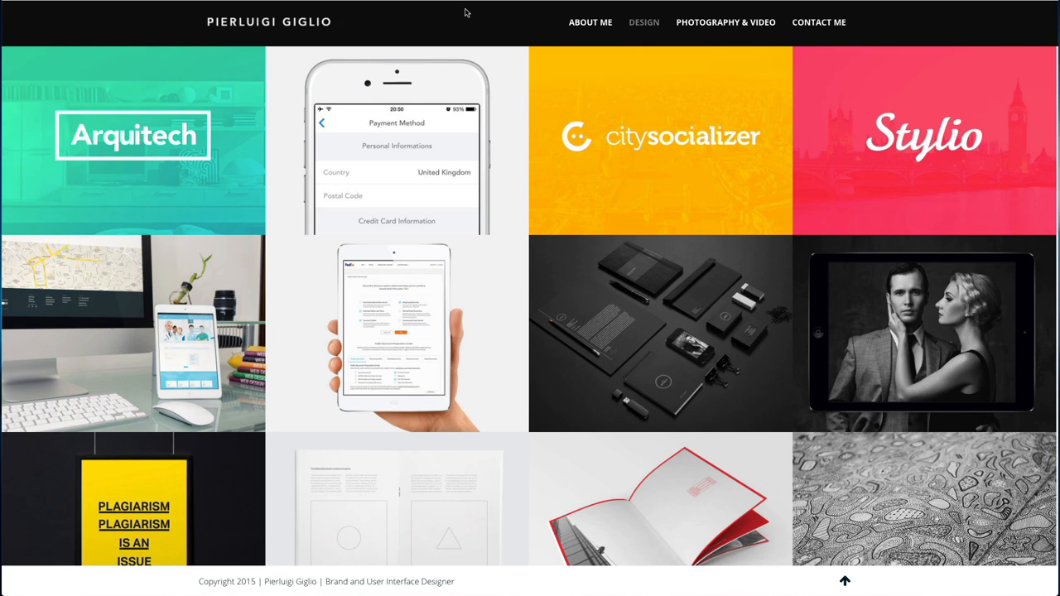
{"action": "mouse_move", "coordinate": [474, 28]}
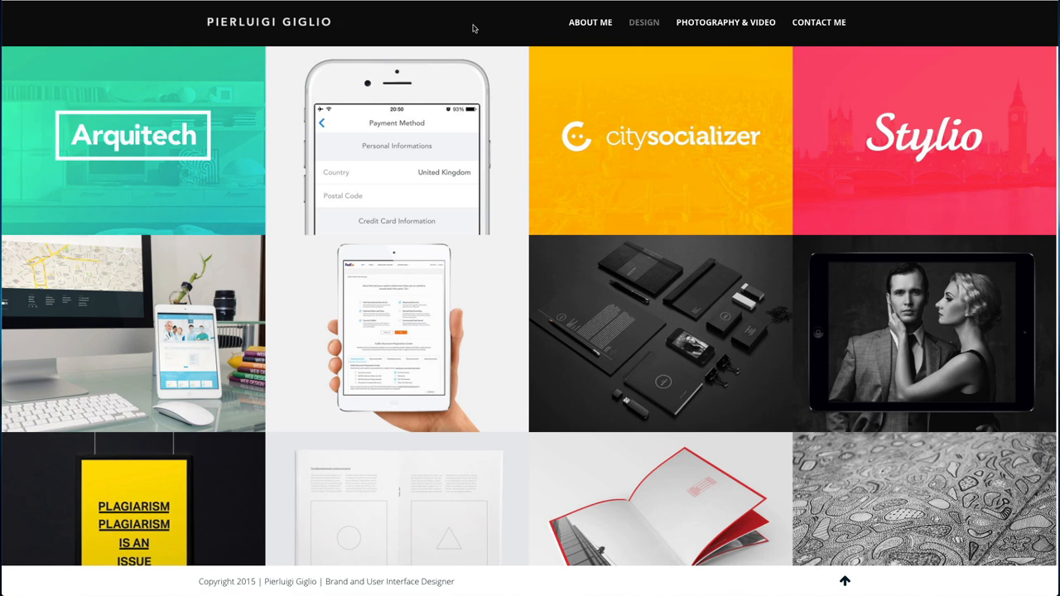
{"action": "scroll", "scroll_direction": "down", "scroll_amount": 3}
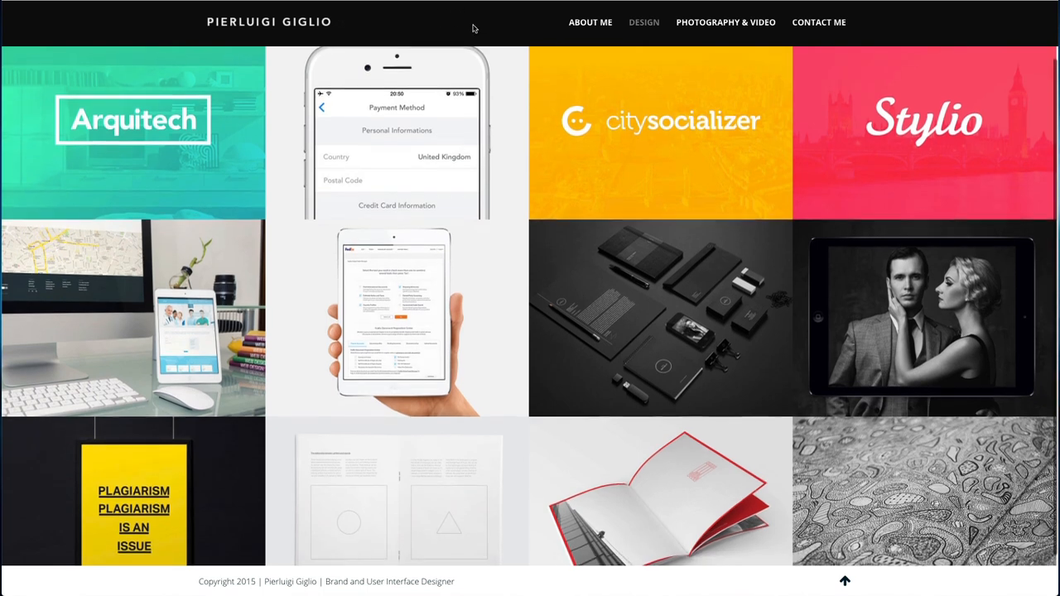
Step: Scroll down the archived 2015 Design page through its grid of project thumbnails
{"action": "scroll", "scroll_direction": "down", "scroll_amount": 3}
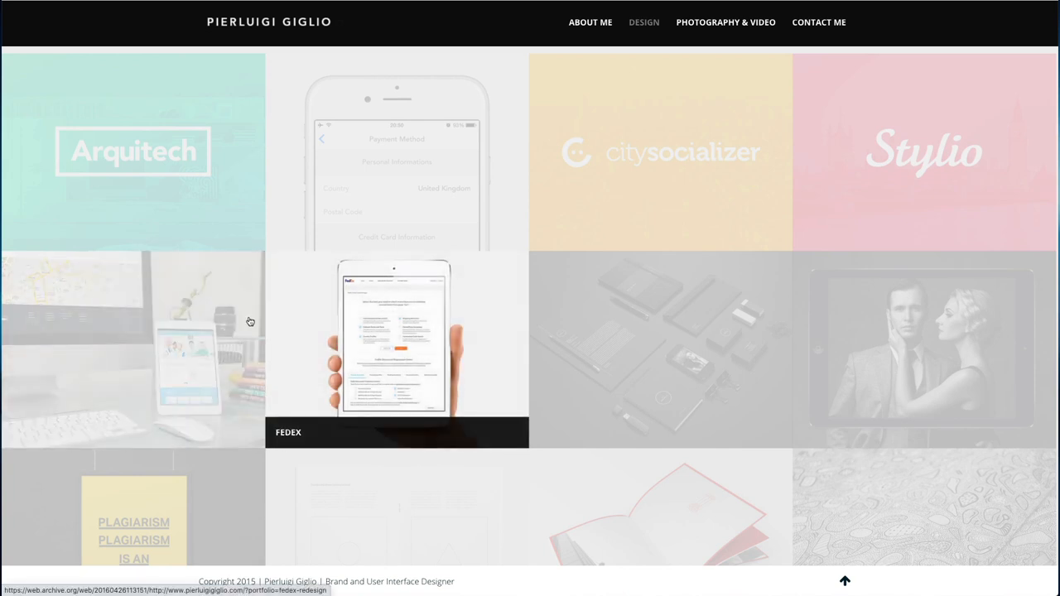
{"action": "mouse_move", "coordinate": [273, 335]}
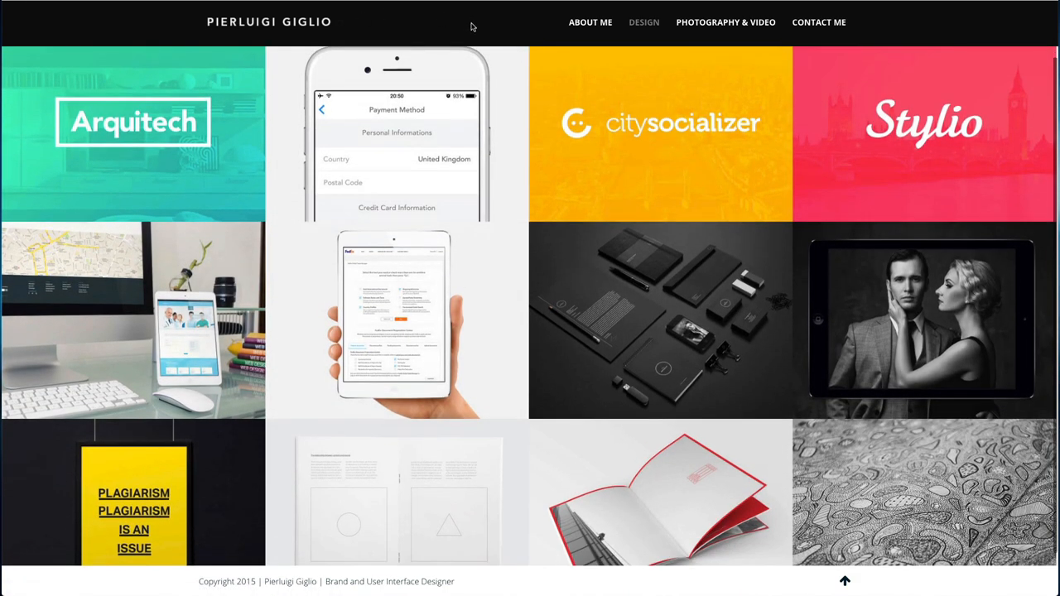
{"action": "scroll", "scroll_direction": "down", "scroll_amount": 3}
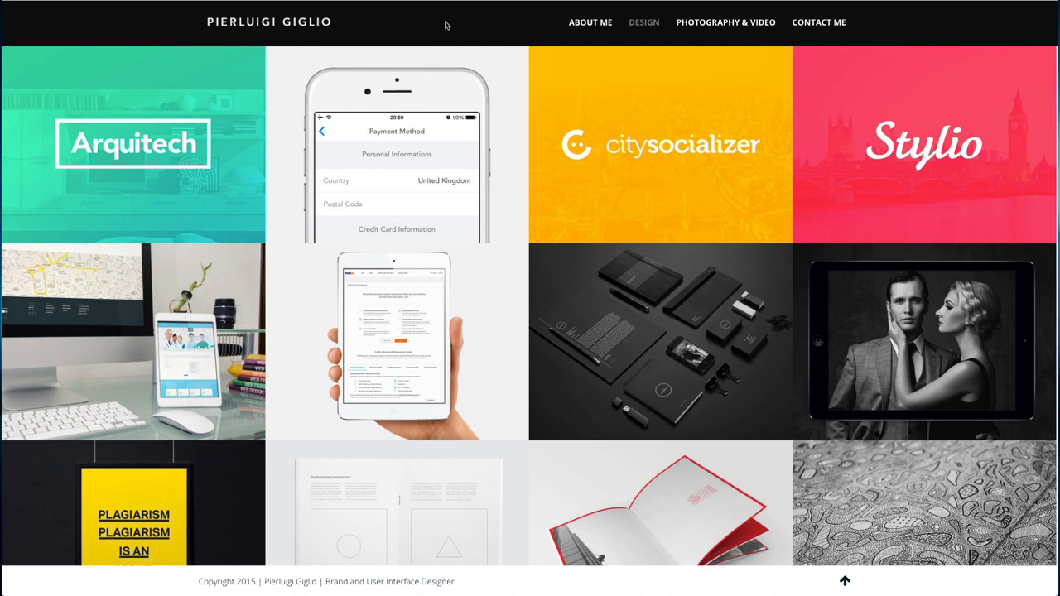
{"action": "scroll", "scroll_direction": "down", "scroll_amount": 3}
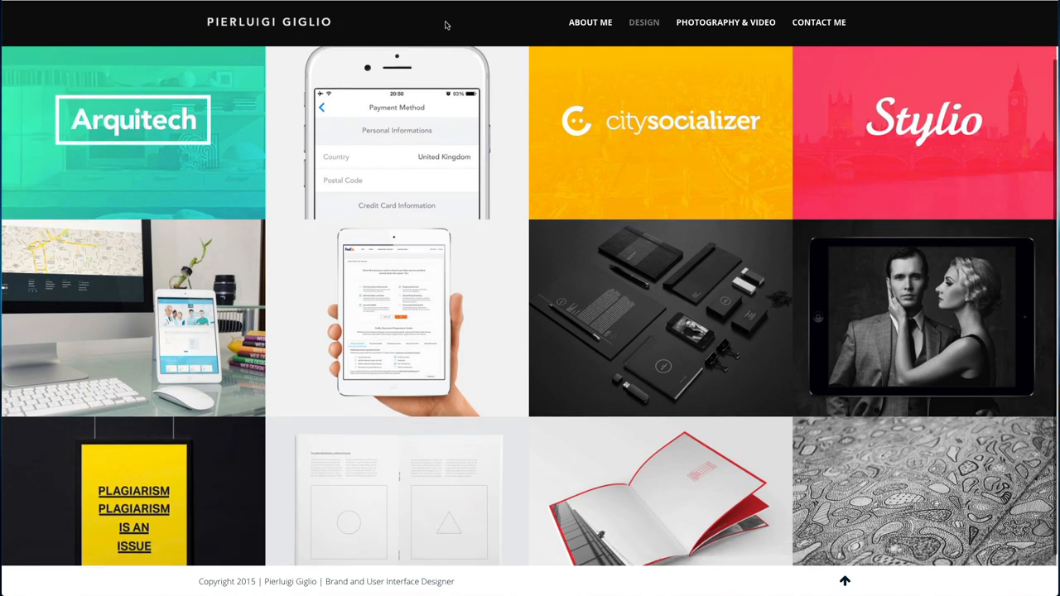
{"action": "mouse_move", "coordinate": [414, 34]}
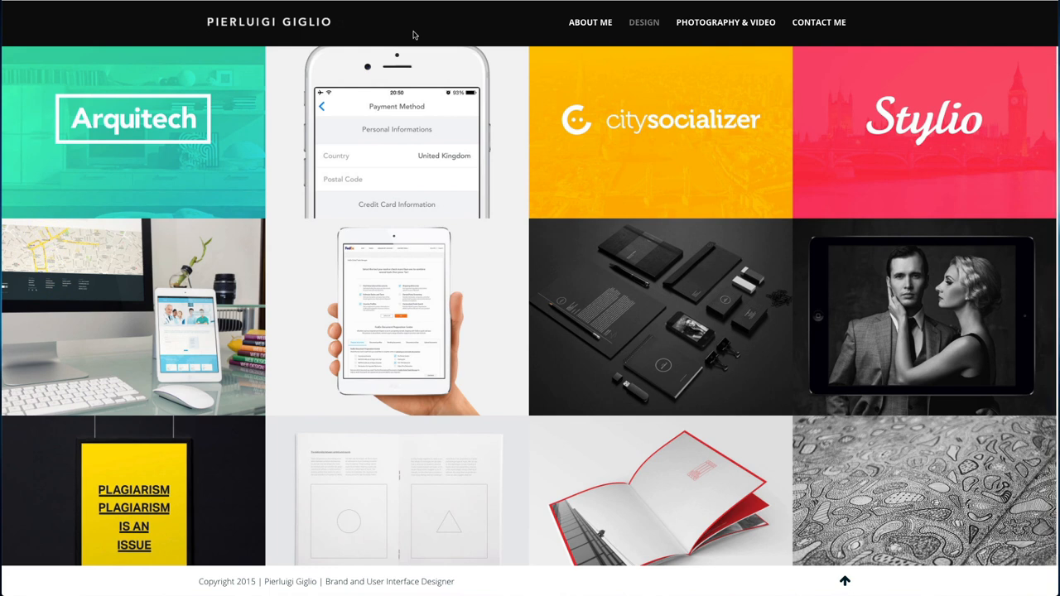
{"action": "mouse_move", "coordinate": [437, 10]}
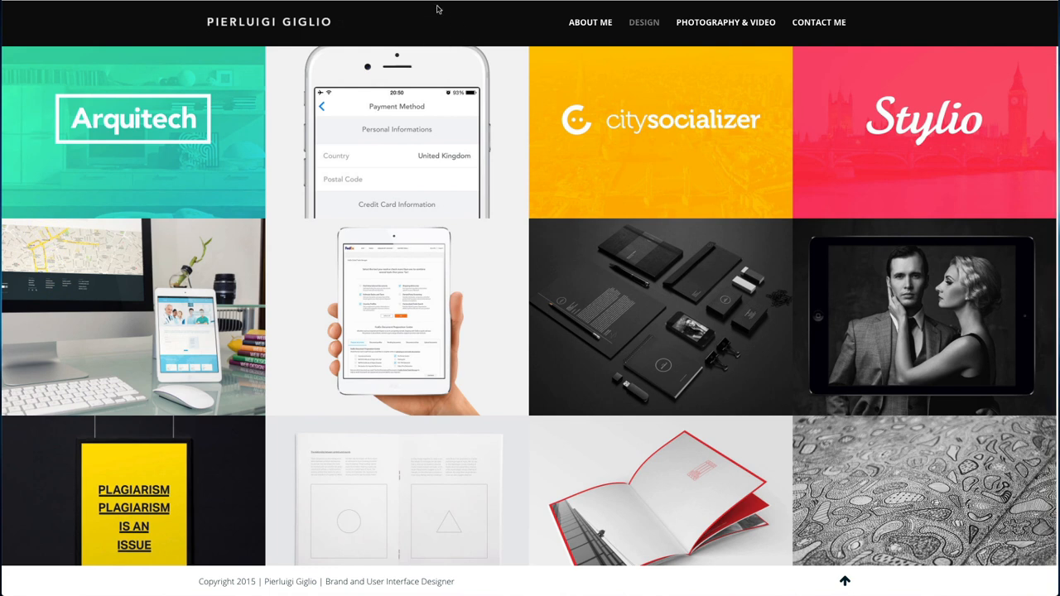
{"action": "mouse_move", "coordinate": [447, 17]}
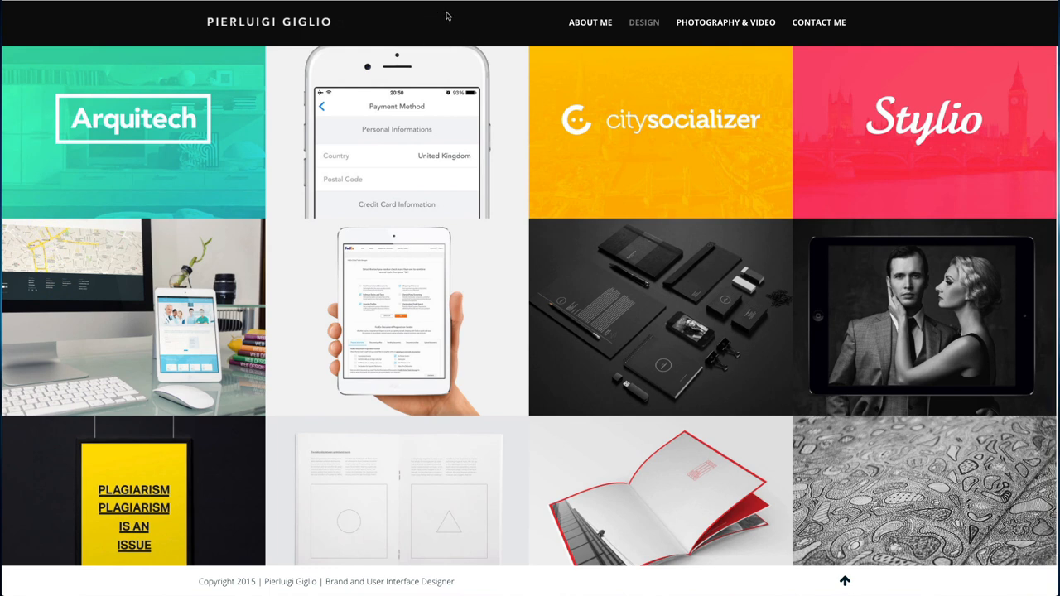
{"action": "scroll", "scroll_direction": "down", "scroll_amount": 3}
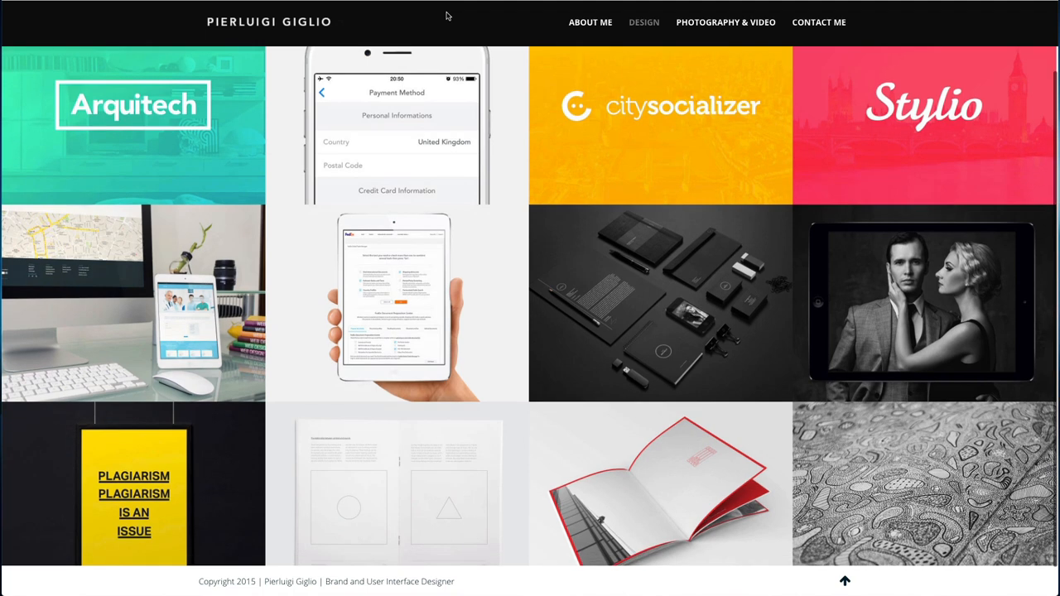
{"action": "scroll", "scroll_direction": "down", "scroll_amount": 3}
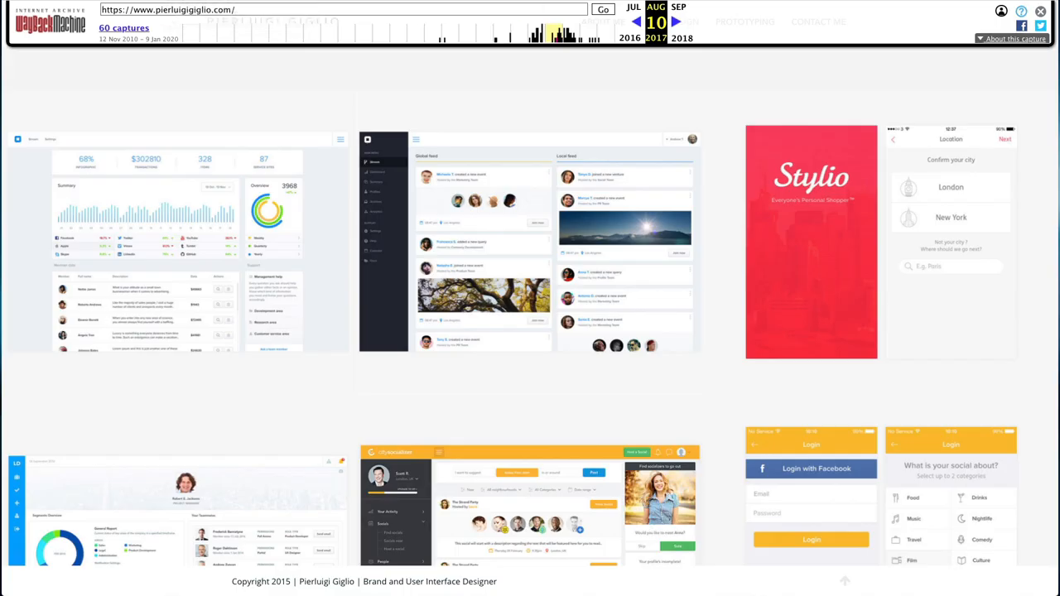
{"action": "mouse_move", "coordinate": [726, 25]}
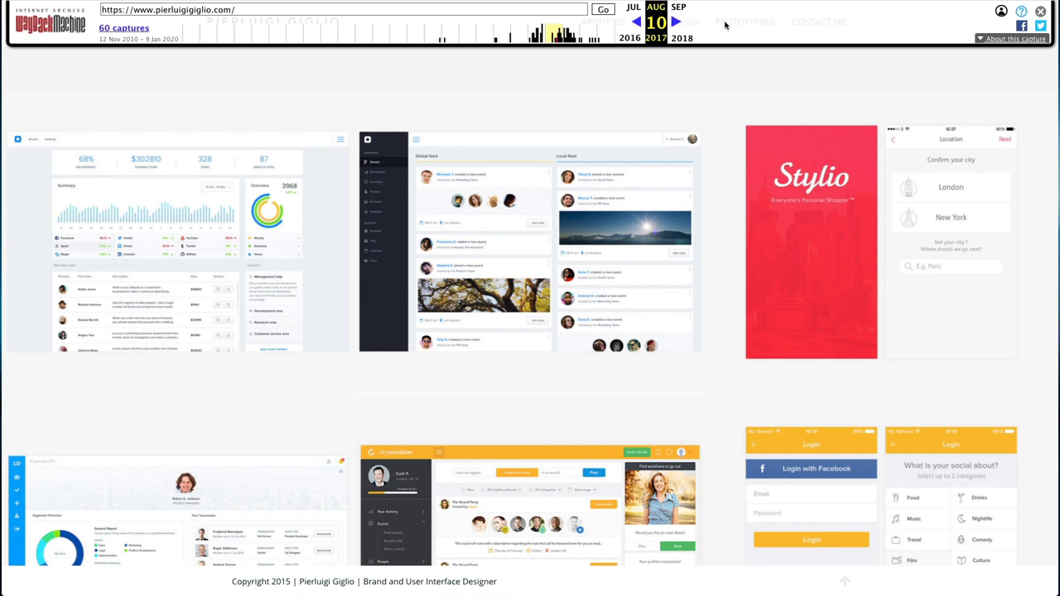
{"action": "mouse_move", "coordinate": [745, 31]}
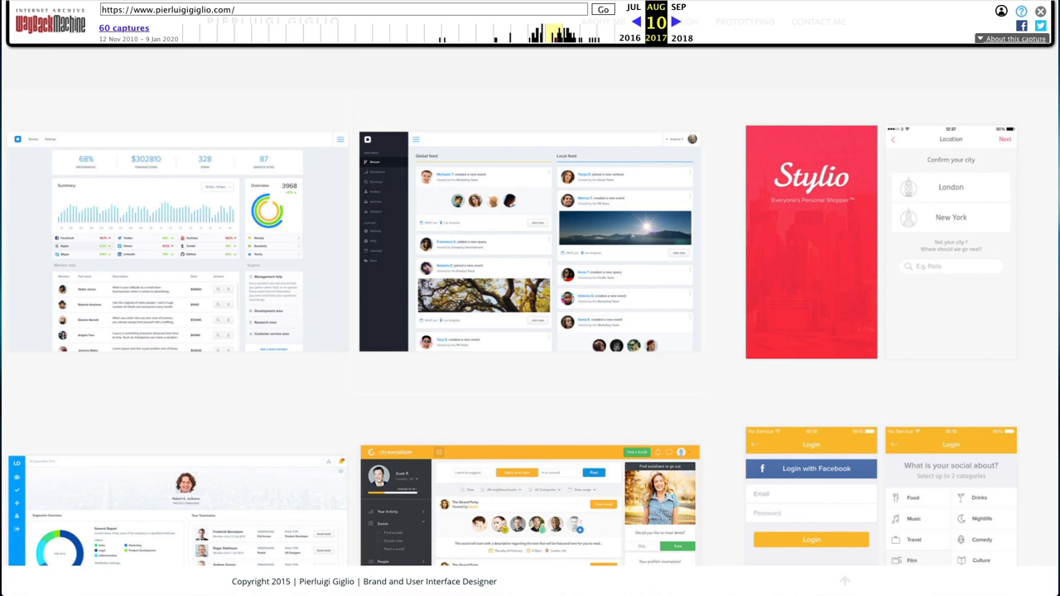
Step: Scroll through the August 2017 UI/UX Design page's app project tiles down to the Dashboard UI tile
{"action": "scroll", "scroll_direction": "down", "scroll_amount": 3}
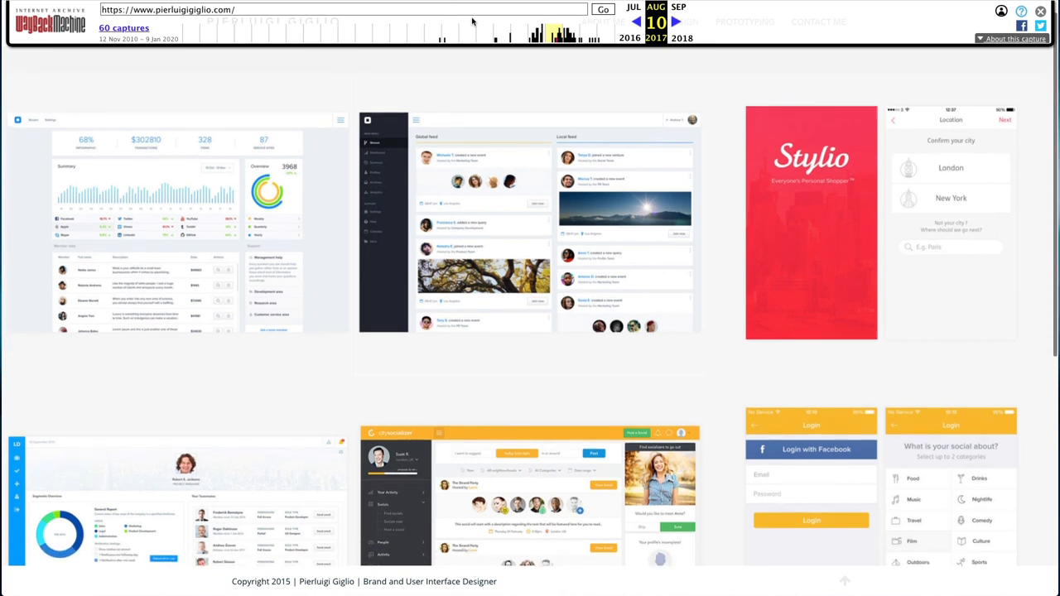
{"action": "scroll", "scroll_direction": "down", "scroll_amount": 3}
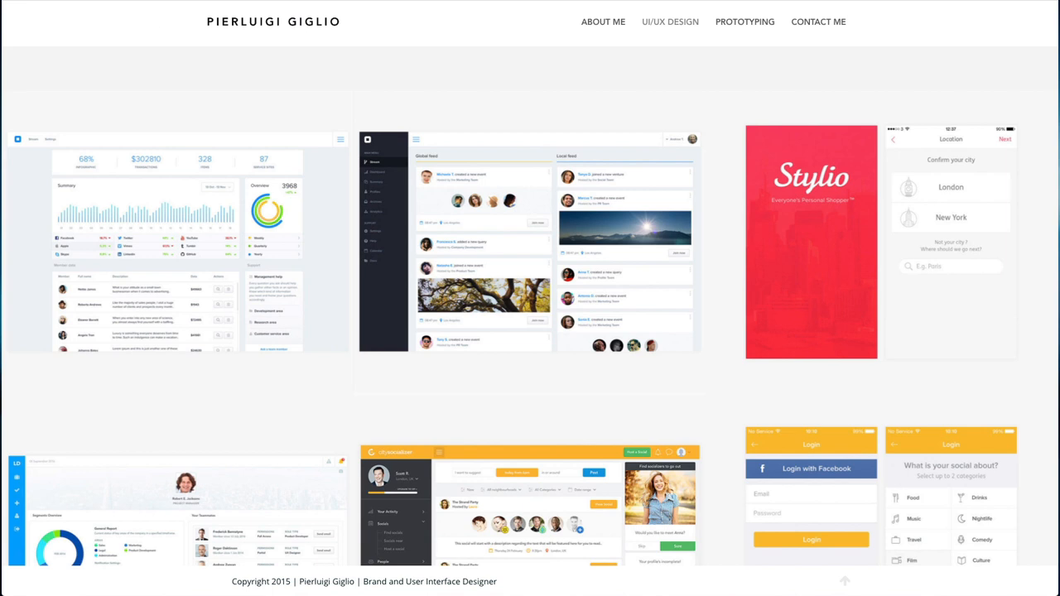
{"action": "mouse_move", "coordinate": [484, 27]}
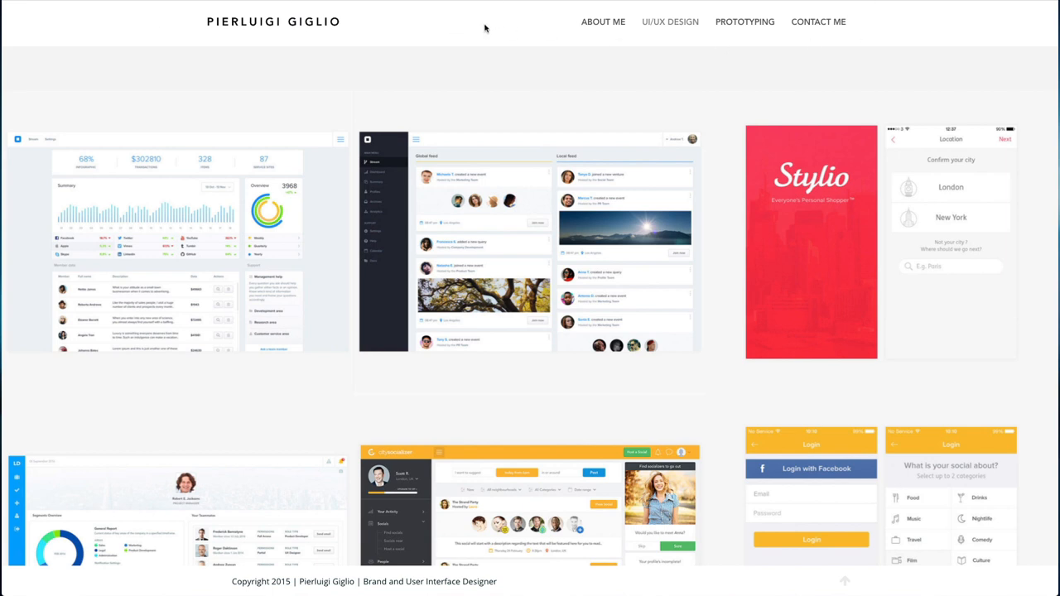
{"action": "scroll", "scroll_direction": "down", "scroll_amount": 3}
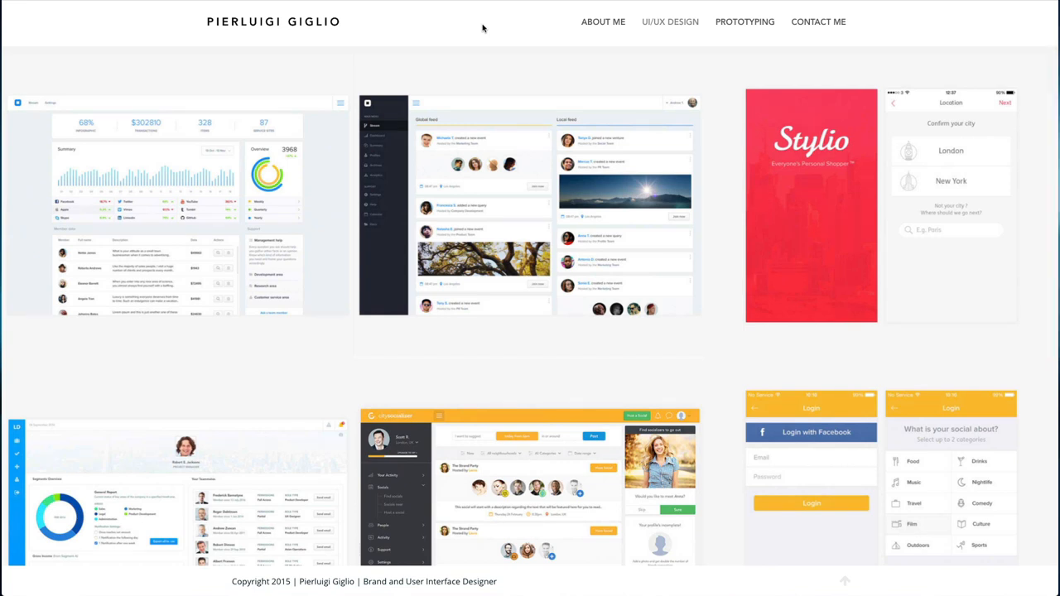
{"action": "scroll", "scroll_direction": "down", "scroll_amount": 3}
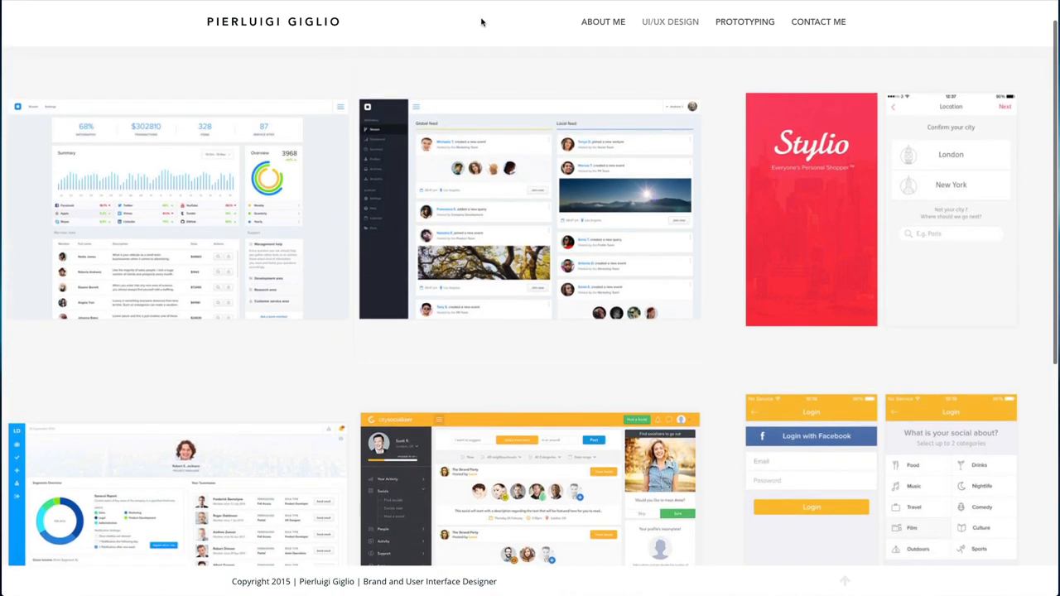
{"action": "mouse_move", "coordinate": [464, 36]}
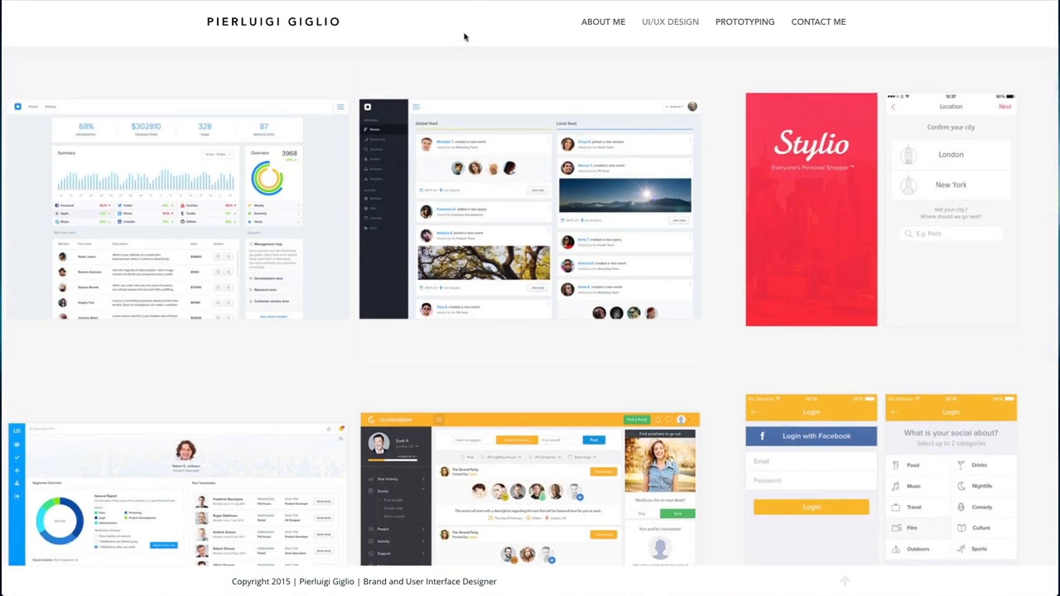
{"action": "scroll", "scroll_direction": "down", "scroll_amount": 3}
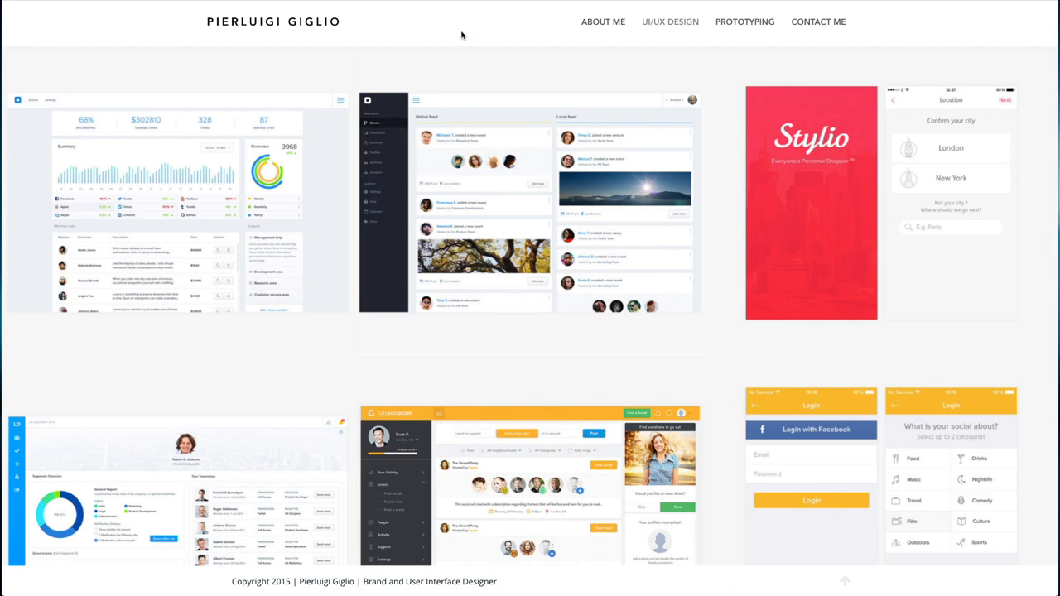
{"action": "scroll", "scroll_direction": "down", "scroll_amount": 3}
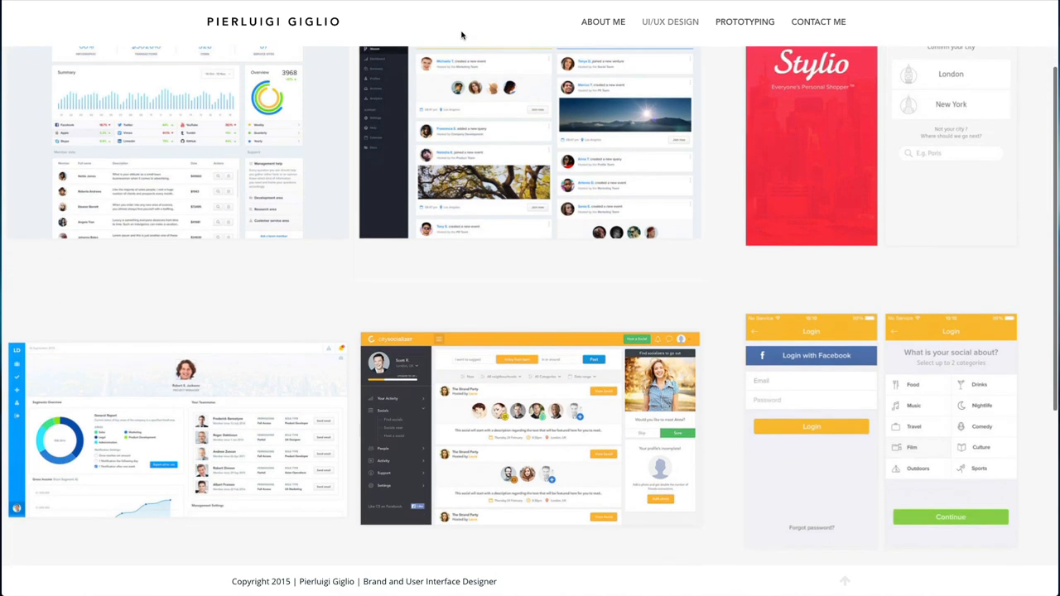
{"action": "scroll", "scroll_direction": "down", "scroll_amount": 3}
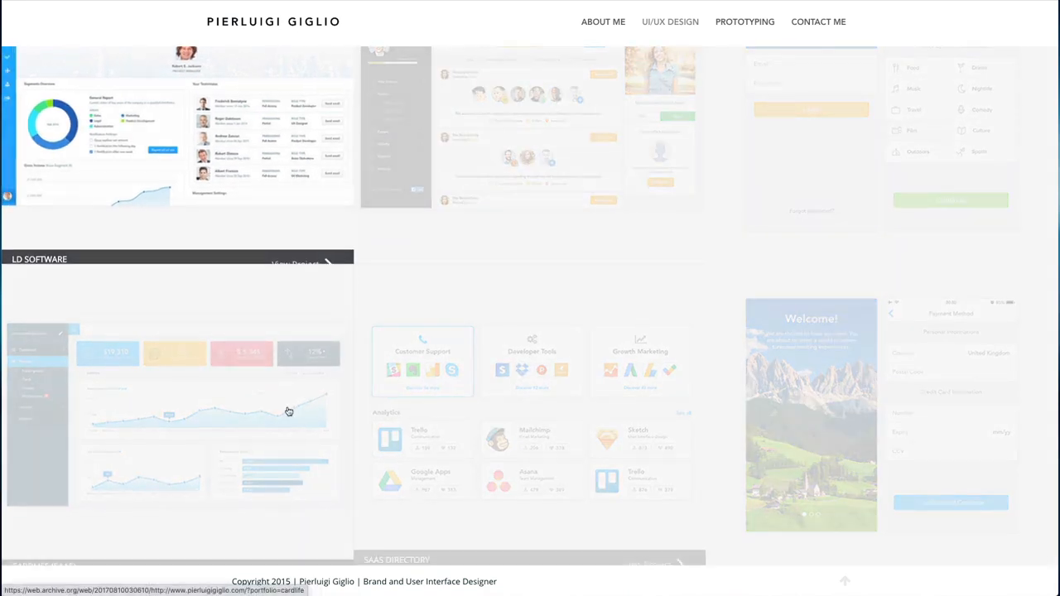
{"action": "scroll", "scroll_direction": "down", "scroll_amount": 3}
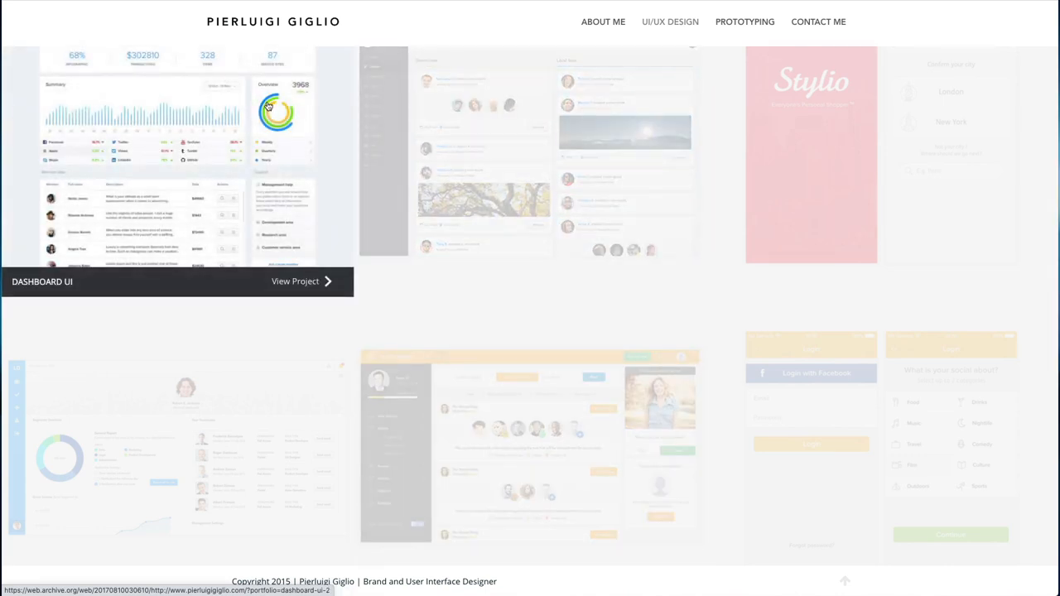
{"action": "mouse_move", "coordinate": [430, 20]}
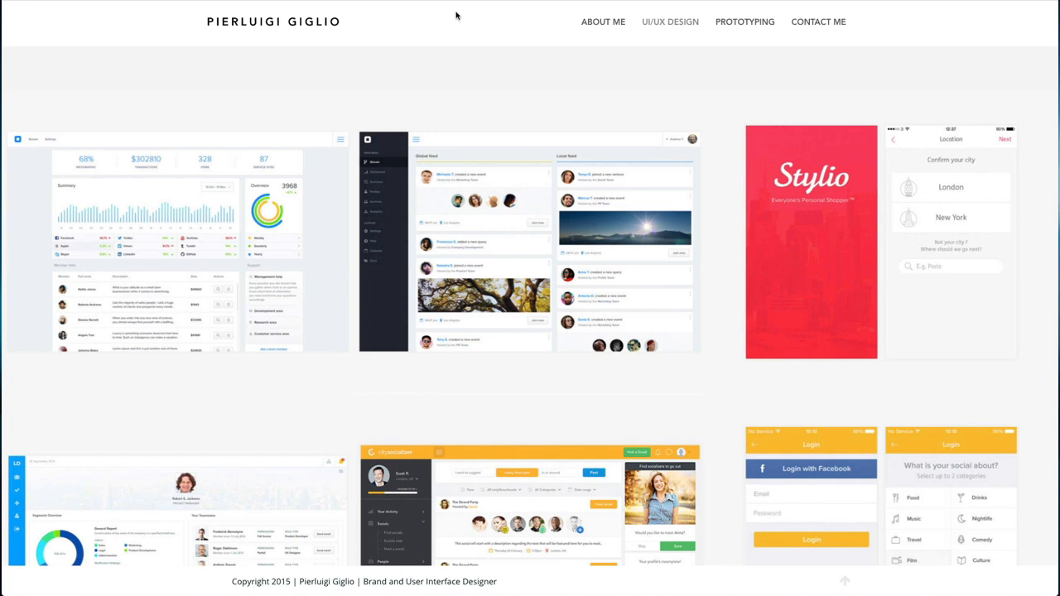
{"action": "mouse_move", "coordinate": [490, 20]}
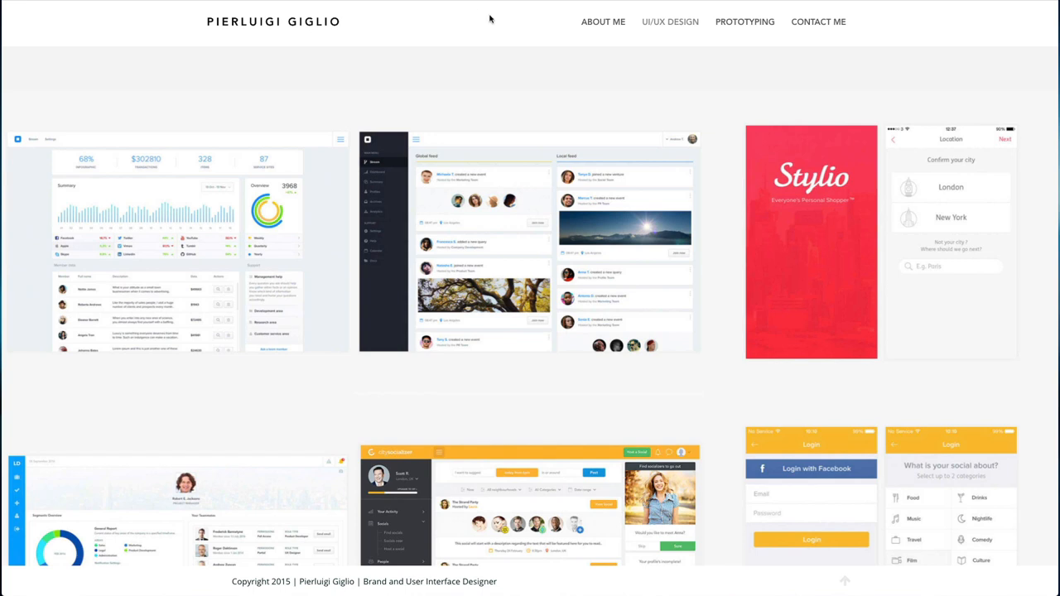
{"action": "mouse_move", "coordinate": [478, 25]}
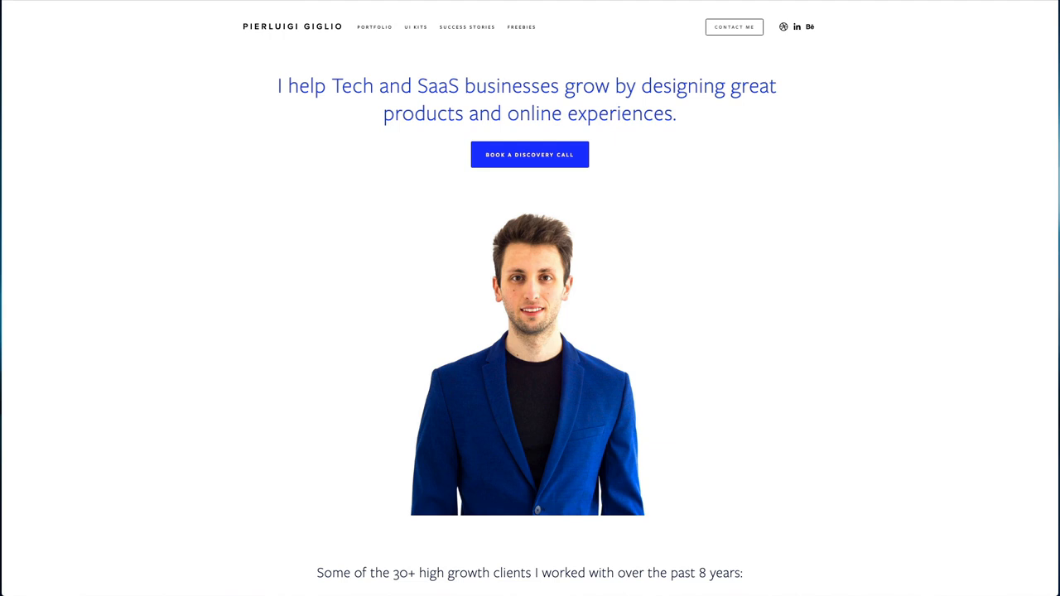
{"action": "mouse_move", "coordinate": [152, 74]}
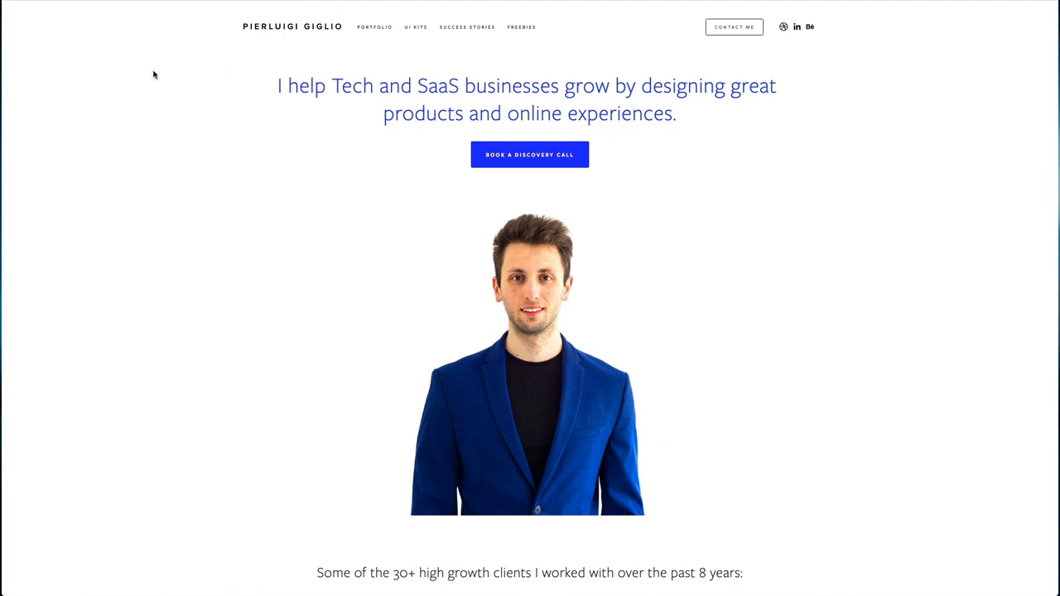
Step: Scroll the live homepage showing the Tech and SaaS design tagline and portrait
{"action": "scroll", "scroll_direction": "down", "scroll_amount": 3}
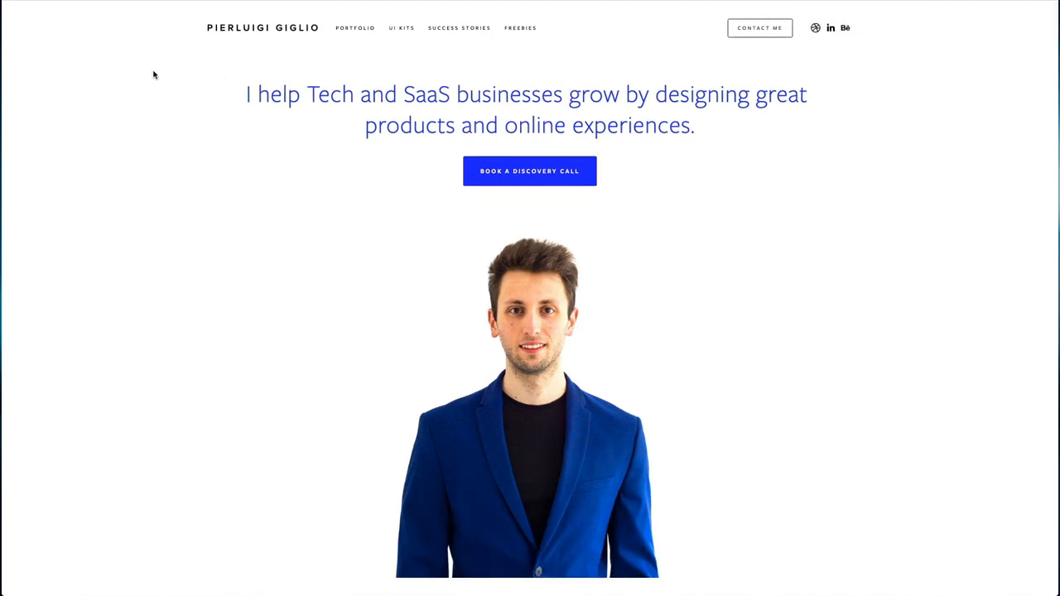
{"action": "mouse_move", "coordinate": [139, 70]}
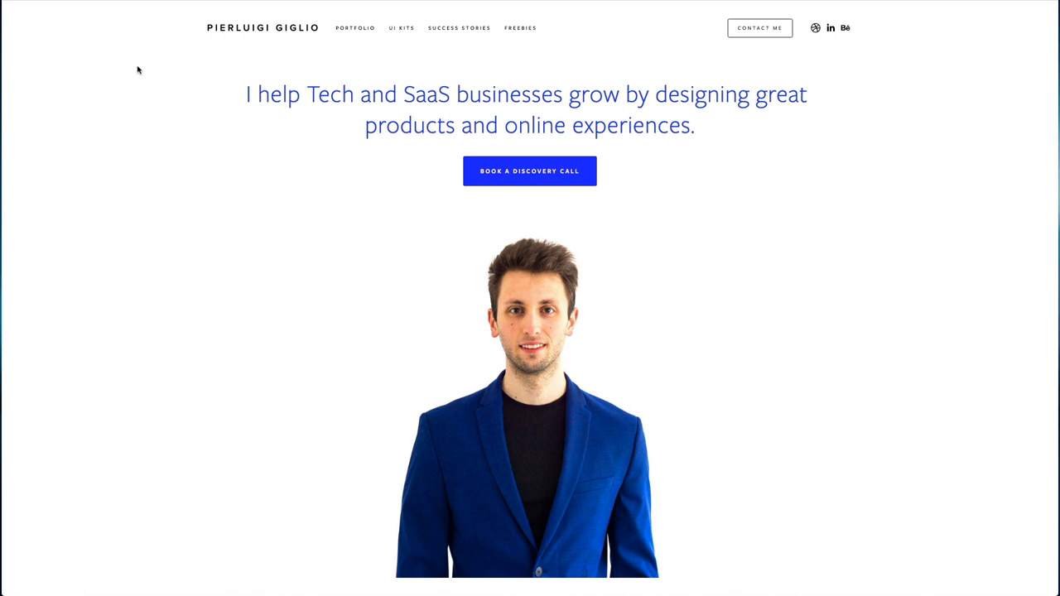
{"action": "mouse_move", "coordinate": [179, 63]}
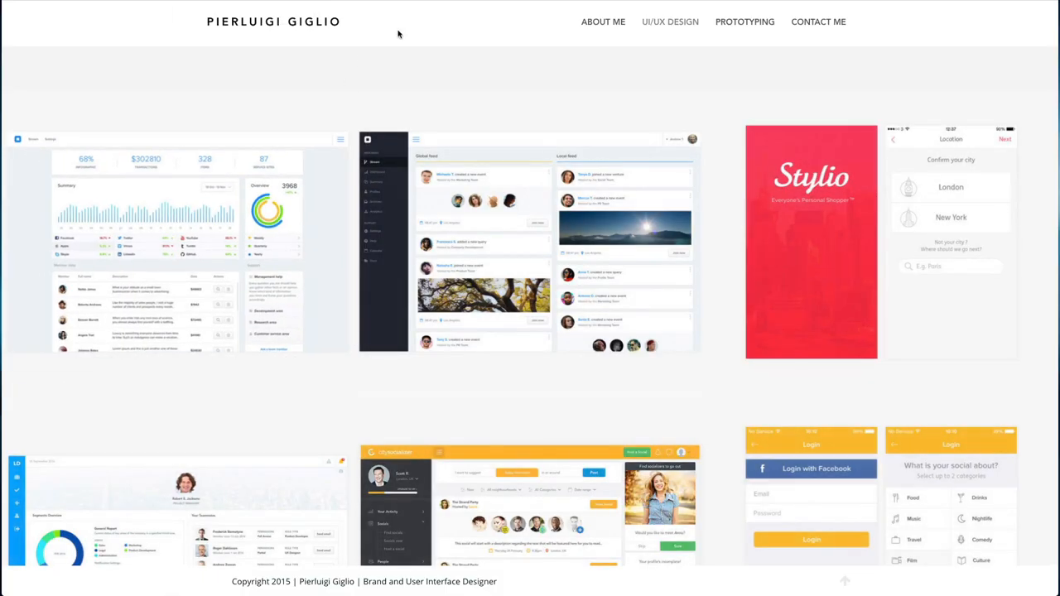
{"action": "mouse_move", "coordinate": [415, 26]}
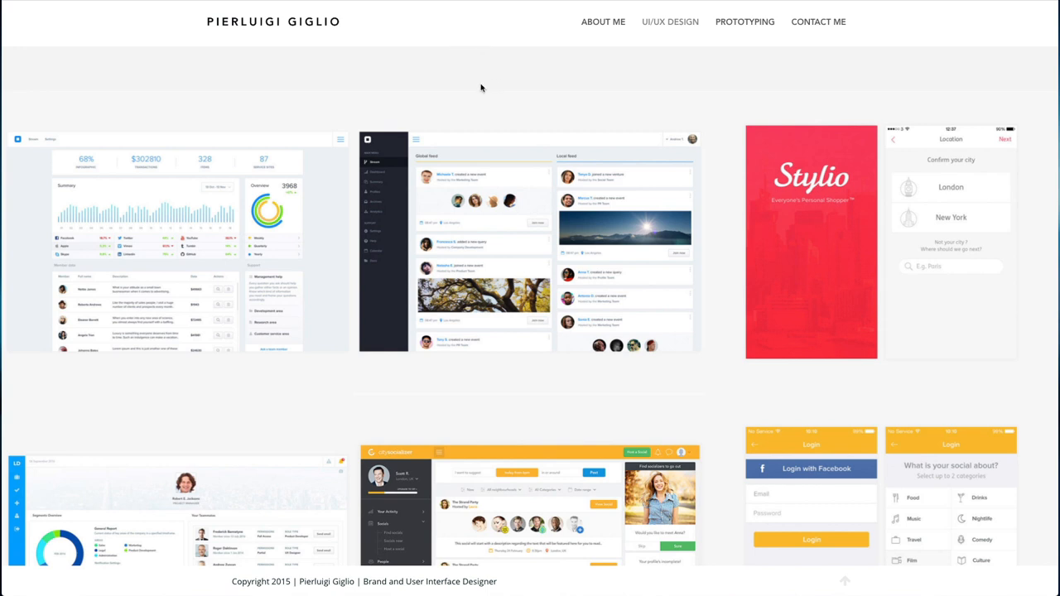
{"action": "mouse_move", "coordinate": [431, 73]}
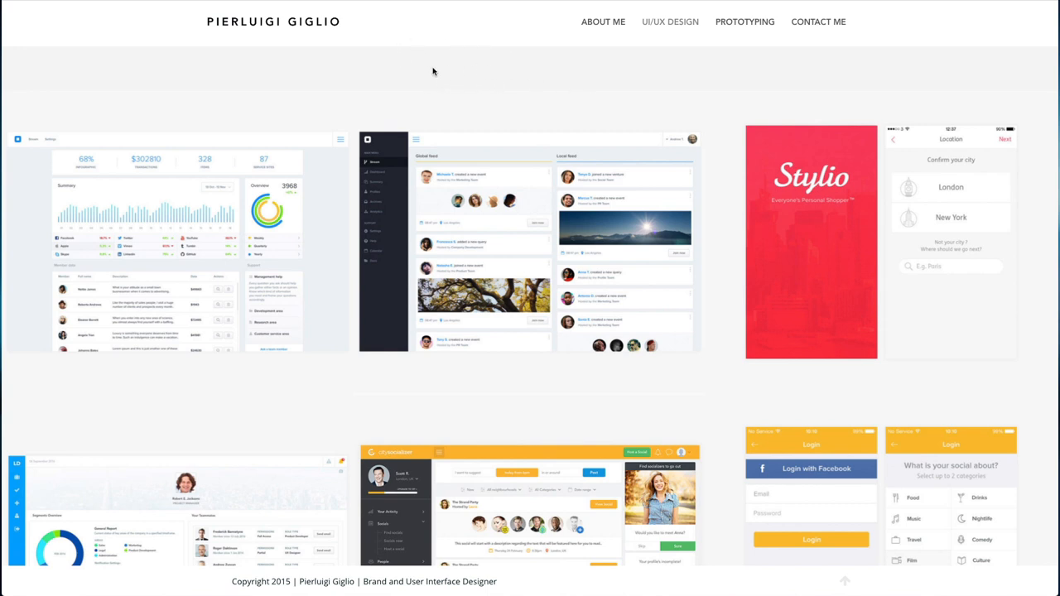
{"action": "mouse_move", "coordinate": [468, 63]}
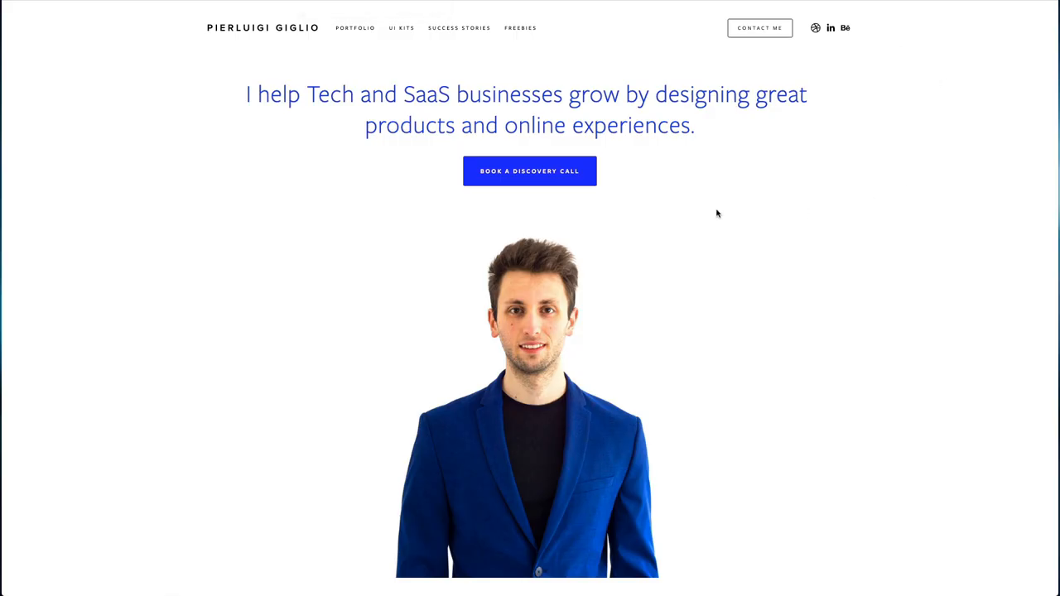
{"action": "mouse_move", "coordinate": [889, 136]}
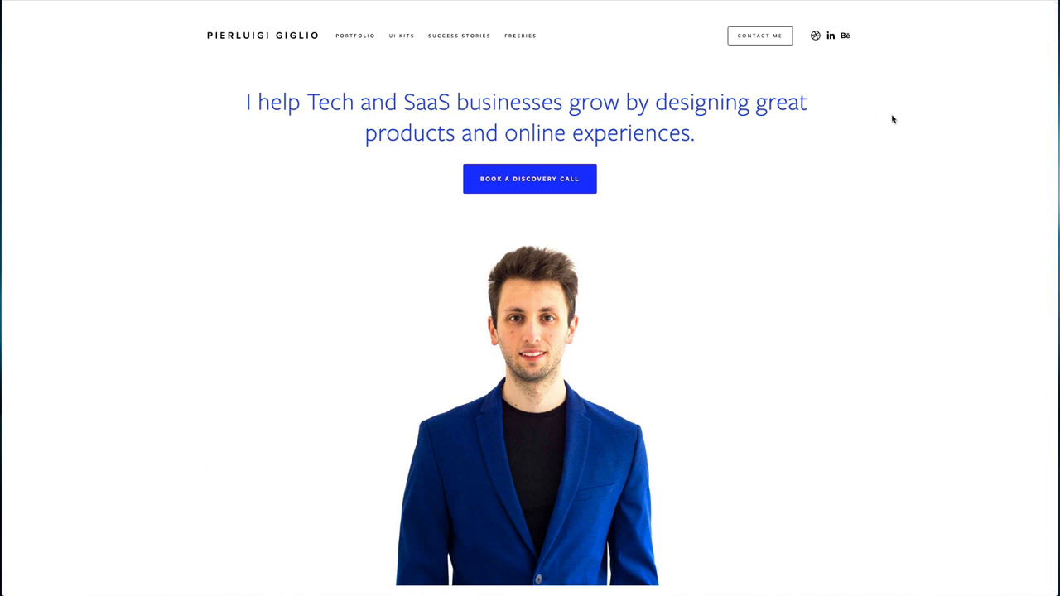
{"action": "mouse_move", "coordinate": [913, 96]}
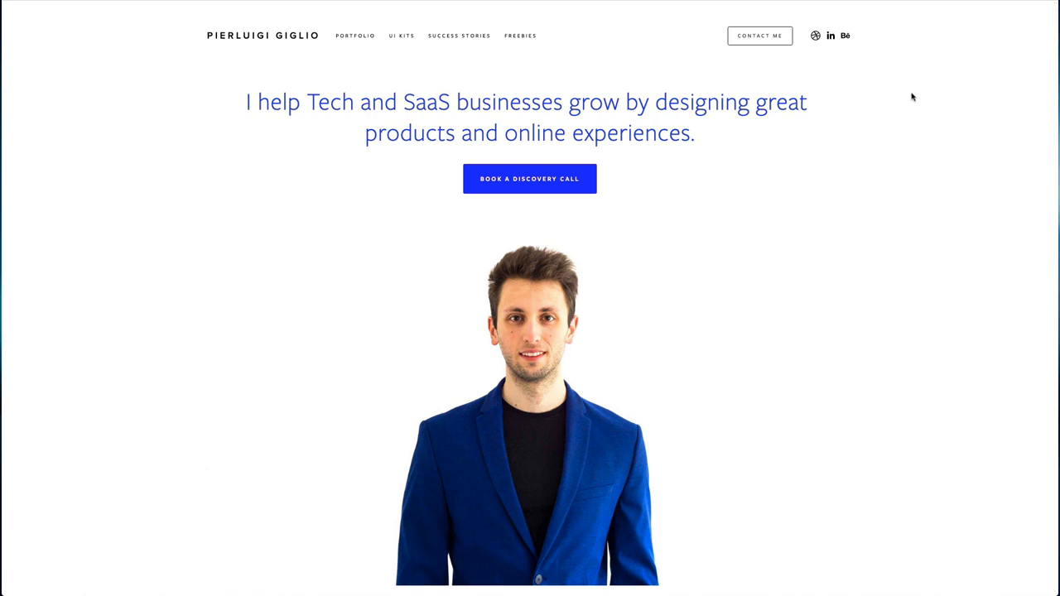
{"action": "mouse_move", "coordinate": [891, 101]}
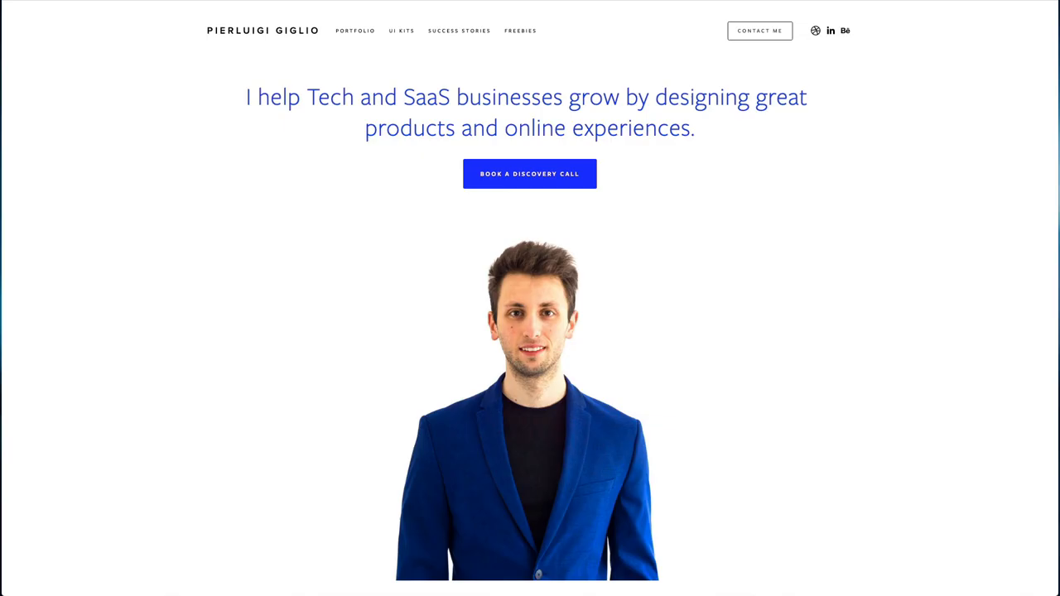
{"action": "mouse_move", "coordinate": [177, 436]}
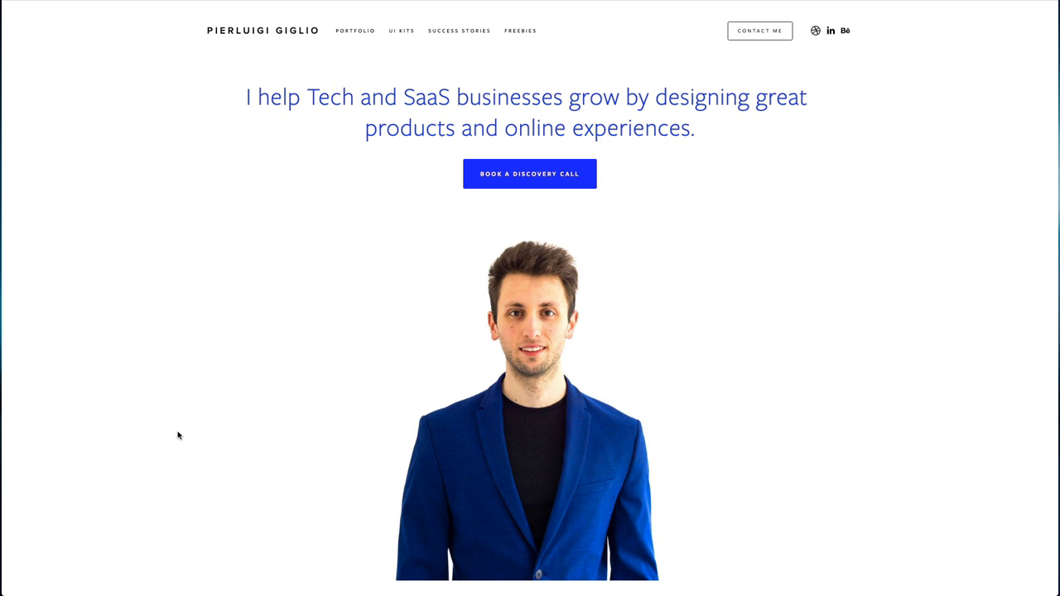
{"action": "scroll", "scroll_direction": "down", "scroll_amount": 3}
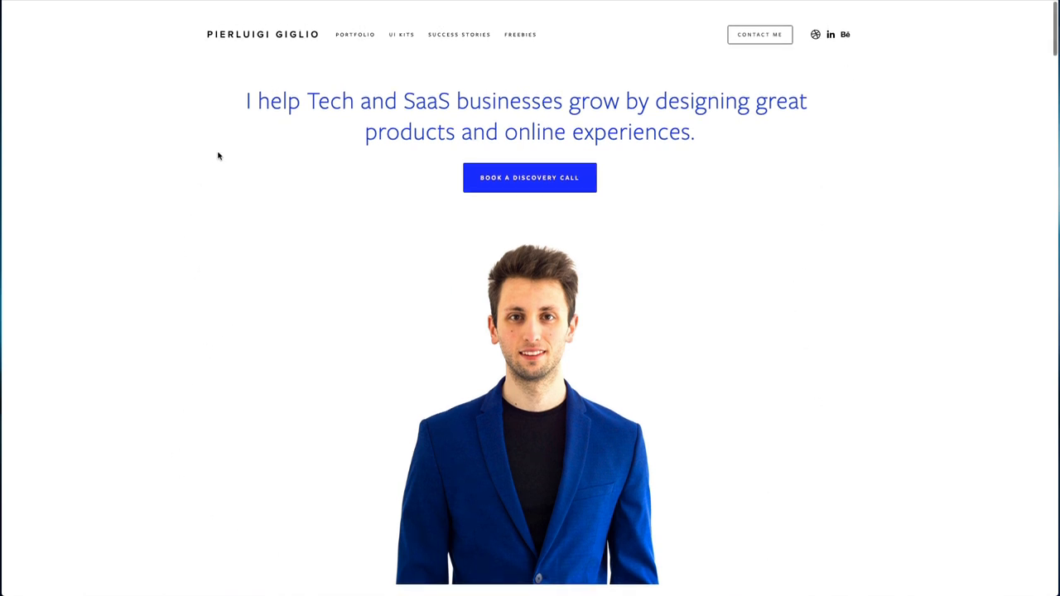
{"action": "mouse_move", "coordinate": [229, 113]}
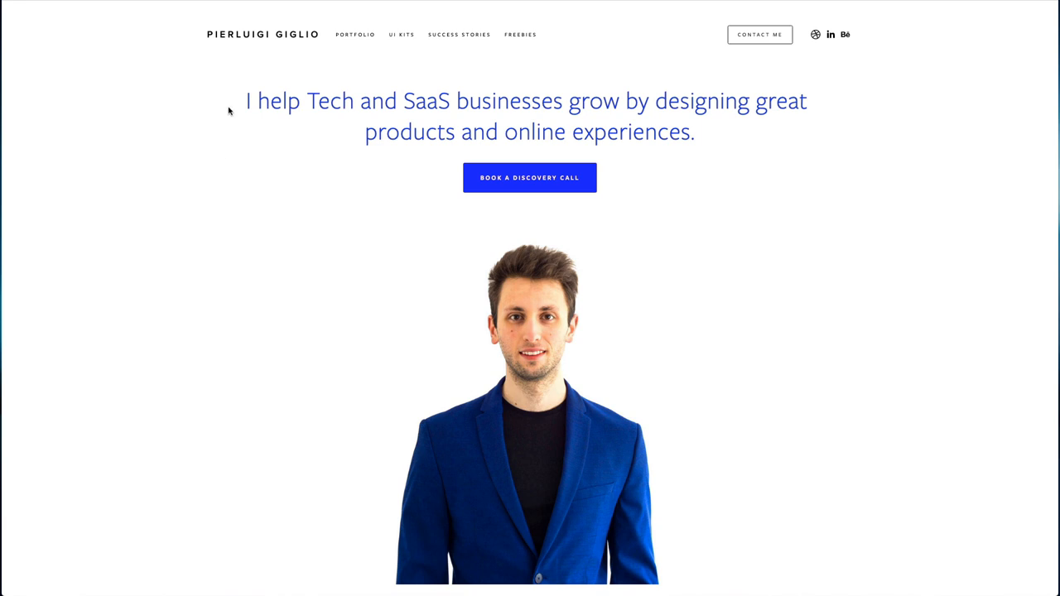
{"action": "left_click_drag", "start_coordinate": [232, 108], "coordinate": [704, 139]}
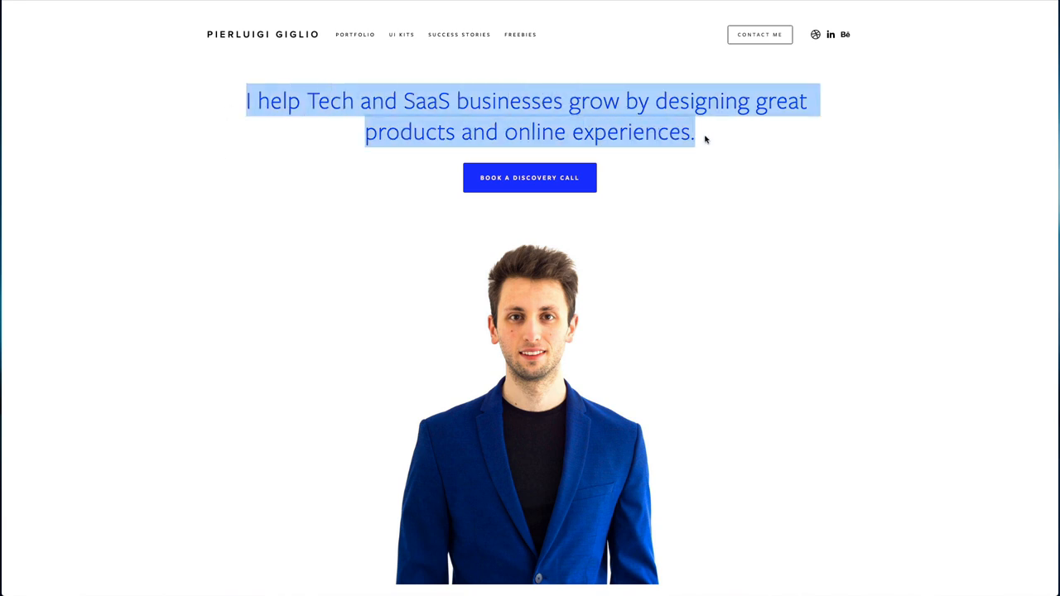
{"action": "left_click", "coordinate": [745, 164]}
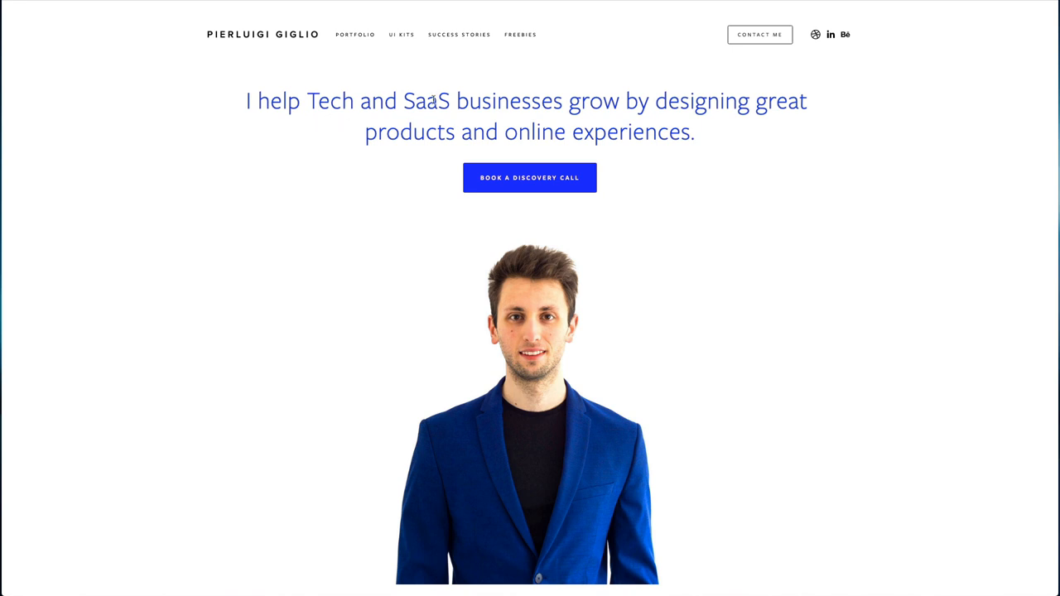
{"action": "mouse_move", "coordinate": [779, 105]}
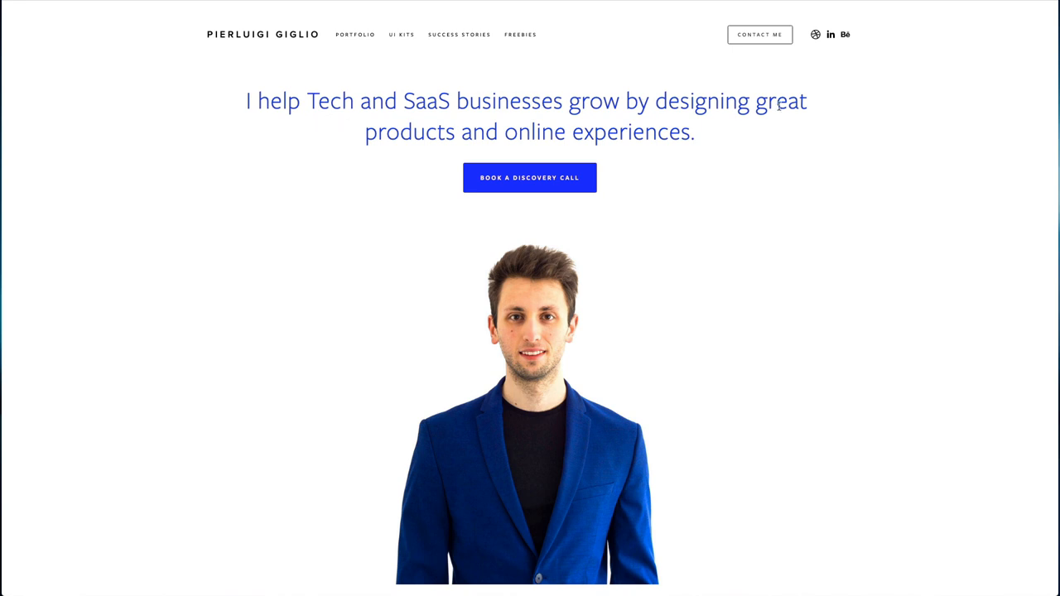
{"action": "mouse_move", "coordinate": [675, 146]}
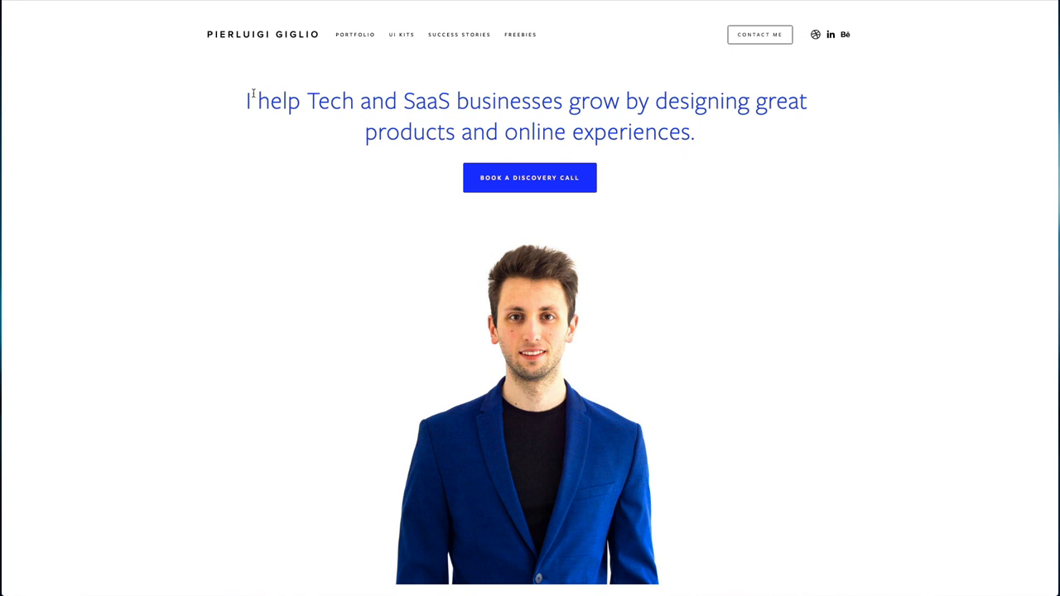
{"action": "mouse_move", "coordinate": [352, 93]}
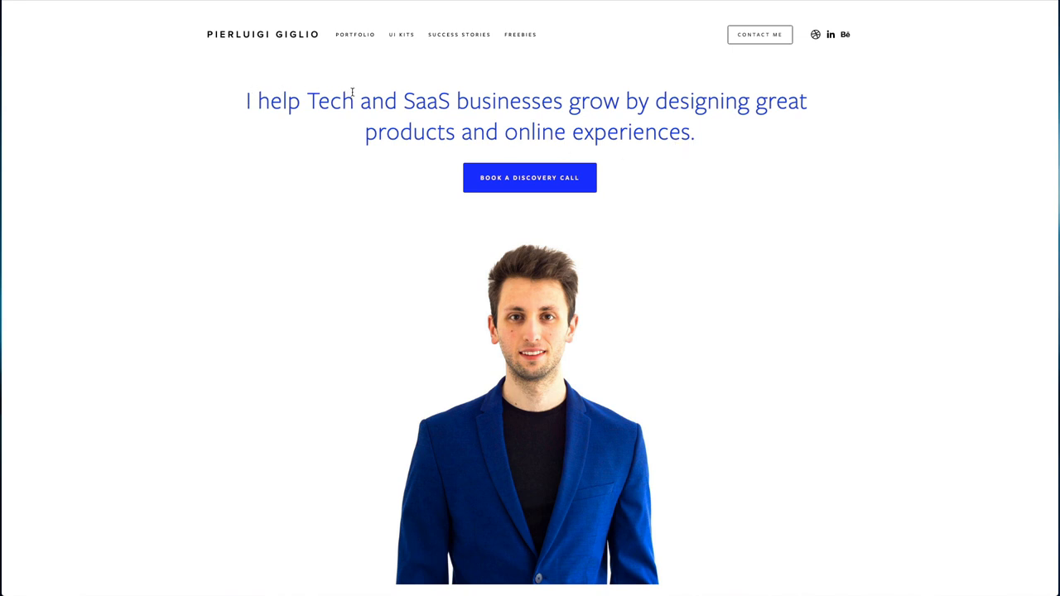
{"action": "left_click_drag", "start_coordinate": [308, 101], "coordinate": [570, 101]}
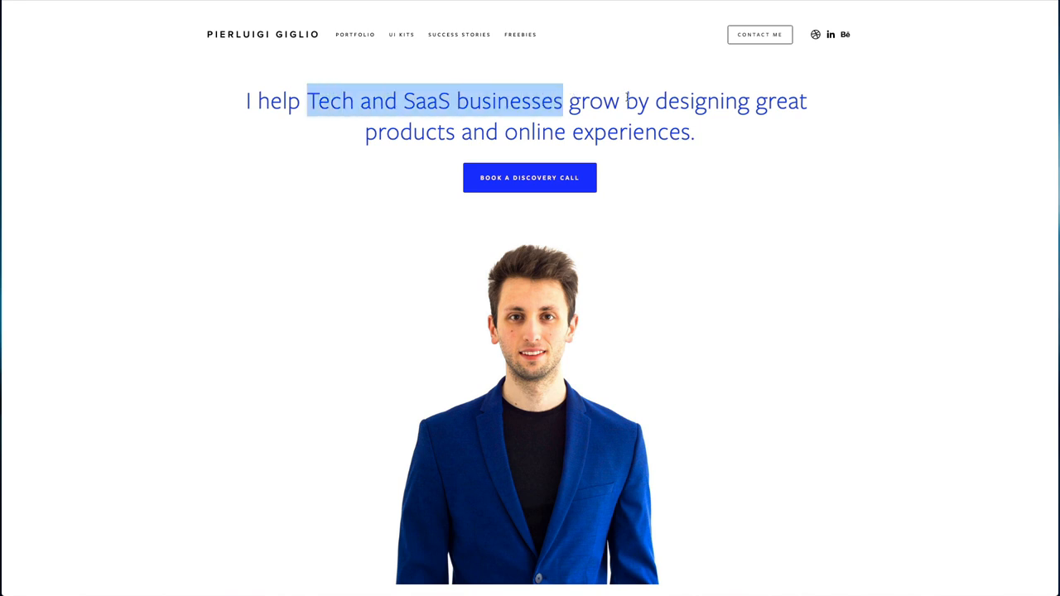
{"action": "left_click_drag", "start_coordinate": [564, 101], "coordinate": [692, 132]}
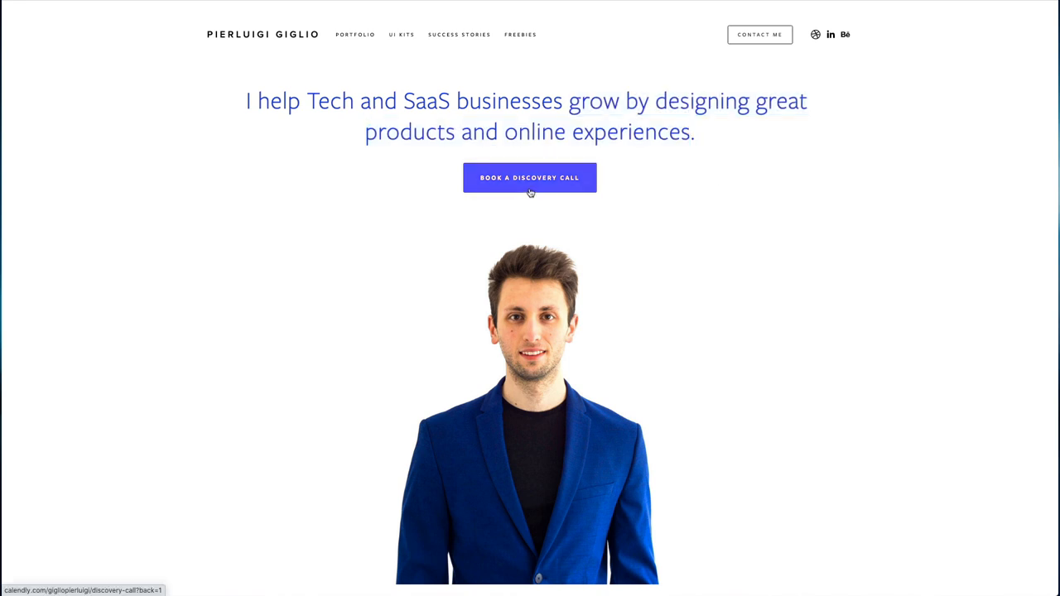
{"action": "left_click", "coordinate": [530, 177]}
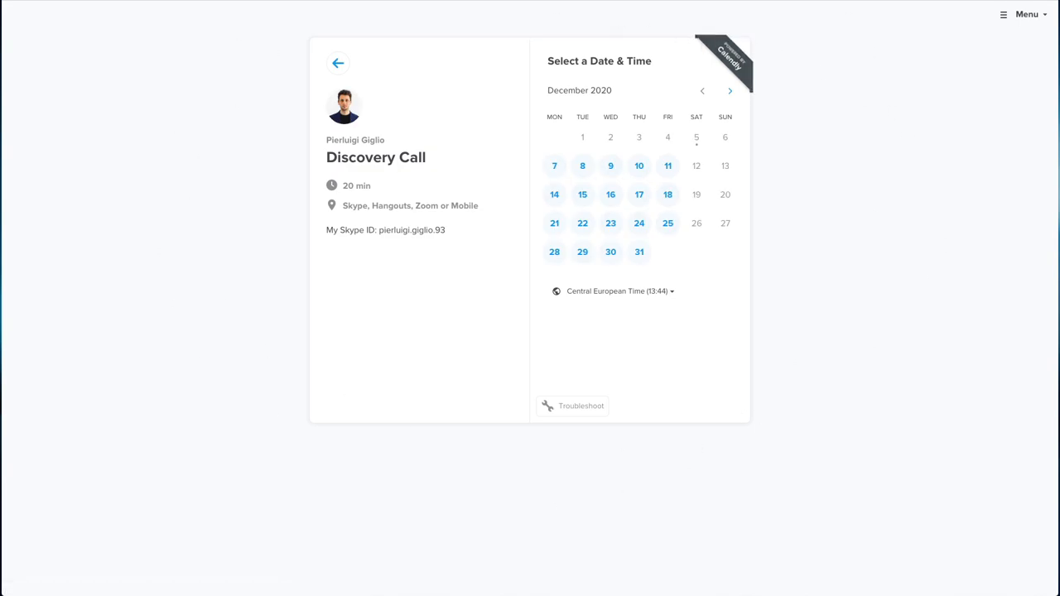
{"action": "left_click", "coordinate": [338, 63]}
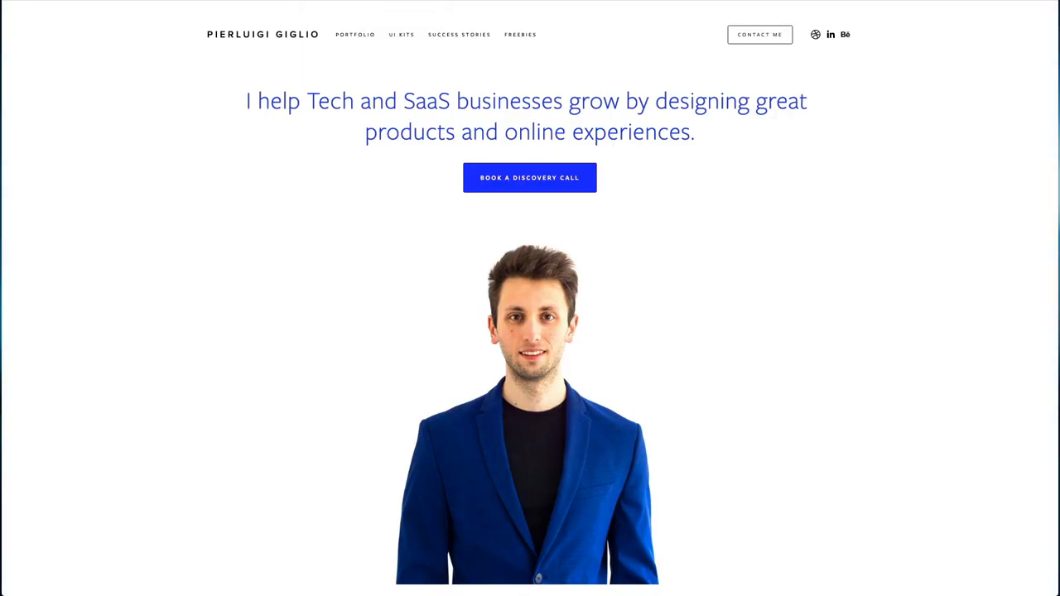
Step: Scroll the homepage past client logos and case studies to the Design Services section
{"action": "scroll", "scroll_direction": "down", "scroll_amount": 3}
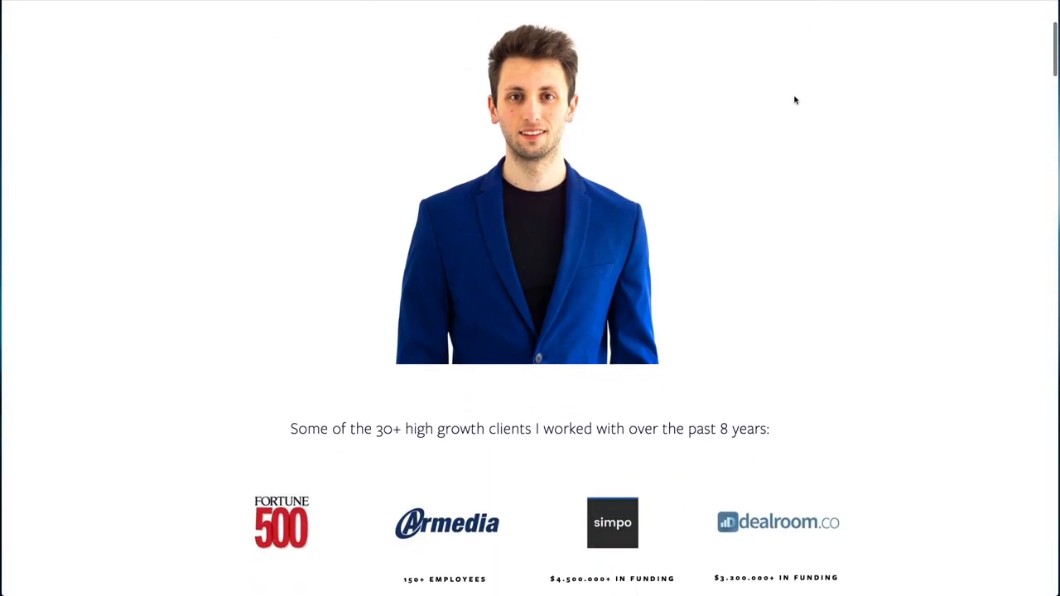
{"action": "scroll", "scroll_direction": "down", "scroll_amount": 3}
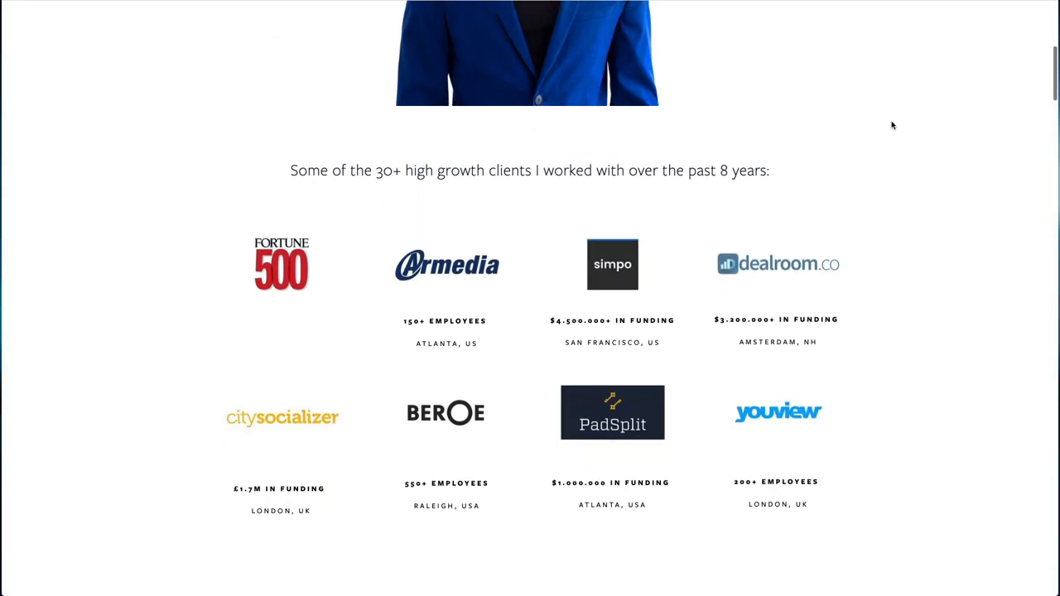
{"action": "scroll", "scroll_direction": "down", "scroll_amount": 3}
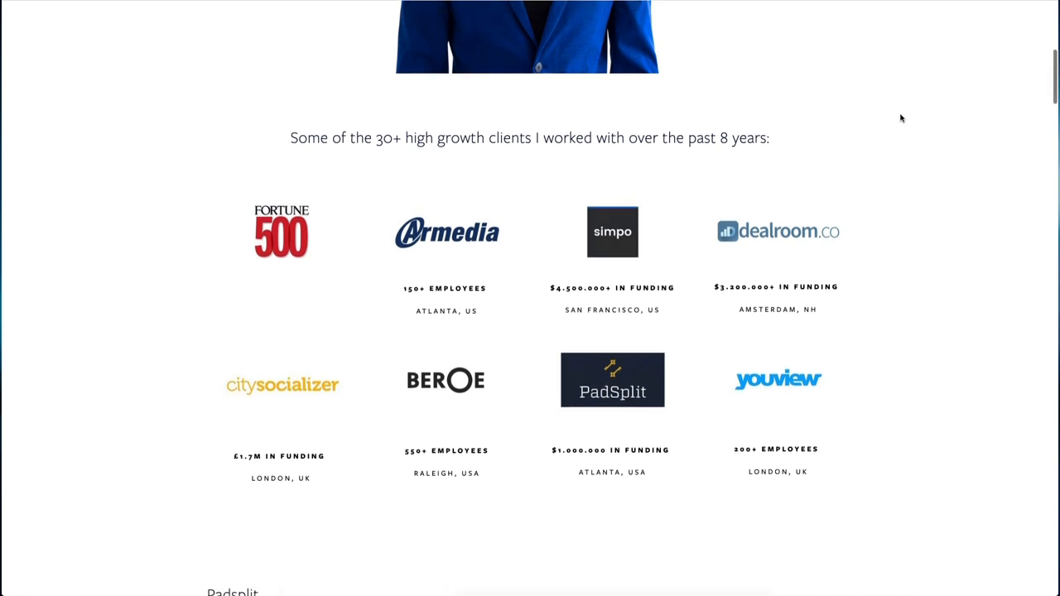
{"action": "scroll", "scroll_direction": "down", "scroll_amount": 3}
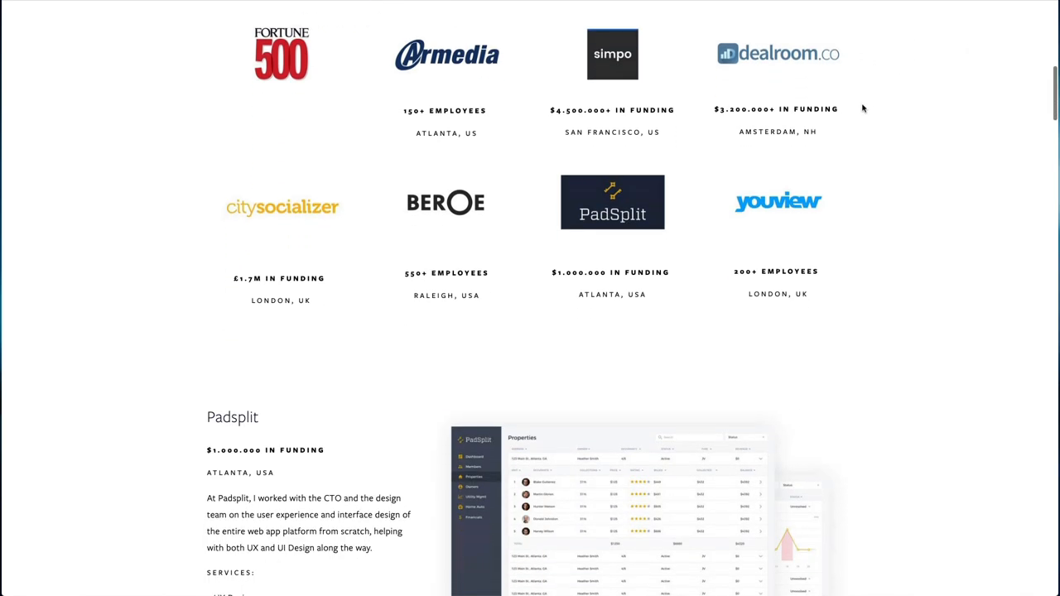
{"action": "scroll", "scroll_direction": "down", "scroll_amount": 3}
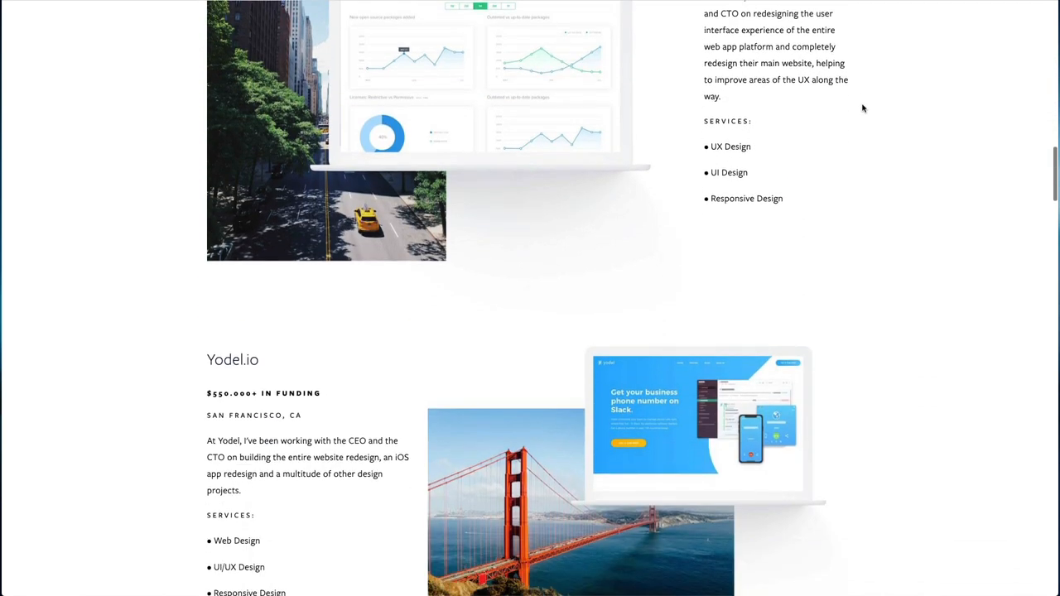
{"action": "scroll", "scroll_direction": "down", "scroll_amount": 3}
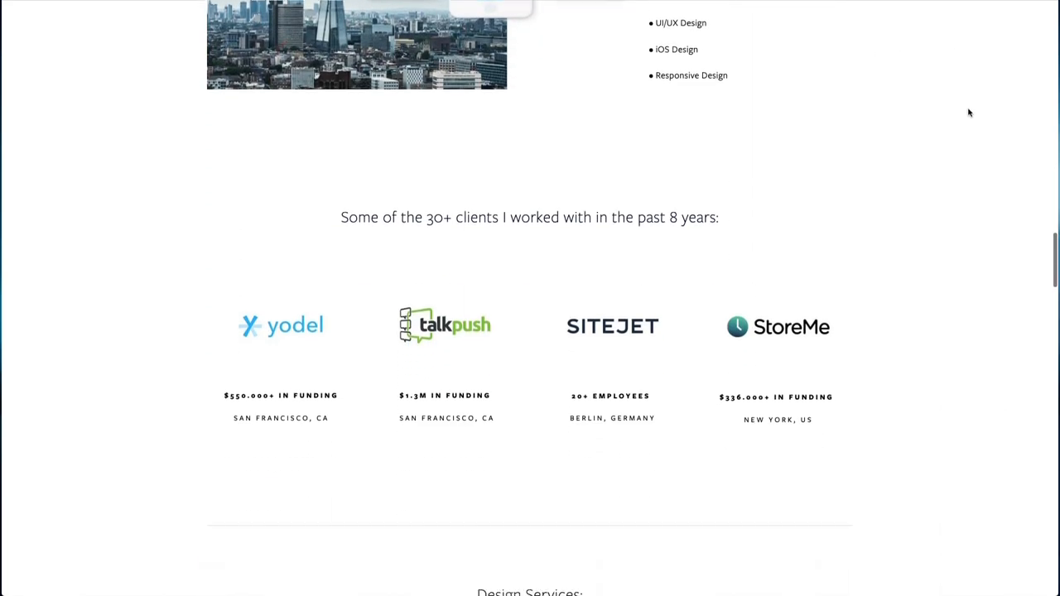
{"action": "scroll", "scroll_direction": "down", "scroll_amount": 3}
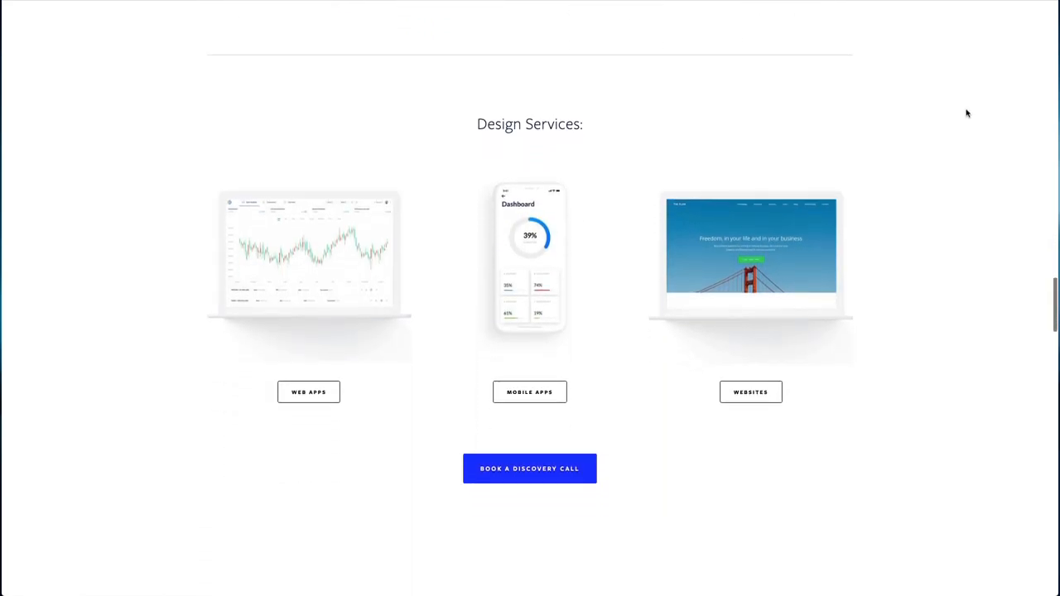
{"action": "scroll", "scroll_direction": "down", "scroll_amount": 3}
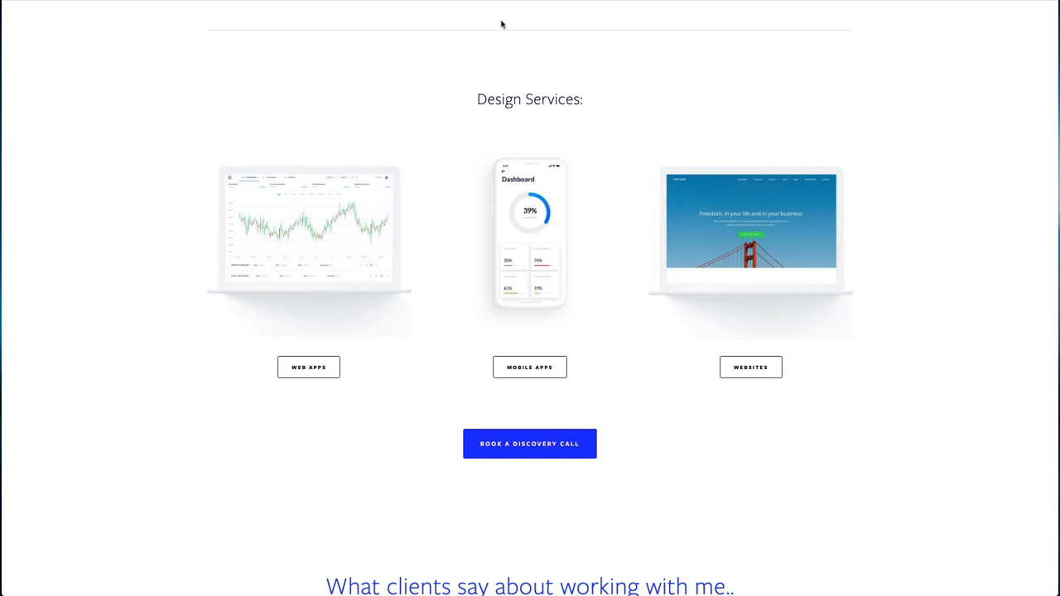
Step: Continue down through testimonials and Education to the My Design Products section
{"action": "scroll", "scroll_direction": "down", "scroll_amount": 3}
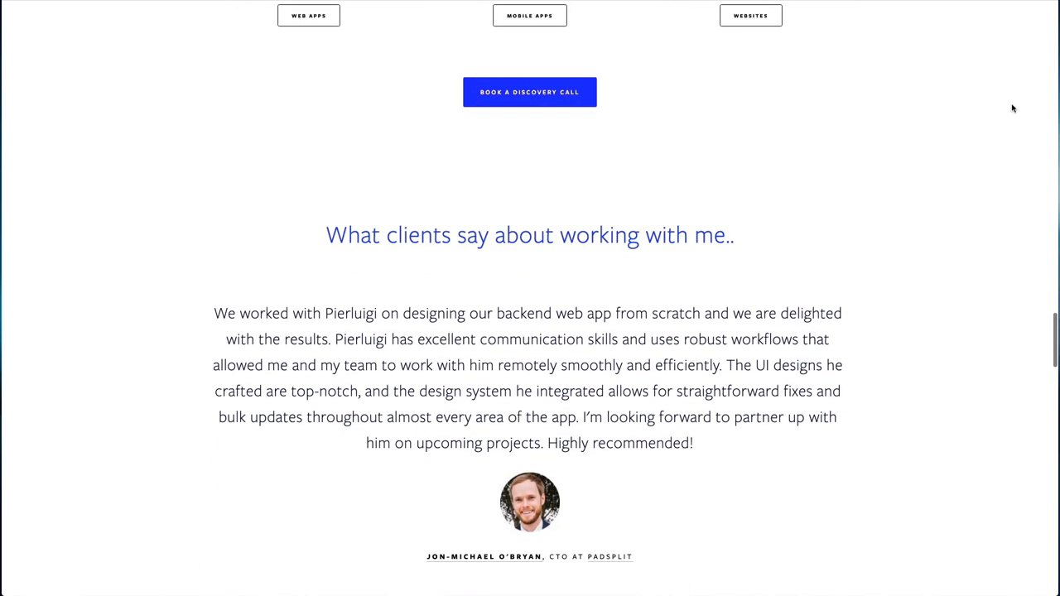
{"action": "scroll", "scroll_direction": "down", "scroll_amount": 3}
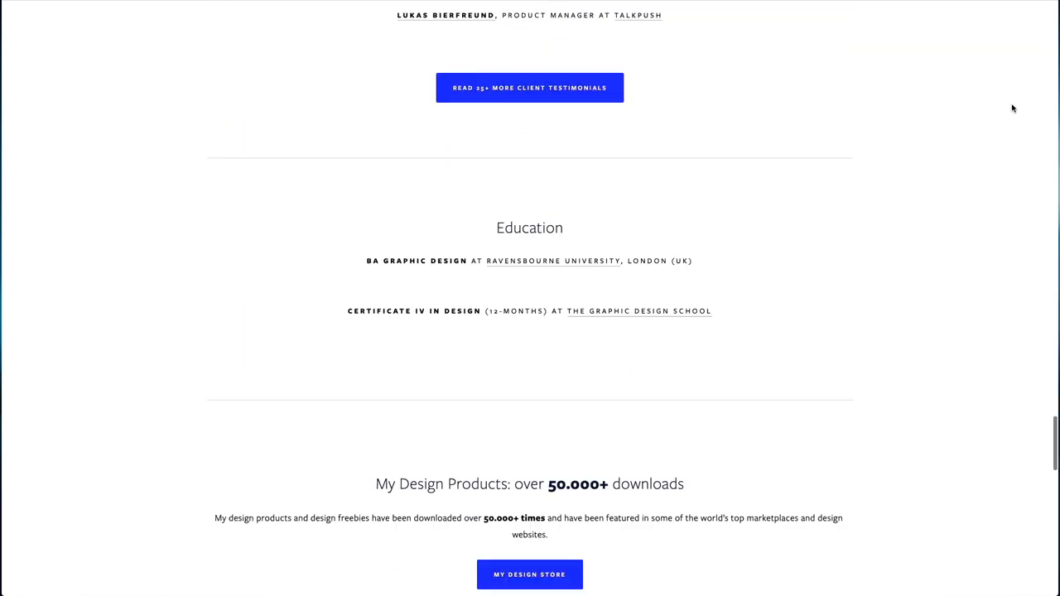
{"action": "scroll", "scroll_direction": "down", "scroll_amount": 3}
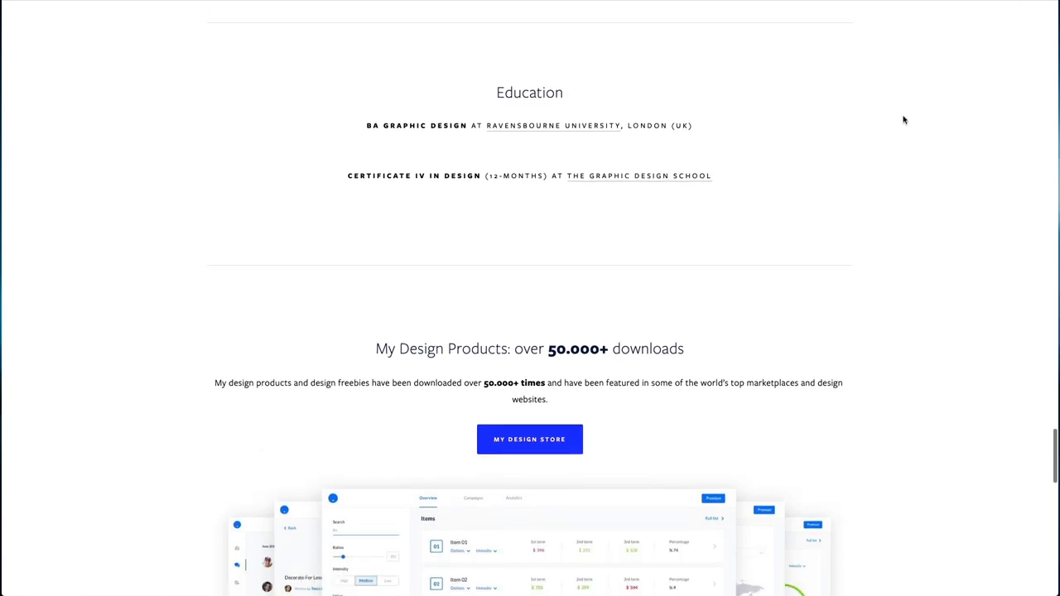
{"action": "scroll", "scroll_direction": "down", "scroll_amount": 3}
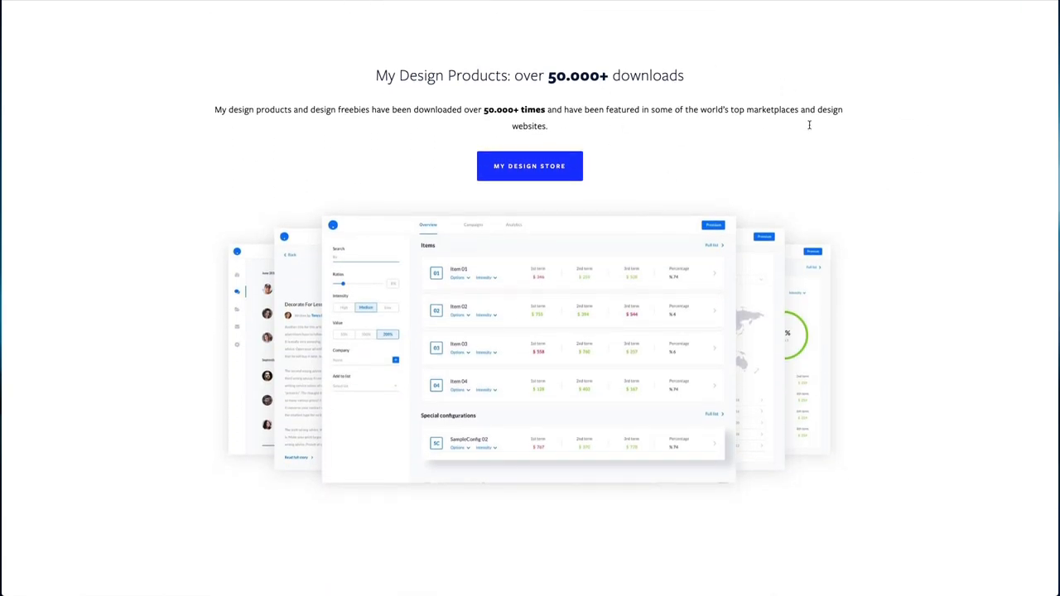
{"action": "scroll", "scroll_direction": "down", "scroll_amount": 3}
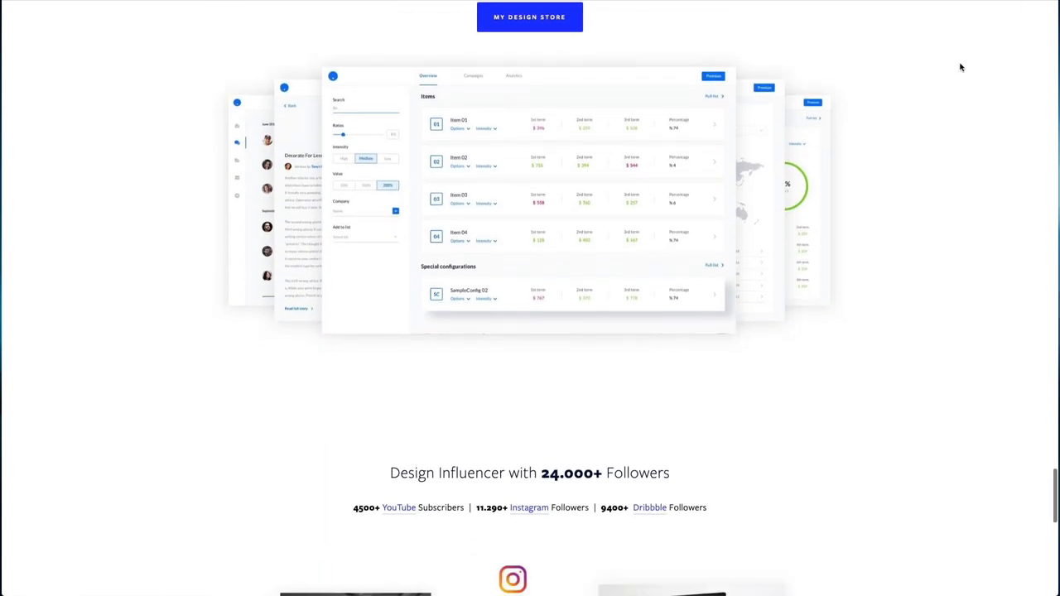
{"action": "scroll", "scroll_direction": "down", "scroll_amount": 3}
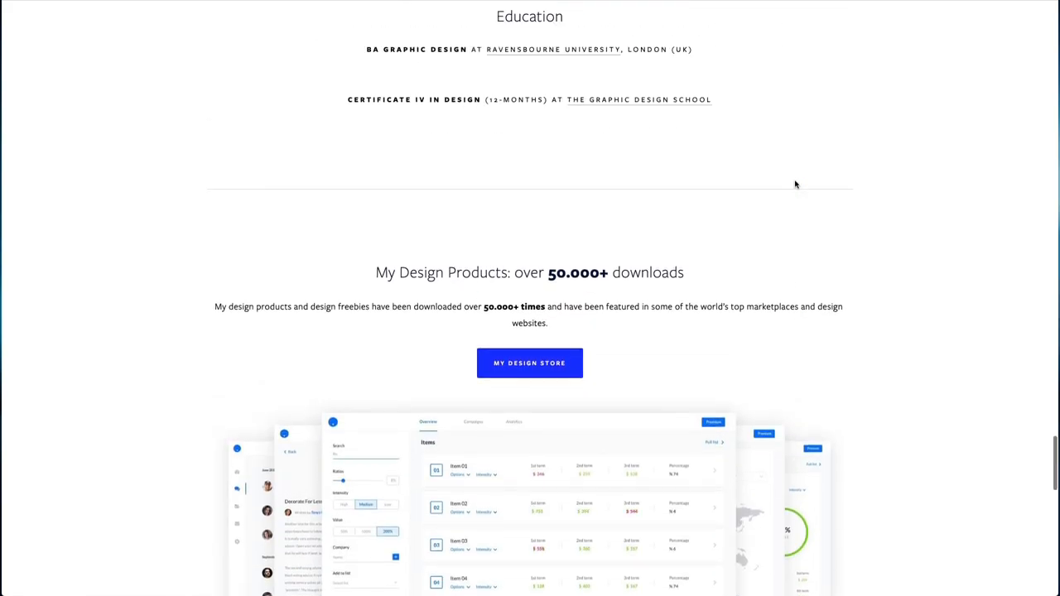
{"action": "scroll", "scroll_direction": "down", "scroll_amount": 3}
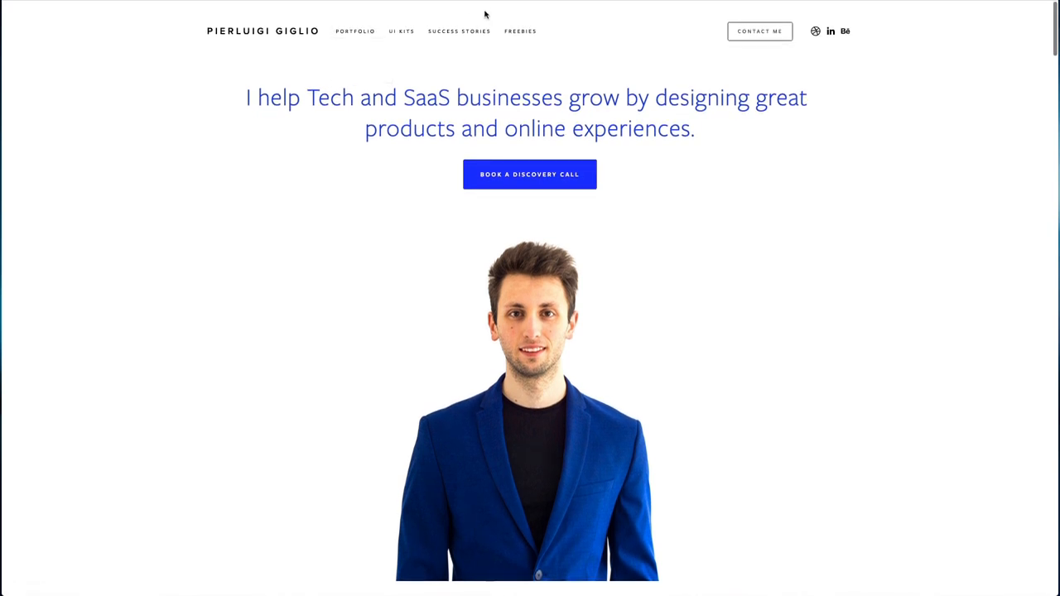
{"action": "mouse_move", "coordinate": [354, 30]}
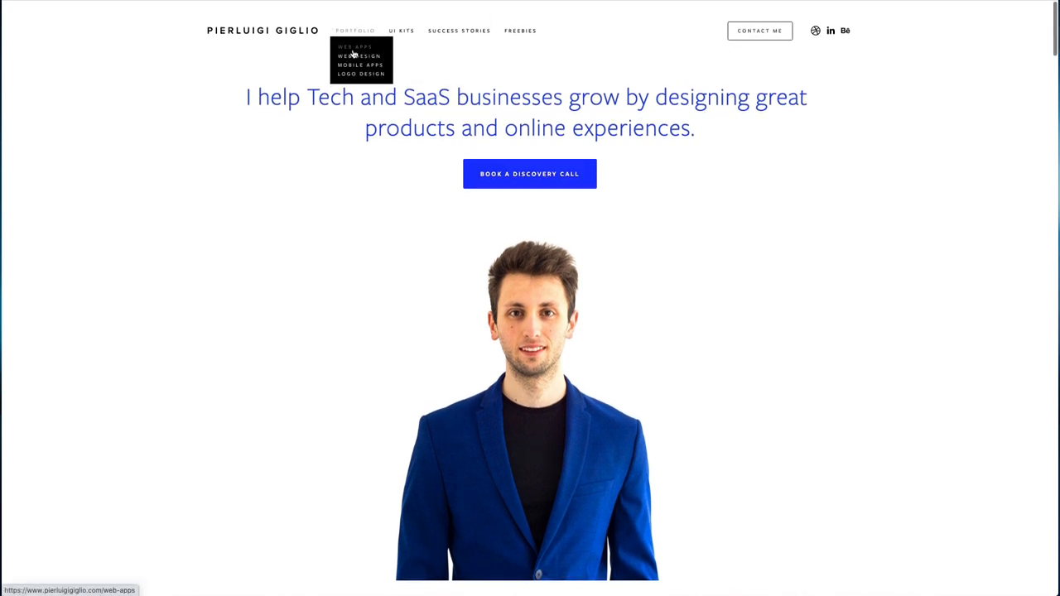
{"action": "mouse_move", "coordinate": [359, 57]}
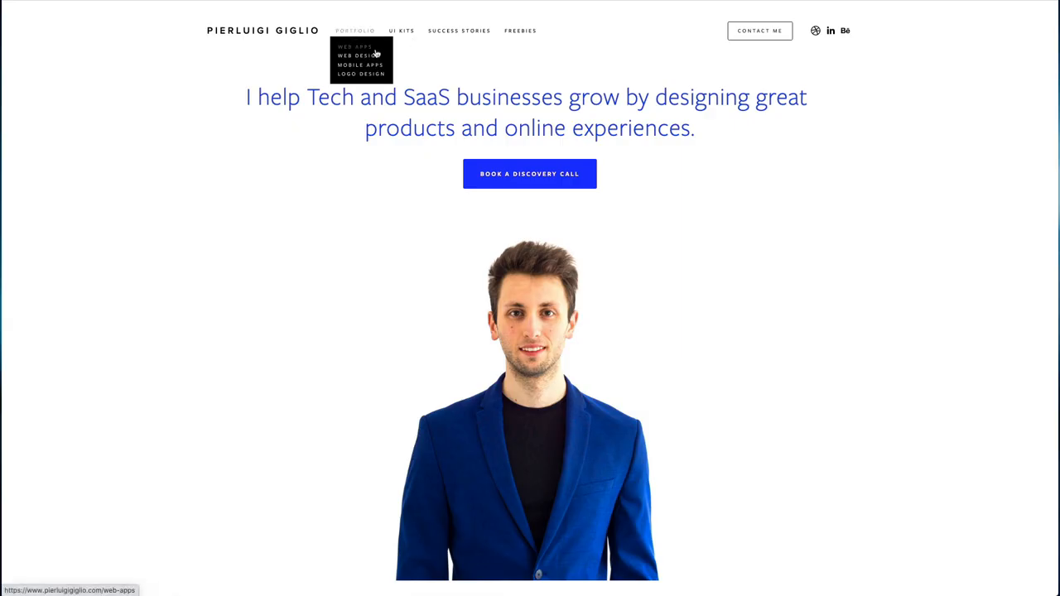
{"action": "mouse_move", "coordinate": [384, 51]}
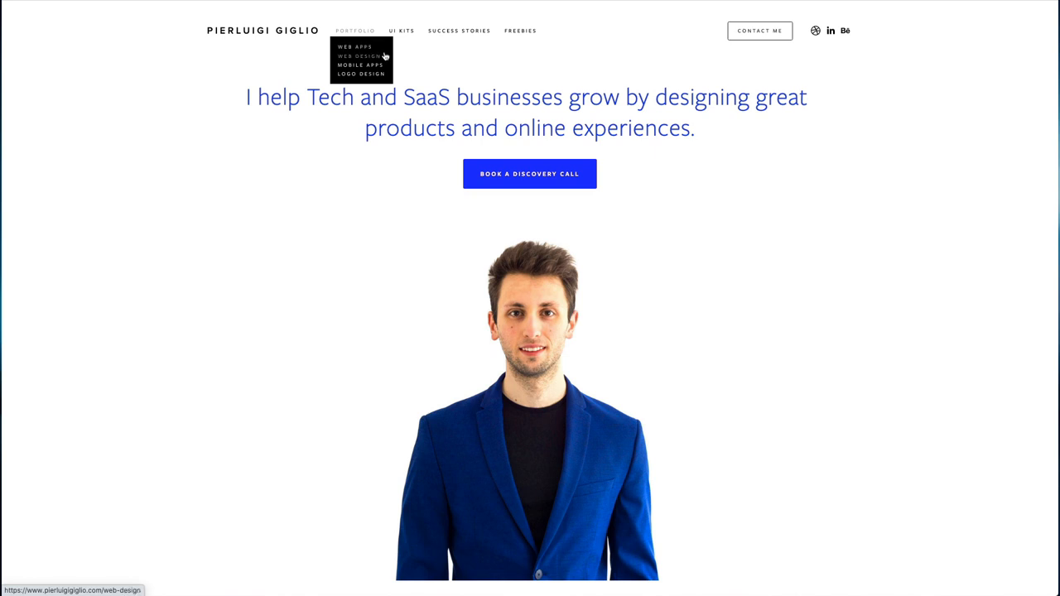
Step: Go to the Web Apps Portfolio page and scroll through the Padsplit and Medical Web App projects
{"action": "left_click", "coordinate": [355, 47]}
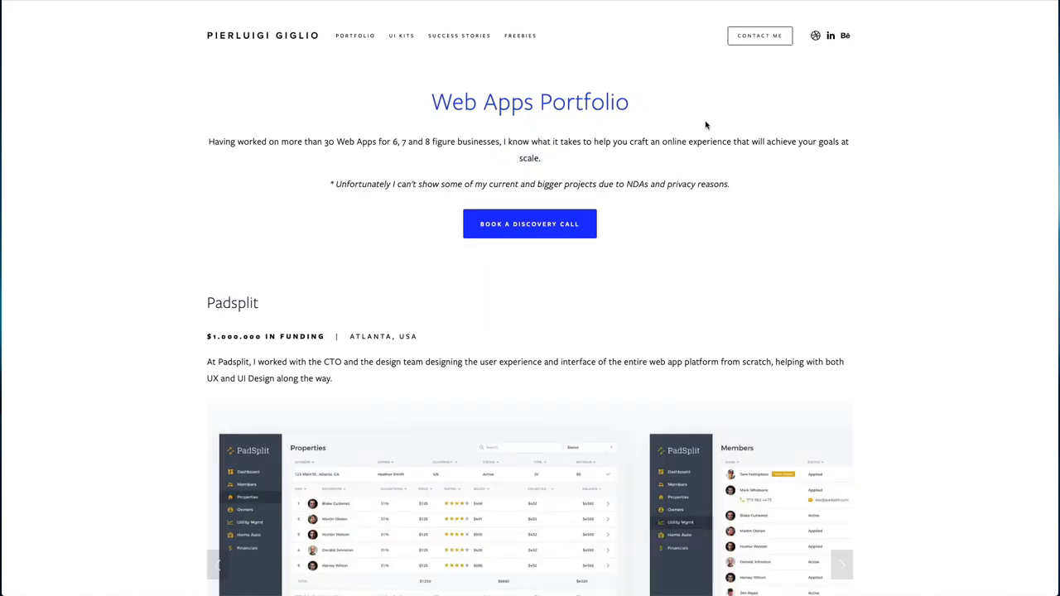
{"action": "scroll", "scroll_direction": "down", "scroll_amount": 3}
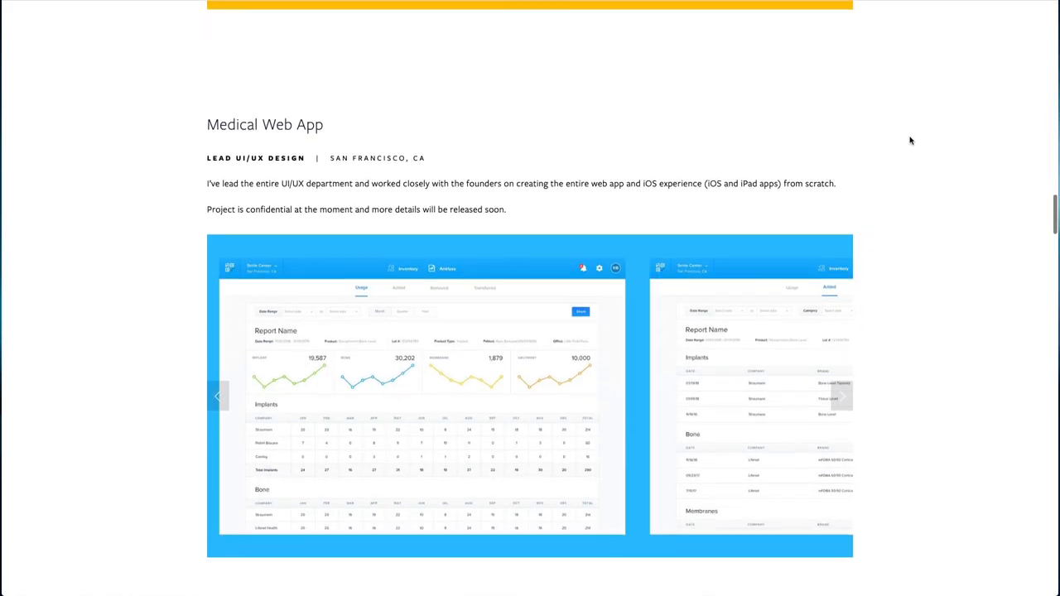
{"action": "scroll", "scroll_direction": "down", "scroll_amount": 3}
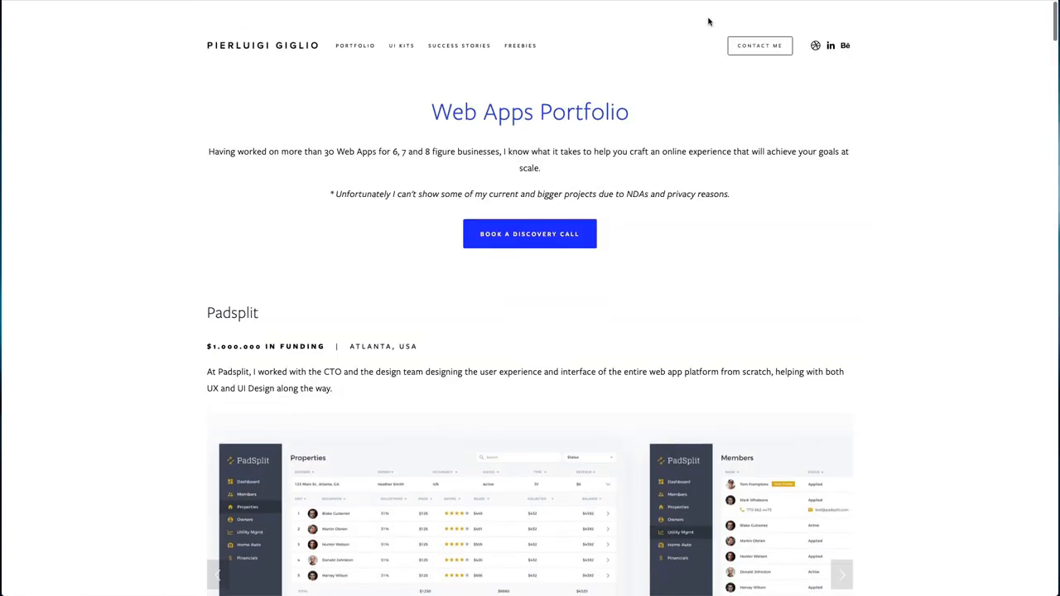
{"action": "scroll", "scroll_direction": "down", "scroll_amount": 3}
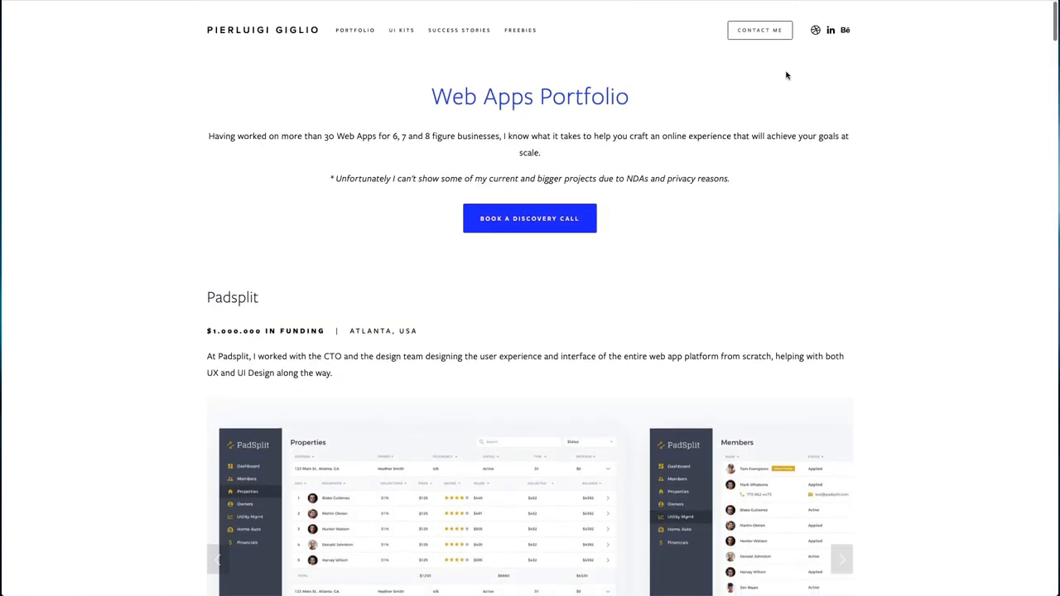
{"action": "scroll", "scroll_direction": "down", "scroll_amount": 3}
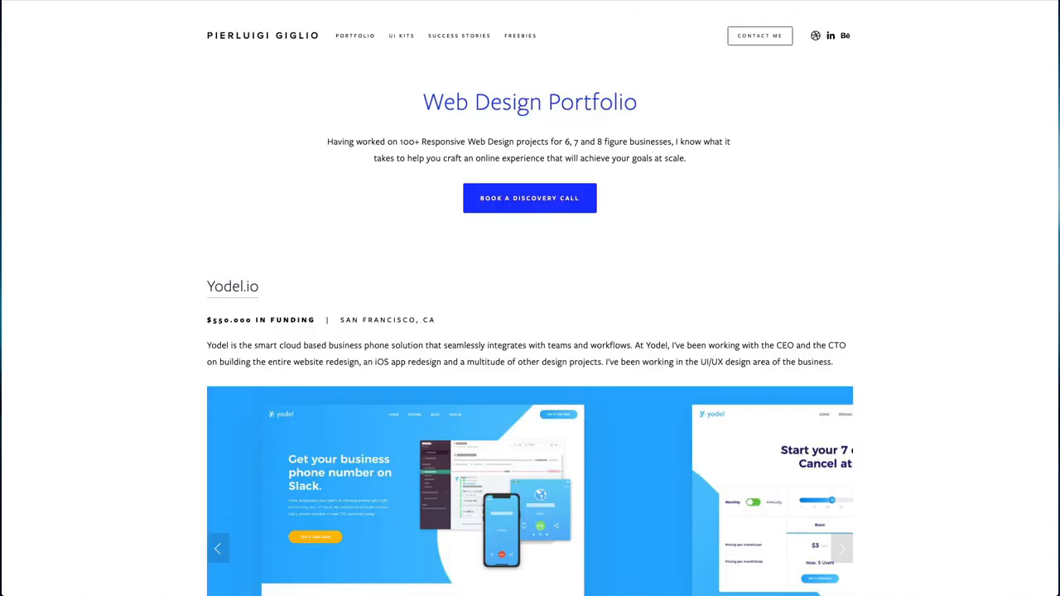
Step: Scroll down the Web Design Portfolio page through its project showcases from Yodel.io onward
{"action": "scroll", "scroll_direction": "down", "scroll_amount": 3}
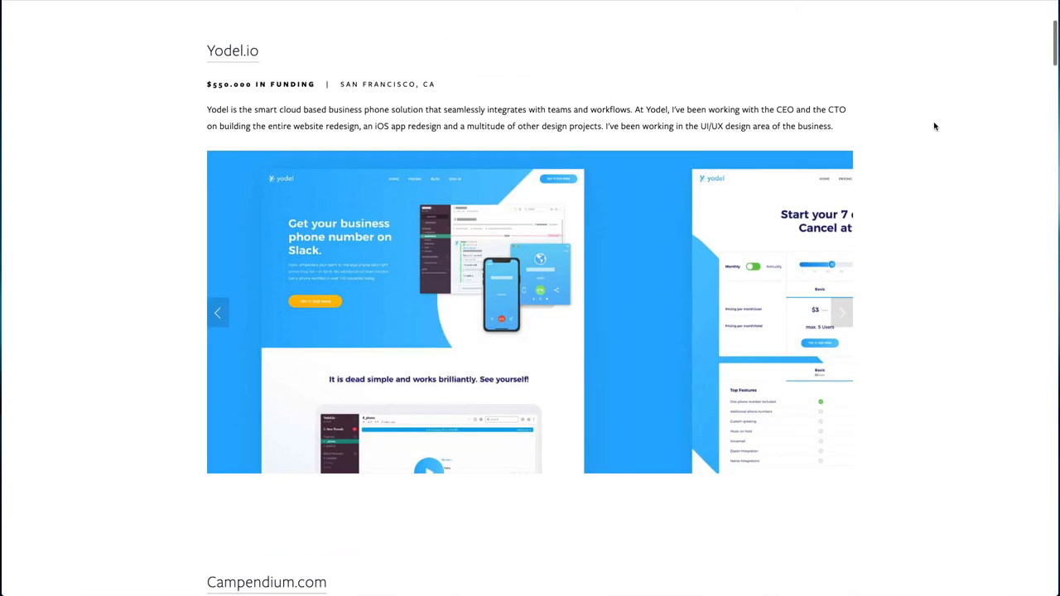
{"action": "scroll", "scroll_direction": "down", "scroll_amount": 3}
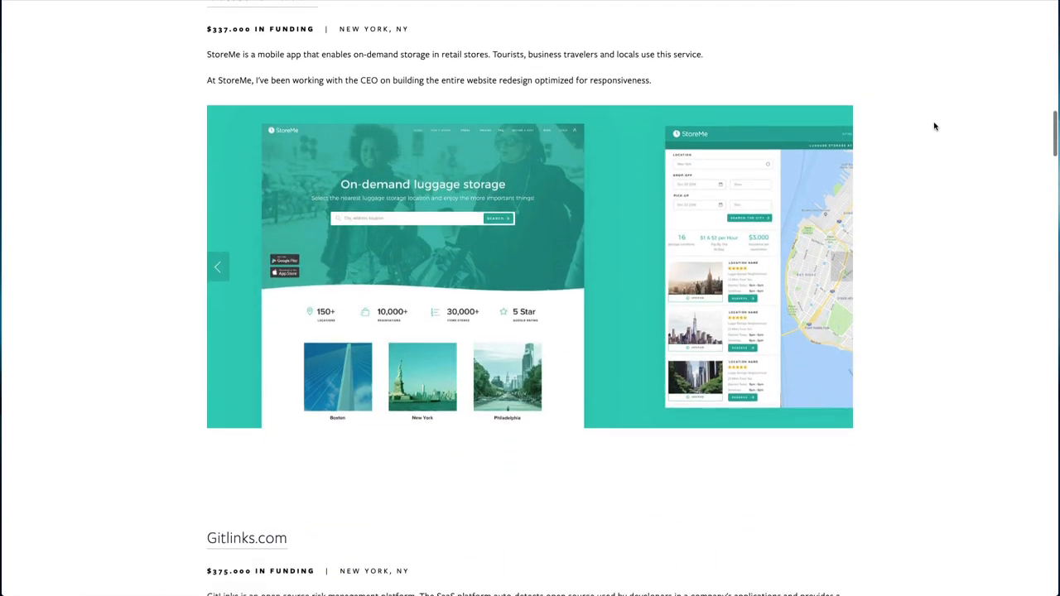
{"action": "scroll", "scroll_direction": "down", "scroll_amount": 3}
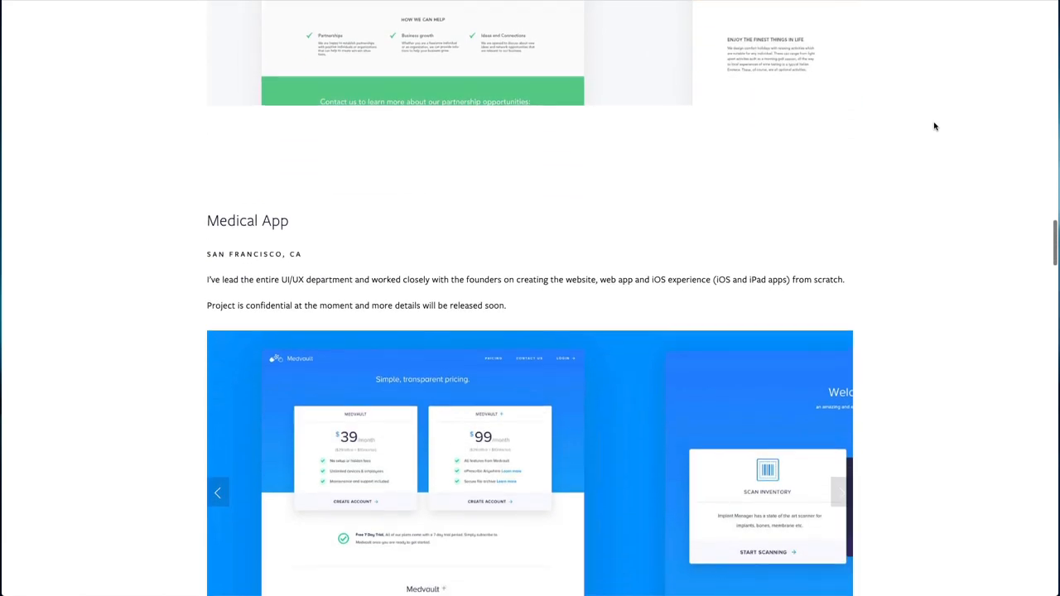
{"action": "scroll", "scroll_direction": "down", "scroll_amount": 3}
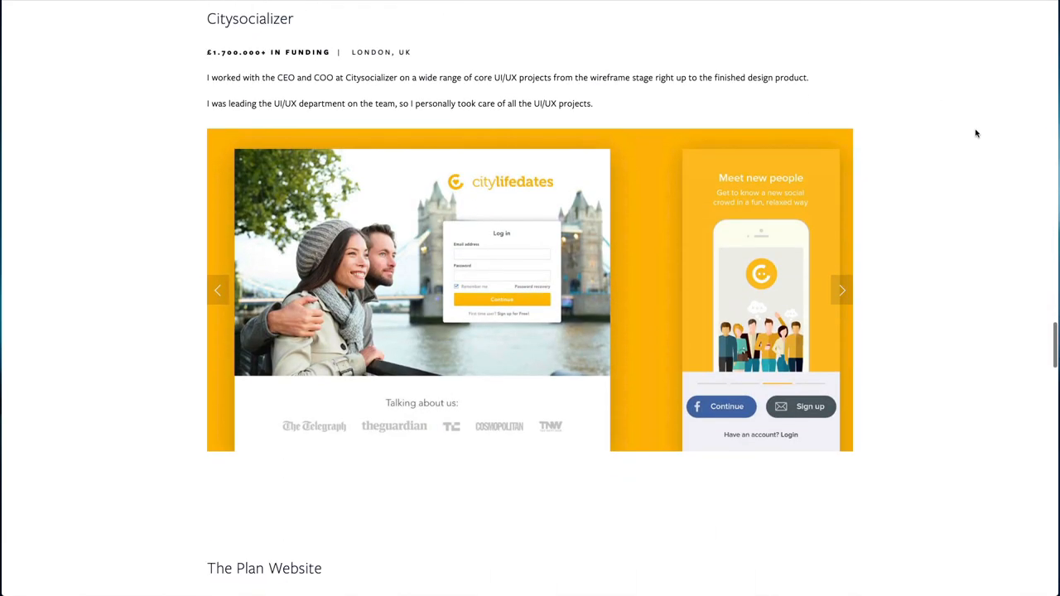
{"action": "scroll", "scroll_direction": "down", "scroll_amount": 3}
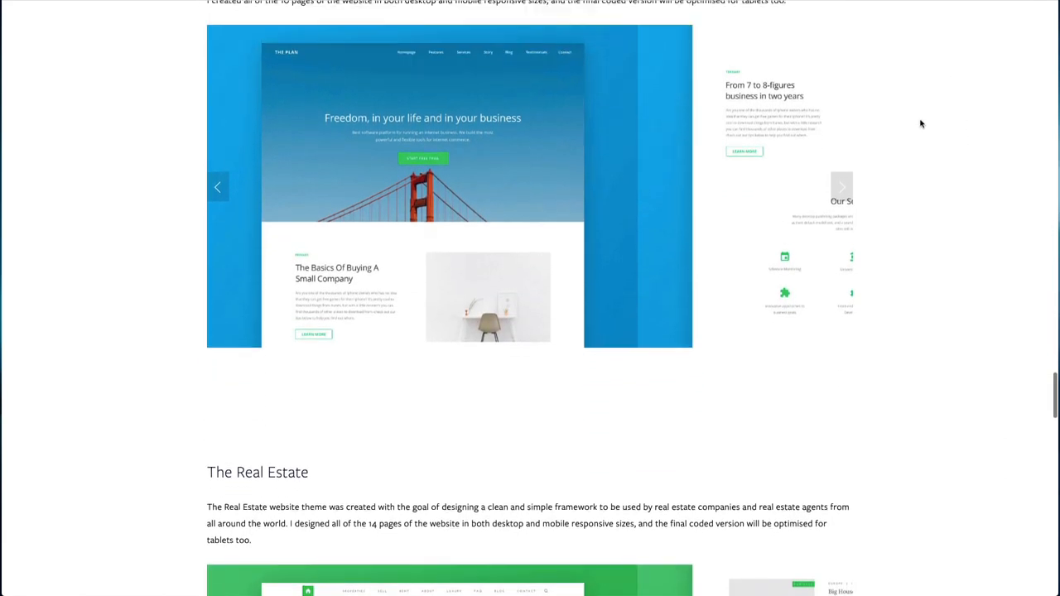
{"action": "scroll", "scroll_direction": "down", "scroll_amount": 3}
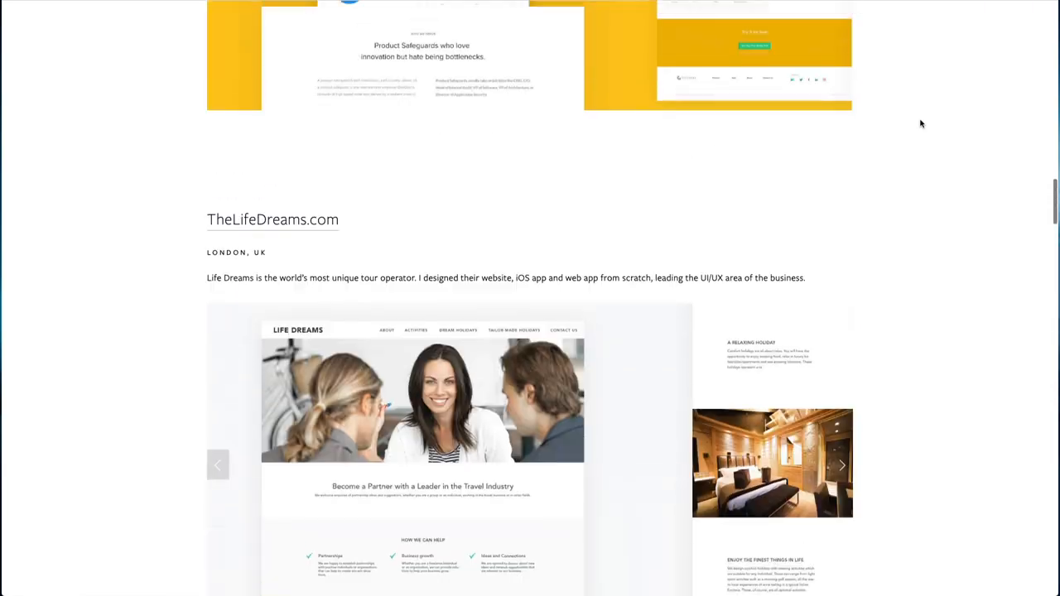
{"action": "scroll", "scroll_direction": "down", "scroll_amount": 3}
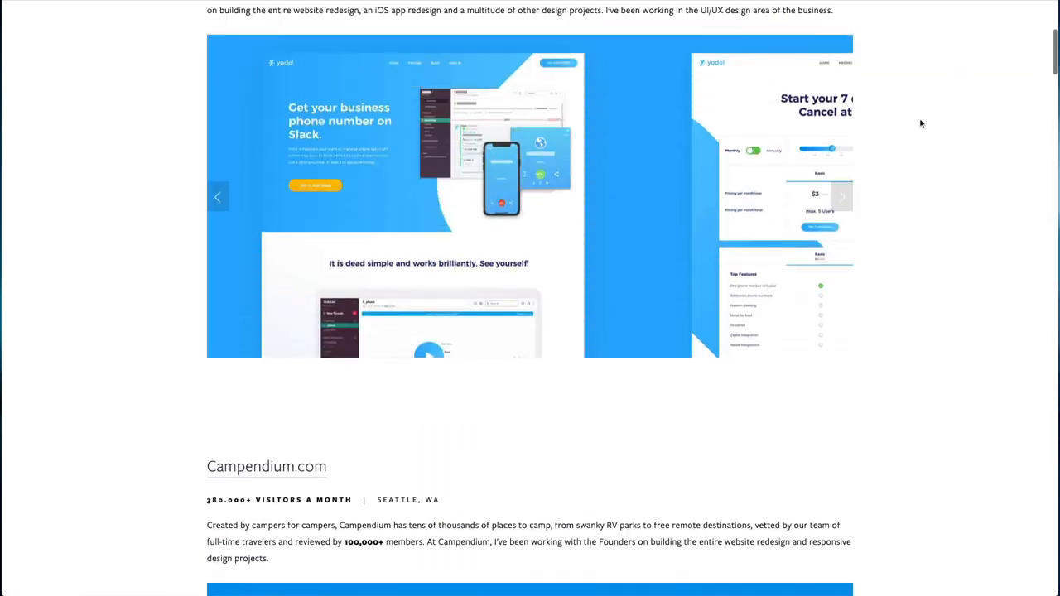
Step: Scroll back through the remaining projects toward the Portfolio categories list
{"action": "scroll", "scroll_direction": "up", "scroll_amount": 3}
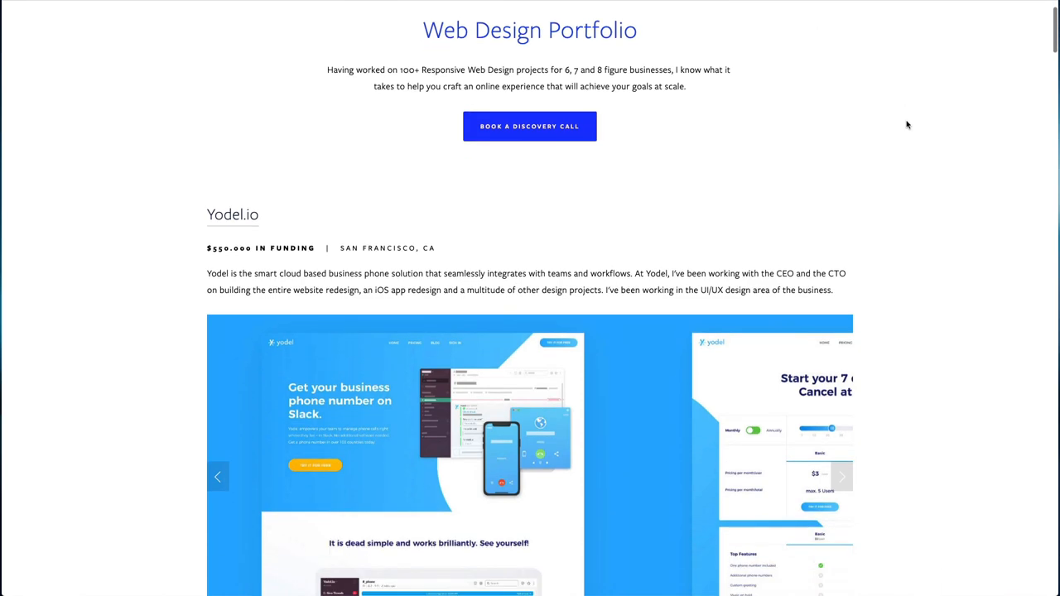
{"action": "scroll", "scroll_direction": "down", "scroll_amount": 3}
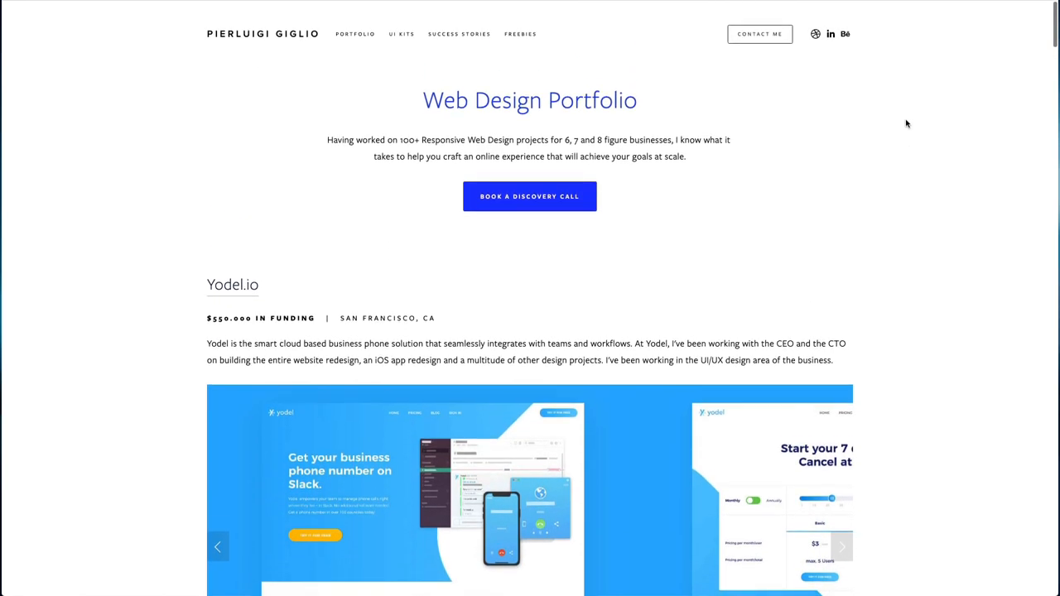
{"action": "scroll", "scroll_direction": "down", "scroll_amount": 3}
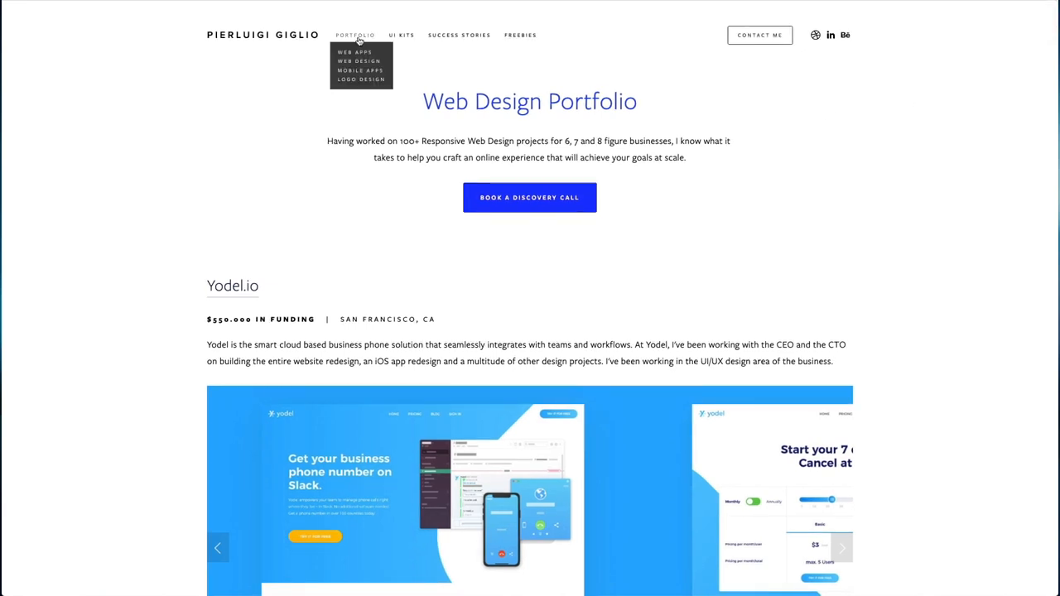
{"action": "mouse_move", "coordinate": [644, 43]}
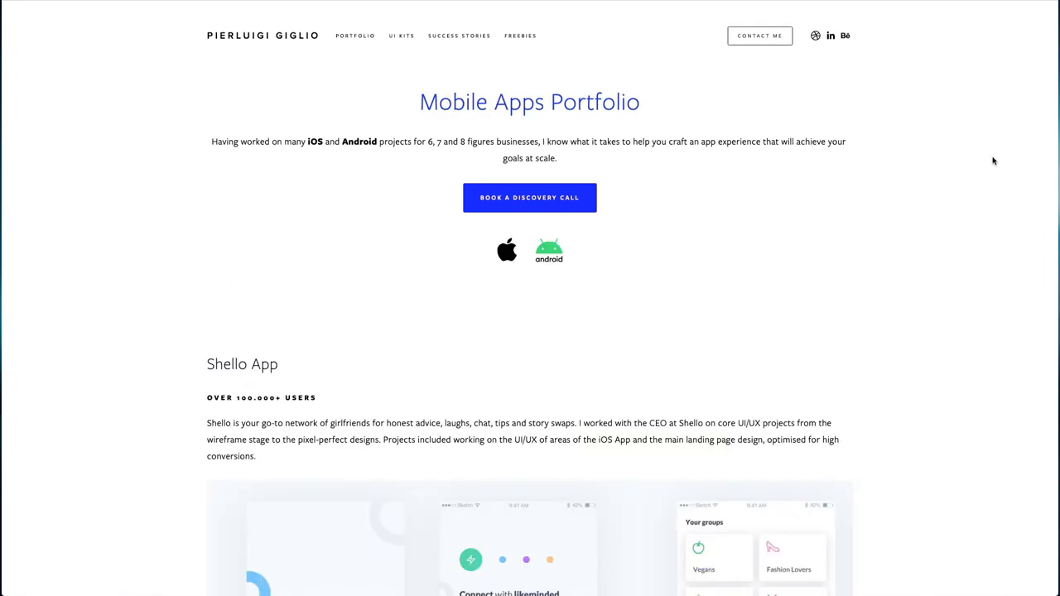
Step: Scroll through the Mobile Apps Portfolio galleries for Shello App, Citysocializer and Stylio
{"action": "scroll", "scroll_direction": "down", "scroll_amount": 3}
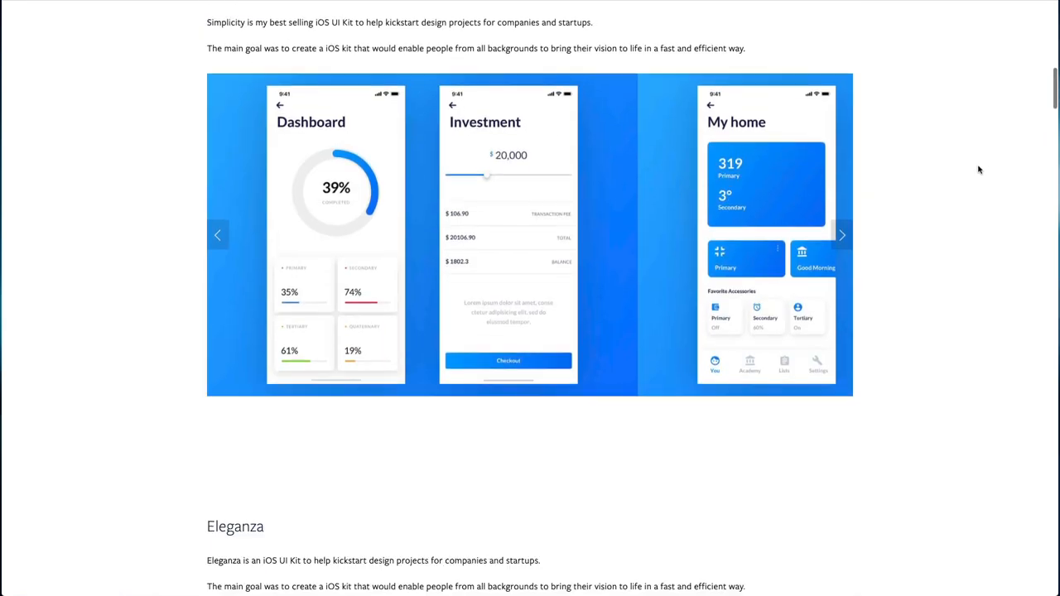
{"action": "scroll", "scroll_direction": "down", "scroll_amount": 3}
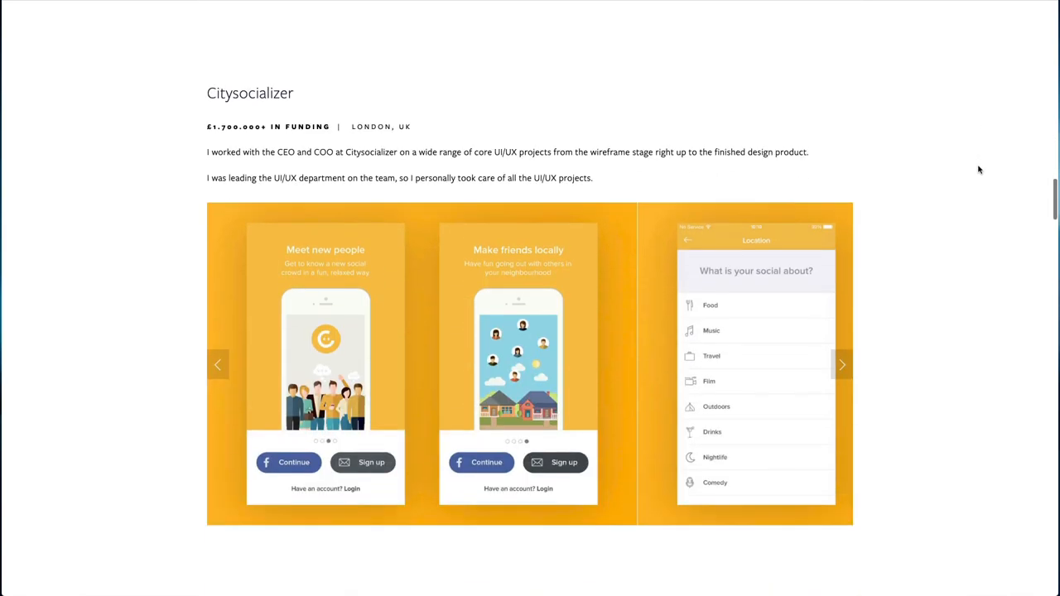
{"action": "scroll", "scroll_direction": "down", "scroll_amount": 3}
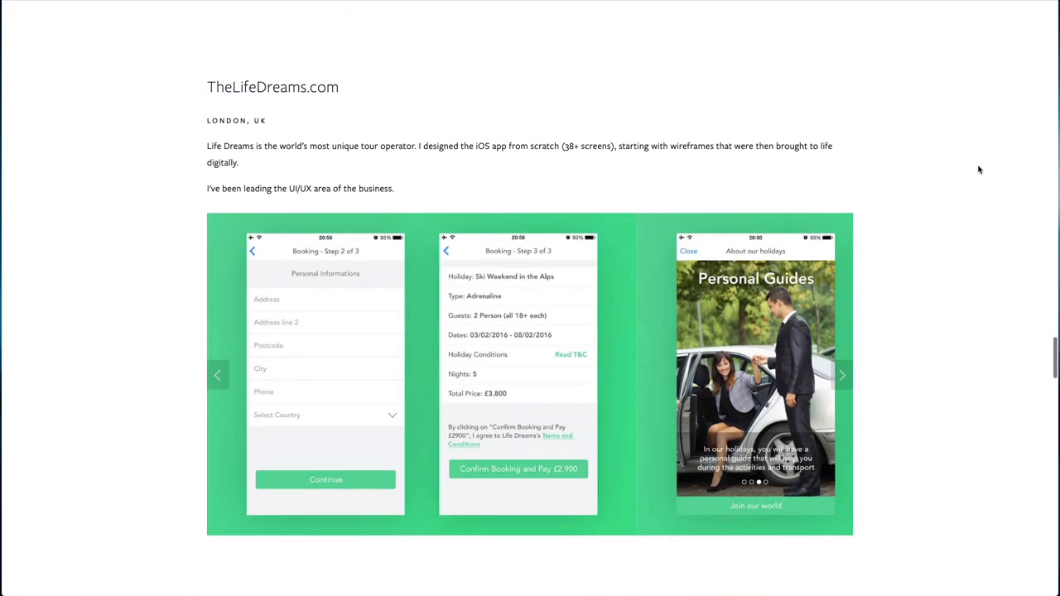
{"action": "scroll", "scroll_direction": "down", "scroll_amount": 3}
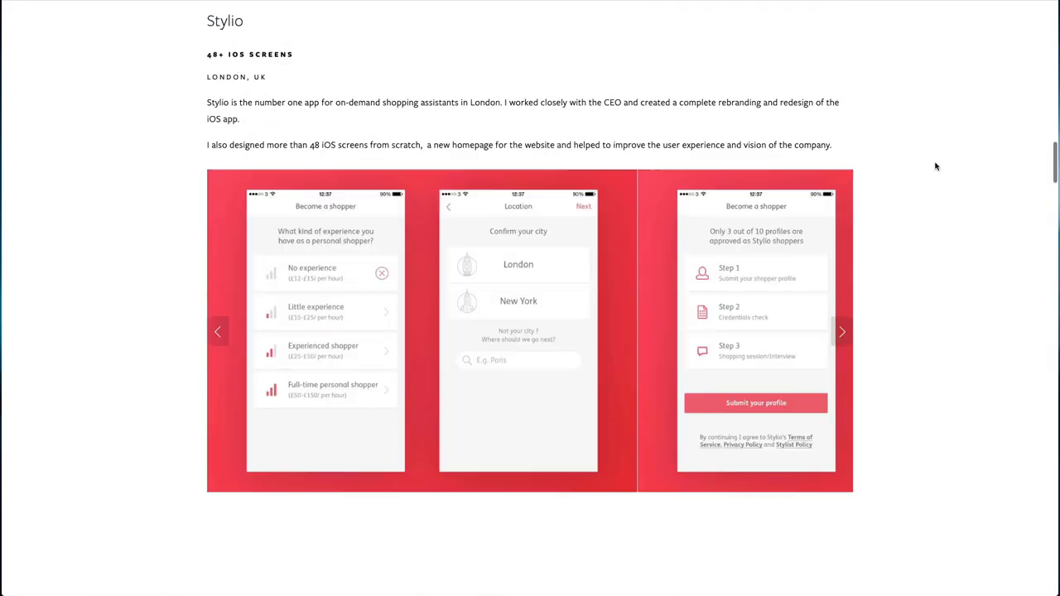
{"action": "scroll", "scroll_direction": "down", "scroll_amount": 3}
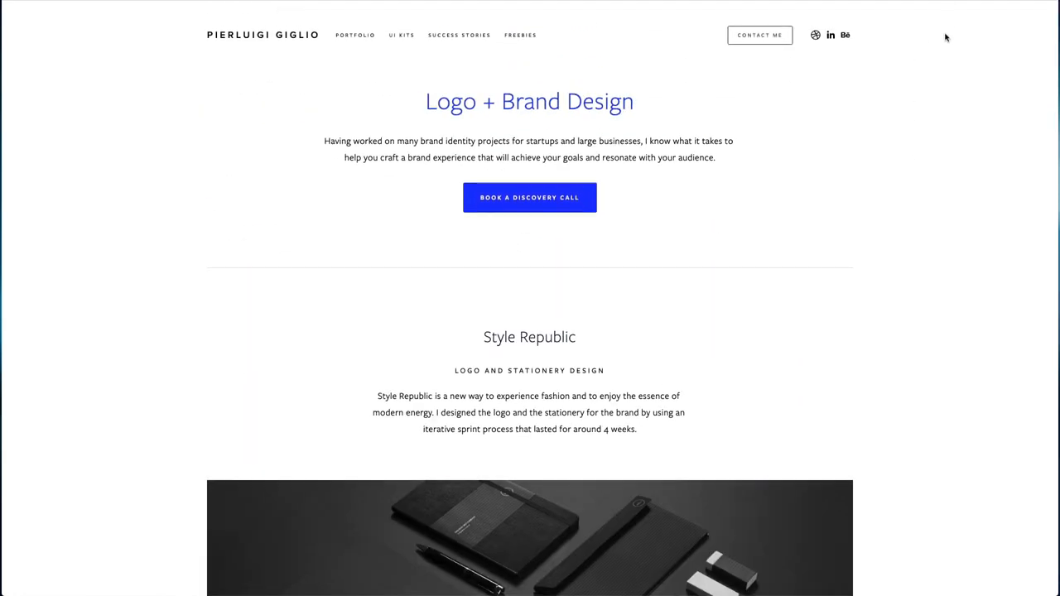
Step: Scroll the Logo + Brand Design page's Style Republic gallery
{"action": "scroll", "scroll_direction": "down", "scroll_amount": 3}
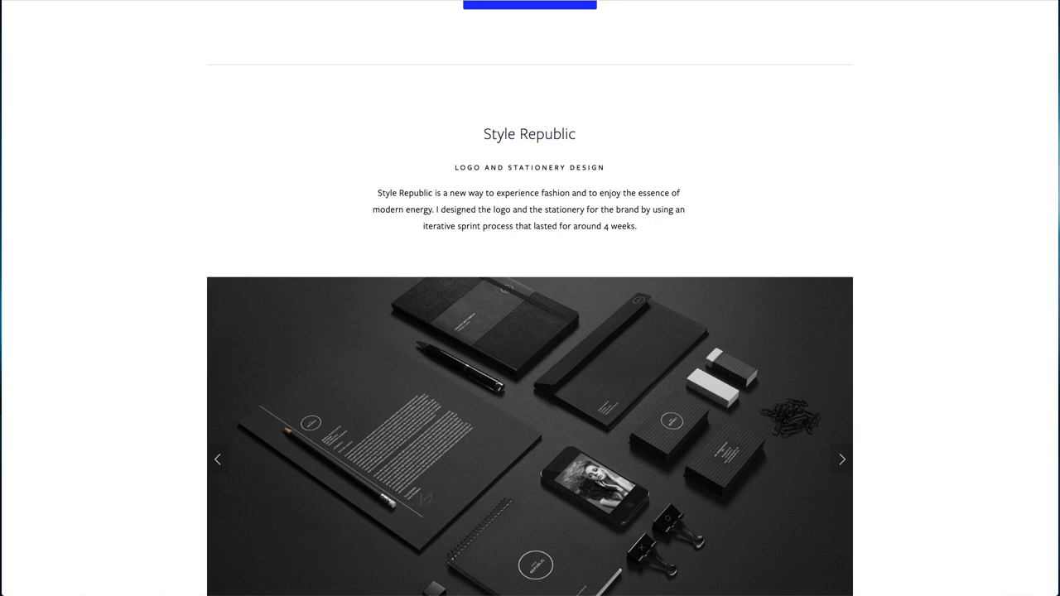
{"action": "scroll", "scroll_direction": "down", "scroll_amount": 3}
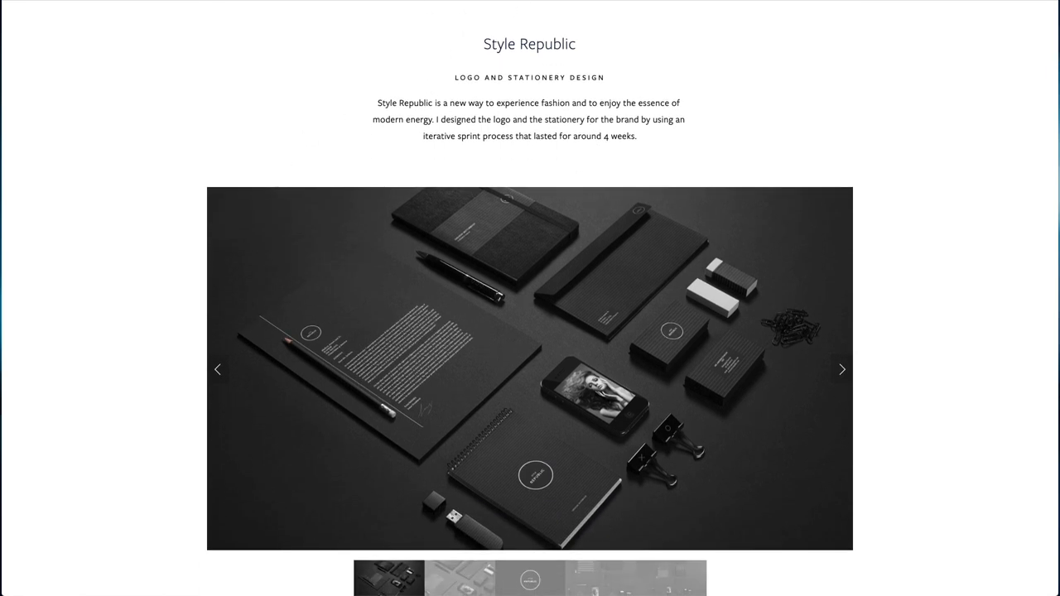
{"action": "scroll", "scroll_direction": "down", "scroll_amount": 3}
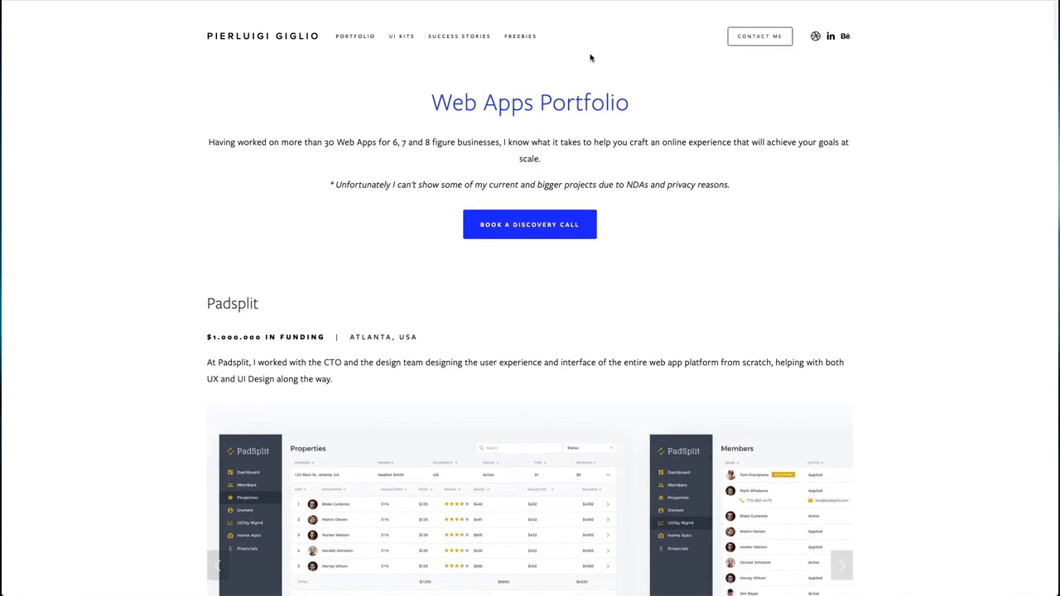
{"action": "mouse_move", "coordinate": [759, 36]}
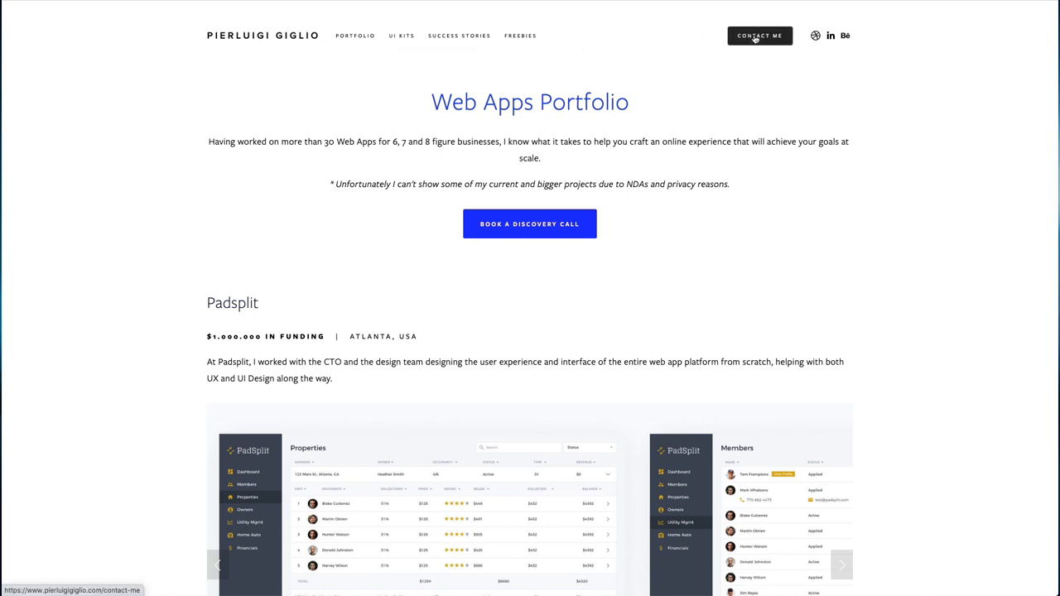
Step: Go to the Contact Me page with its Get in touch form and discovery-call link
{"action": "left_click", "coordinate": [758, 36]}
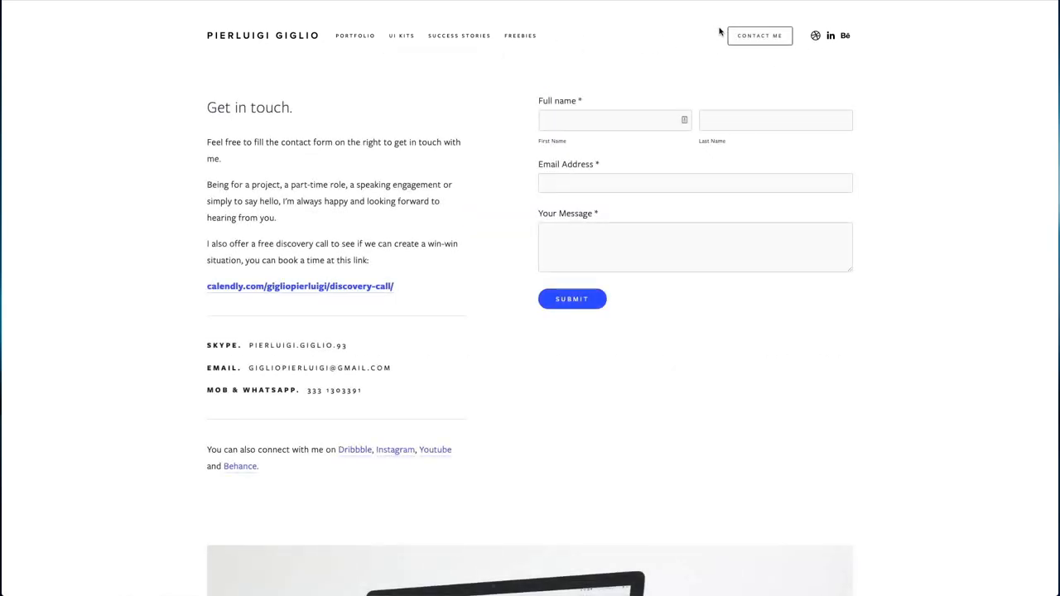
{"action": "scroll", "scroll_direction": "down", "scroll_amount": 3}
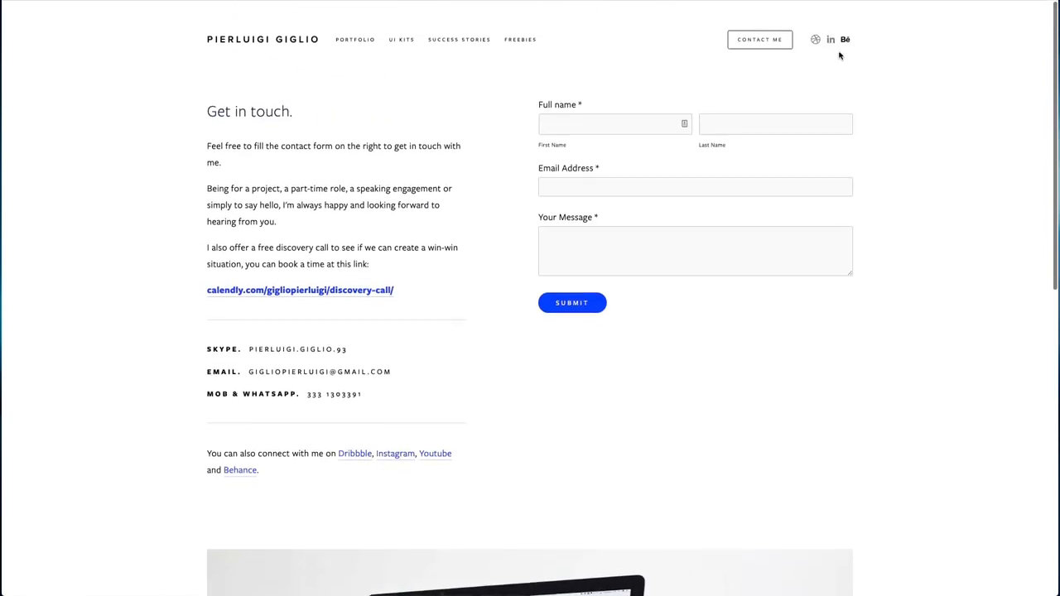